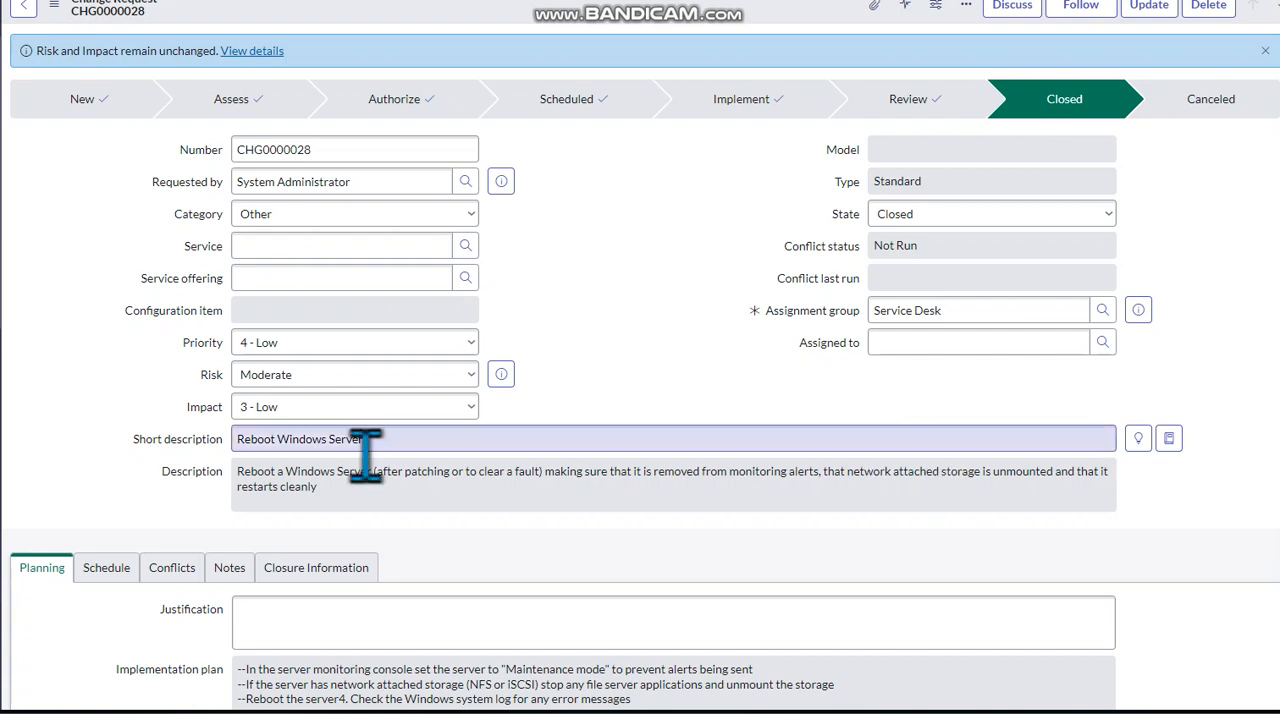
mouse_move(780, 110)
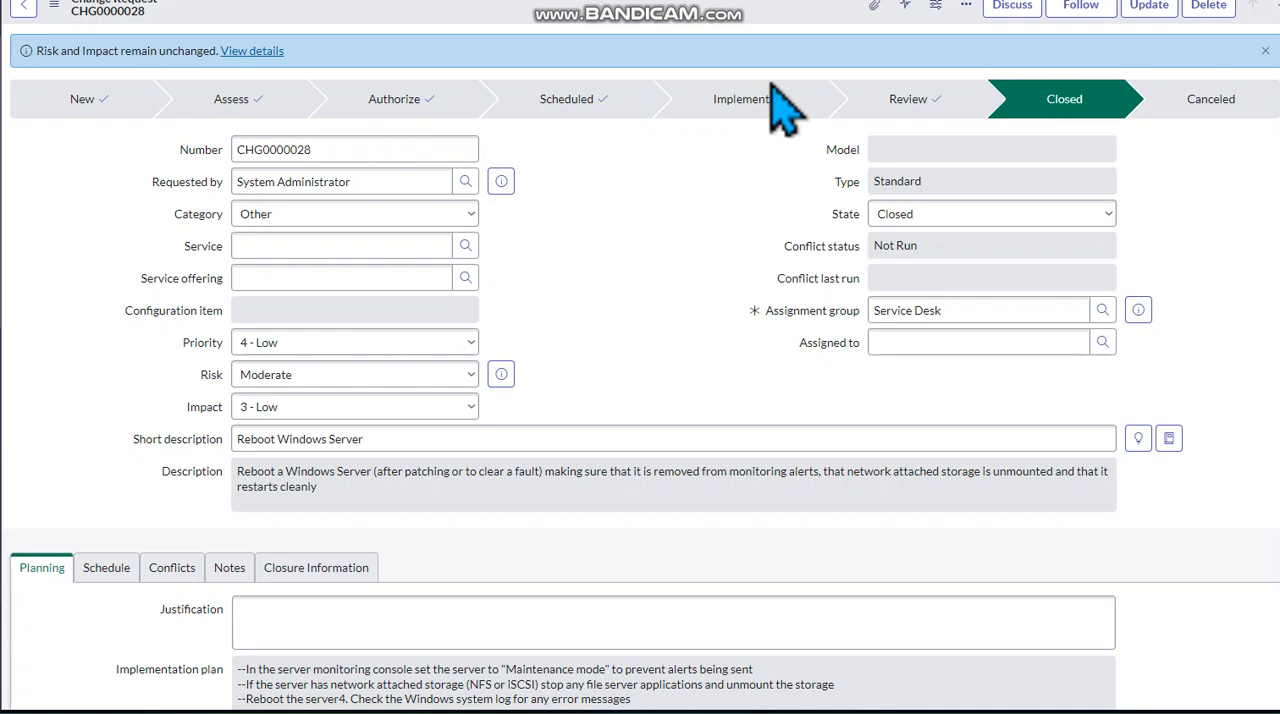
mouse_move(1040, 130)
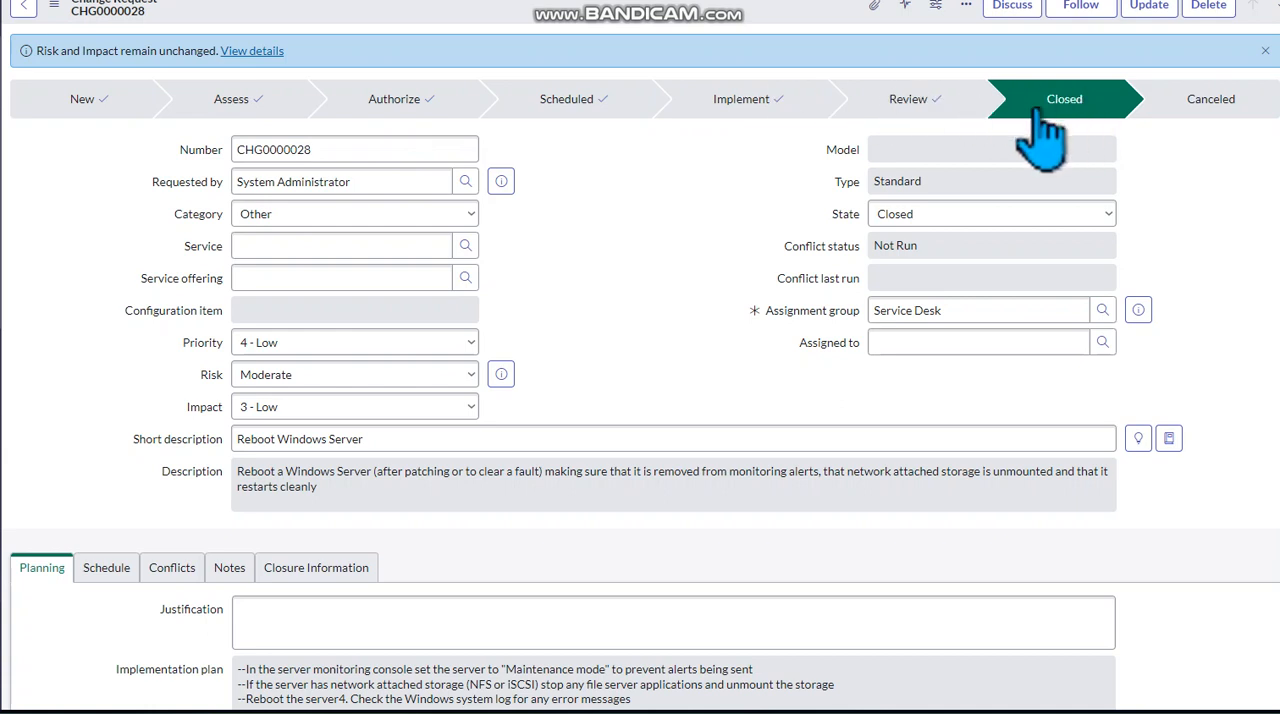
mouse_move(700, 220)
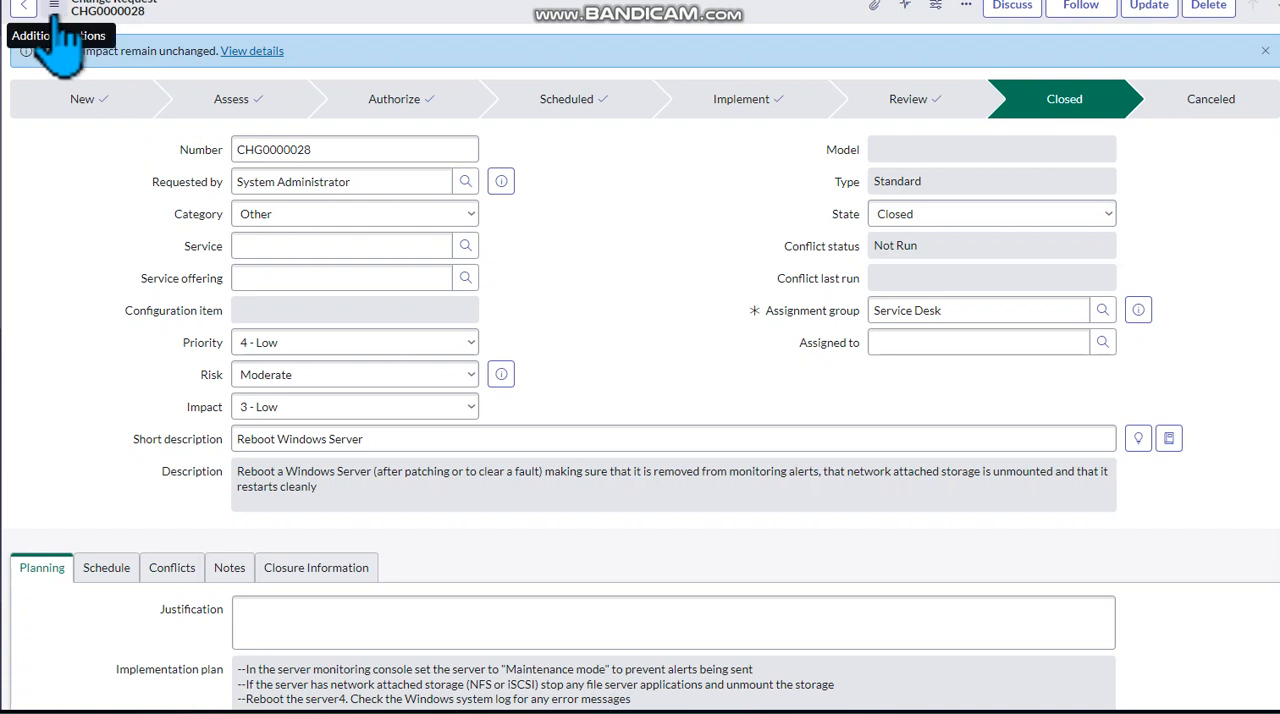
Step: Bring up the extra record actions on change CHG0000028 to reach Create Outage
left_click(54, 6)
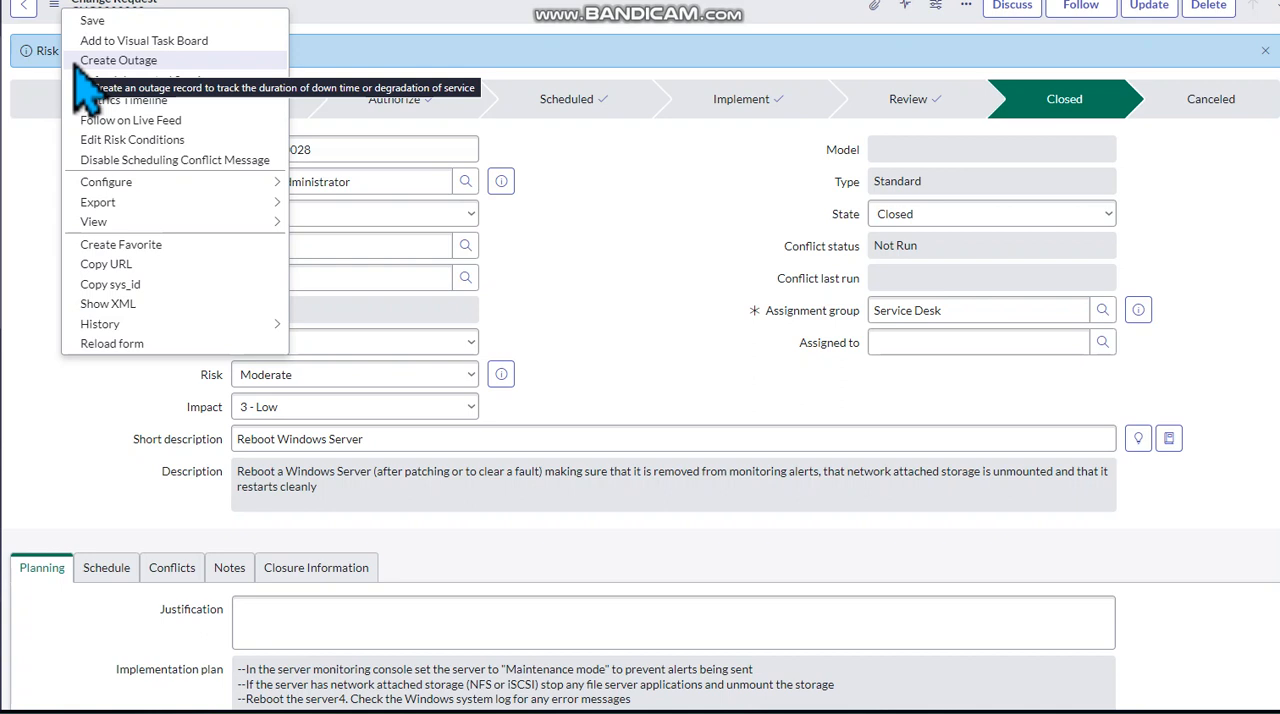
mouse_move(148, 80)
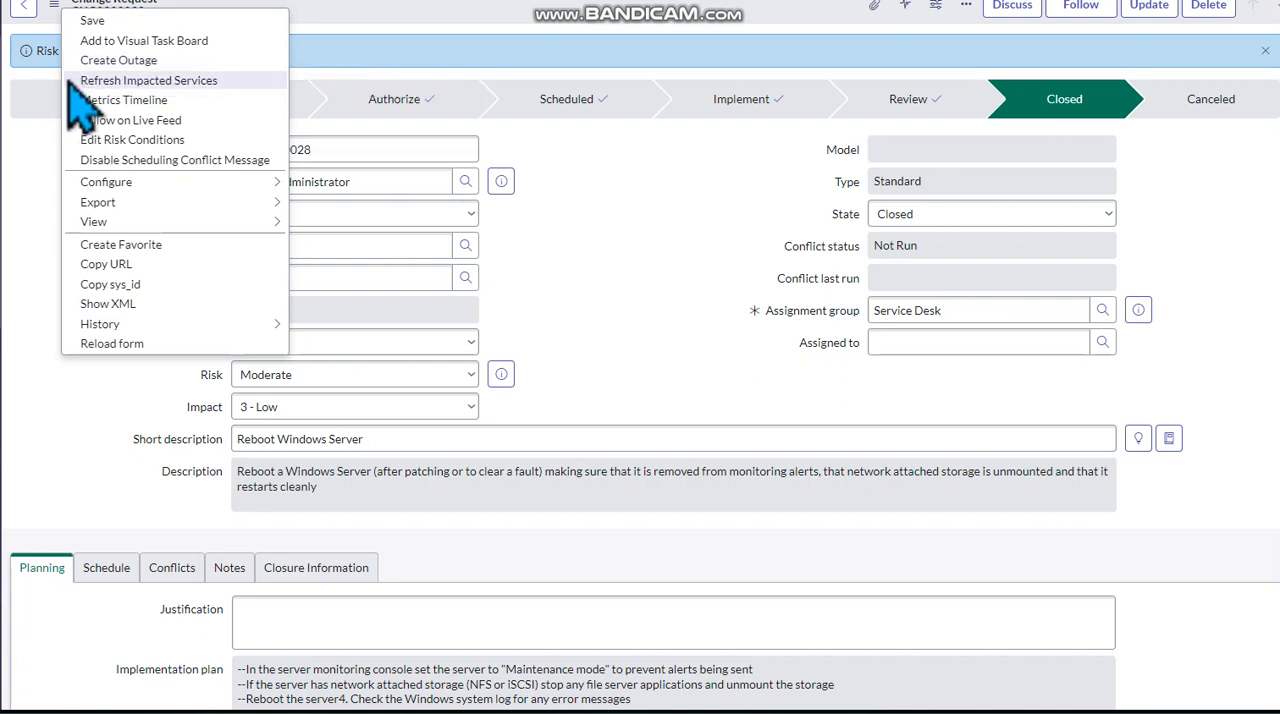
mouse_move(96, 76)
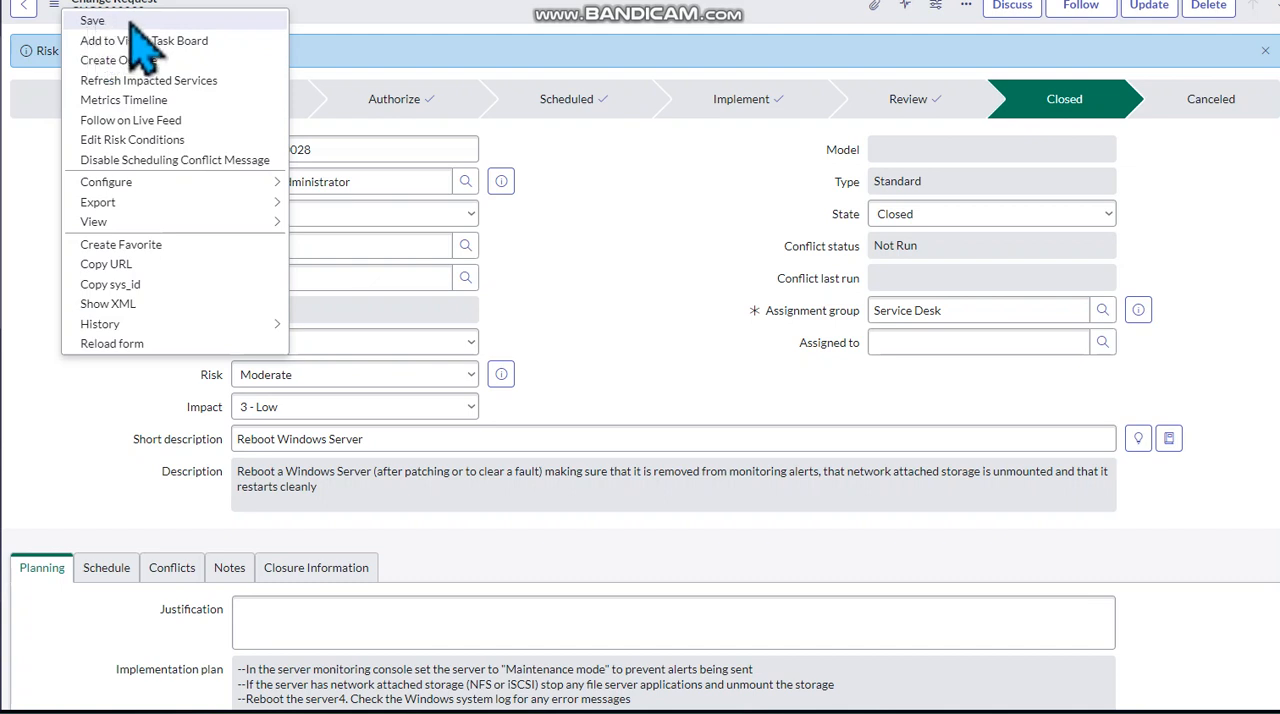
mouse_move(200, 40)
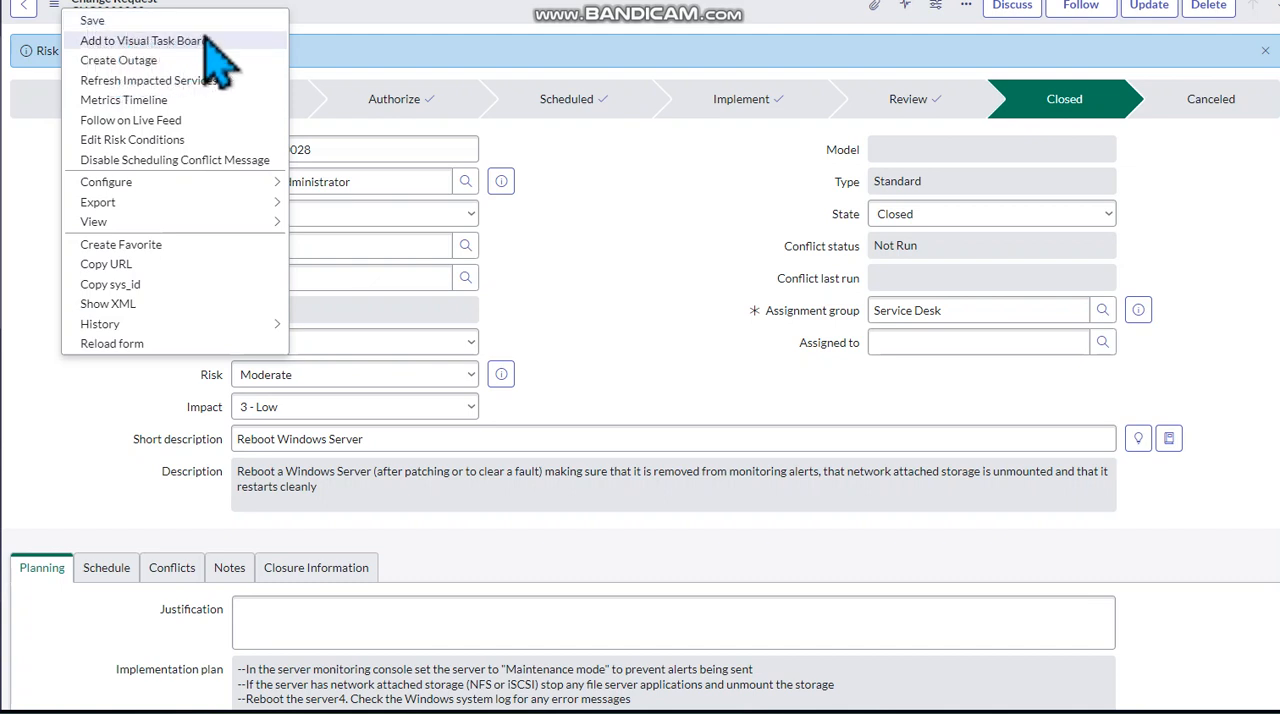
mouse_move(130, 80)
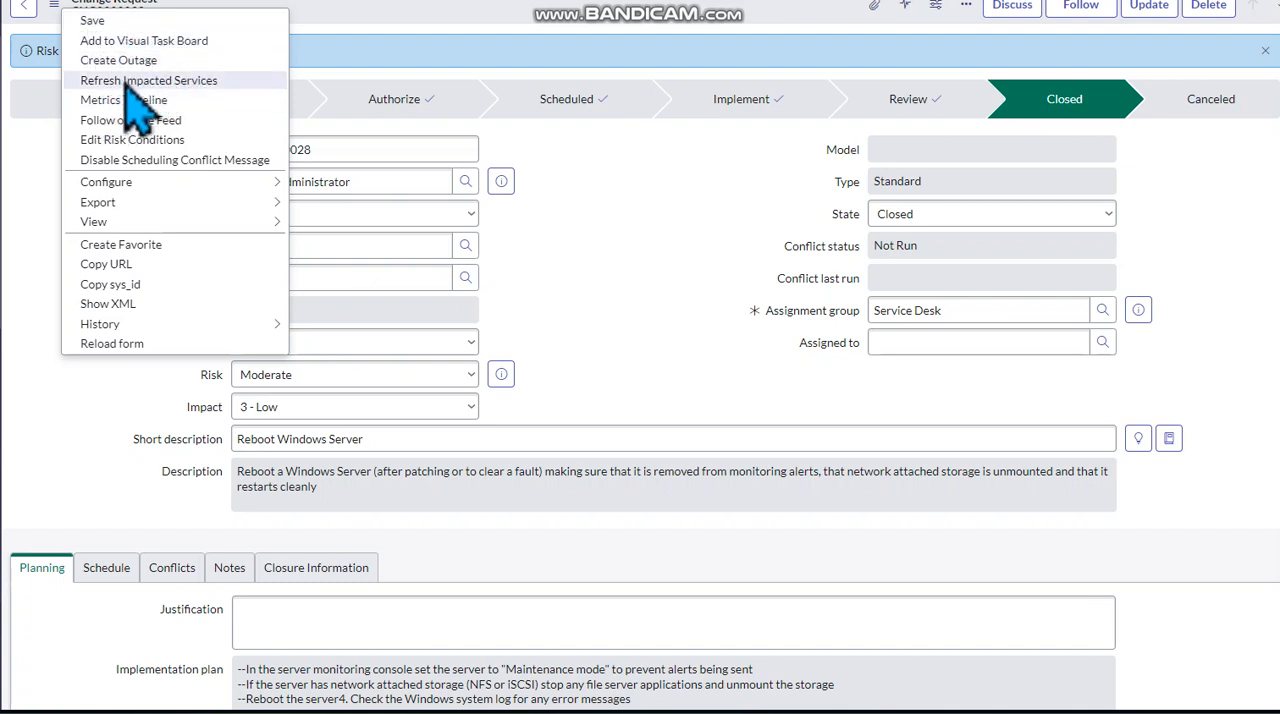
mouse_move(120, 130)
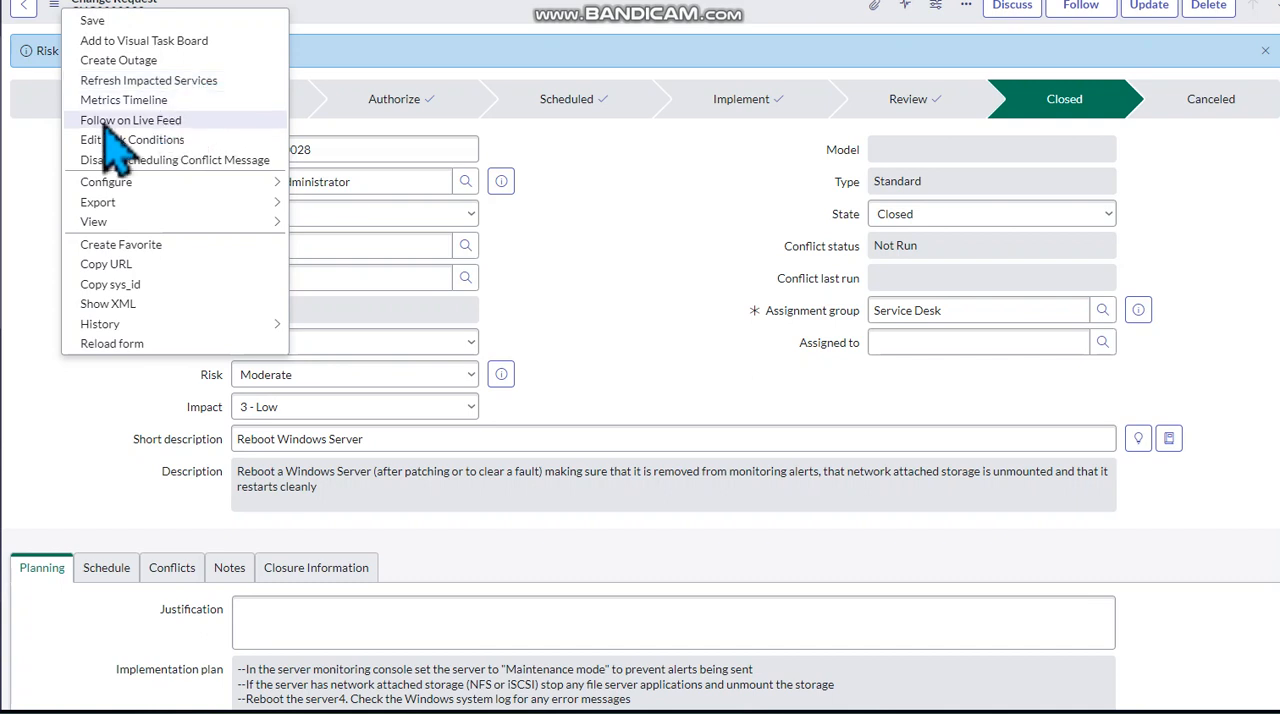
mouse_move(176, 150)
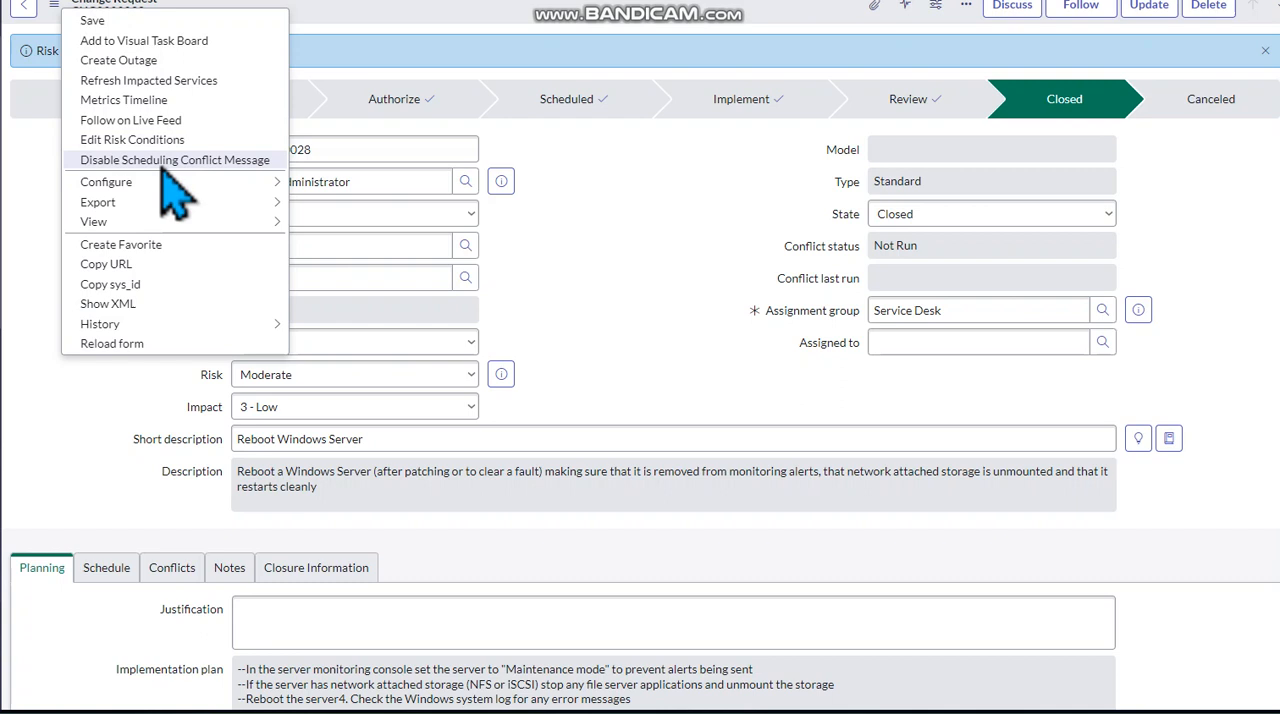
mouse_move(116, 194)
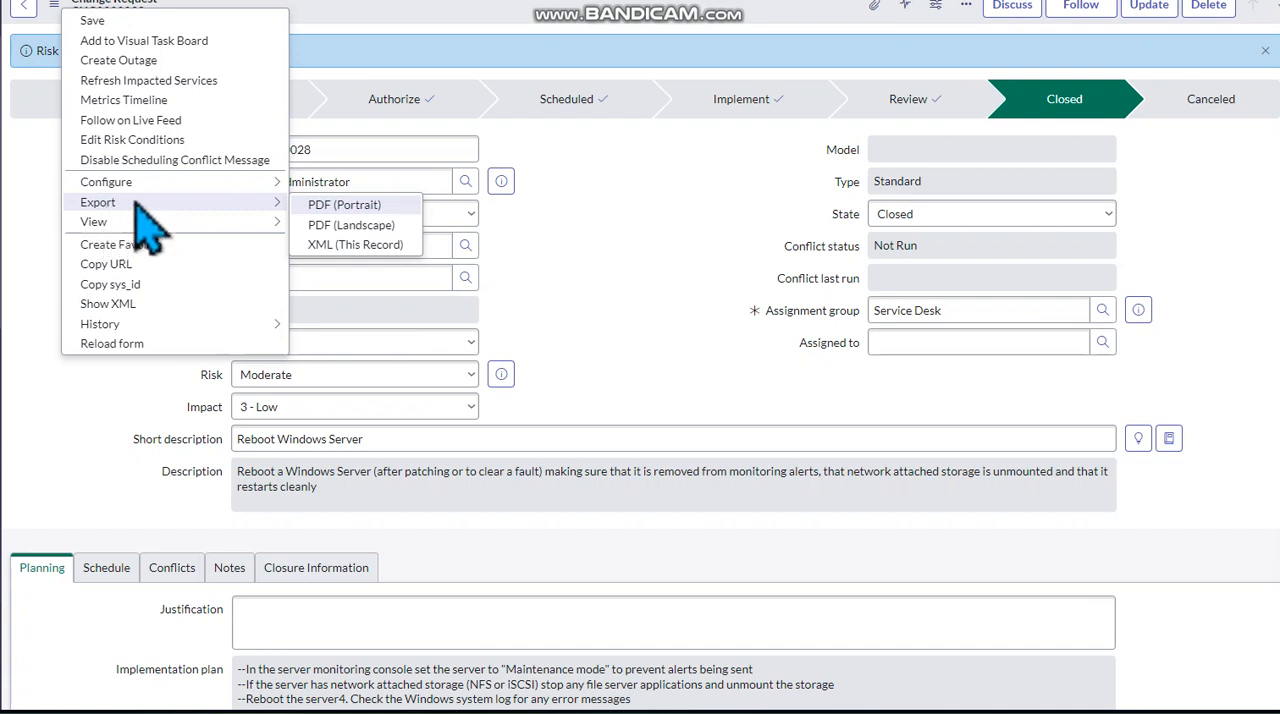
mouse_move(120, 244)
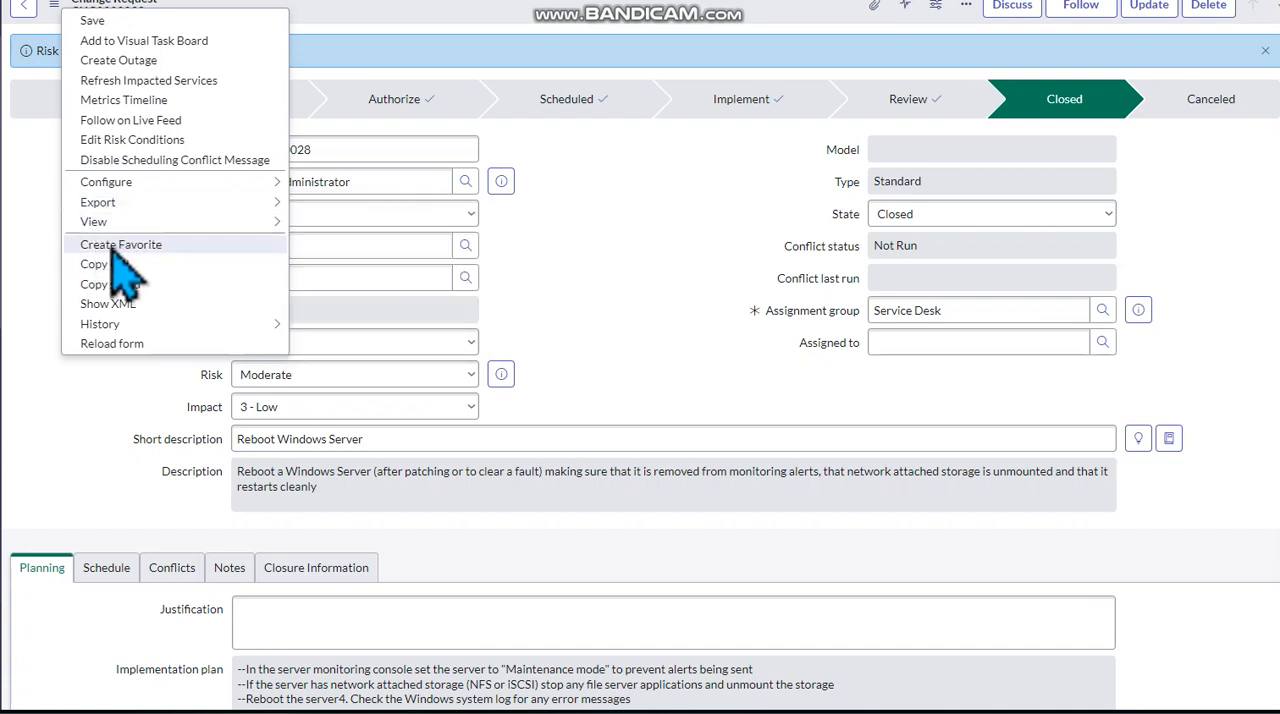
mouse_move(104, 264)
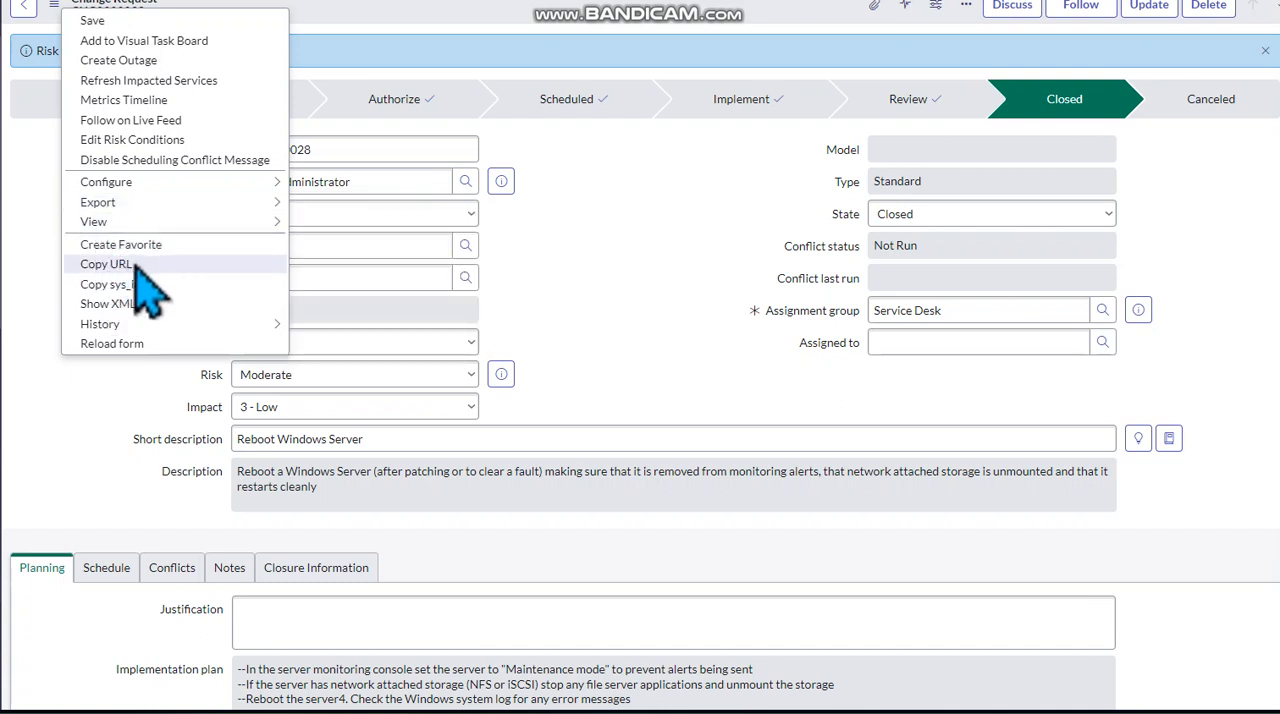
mouse_move(110, 284)
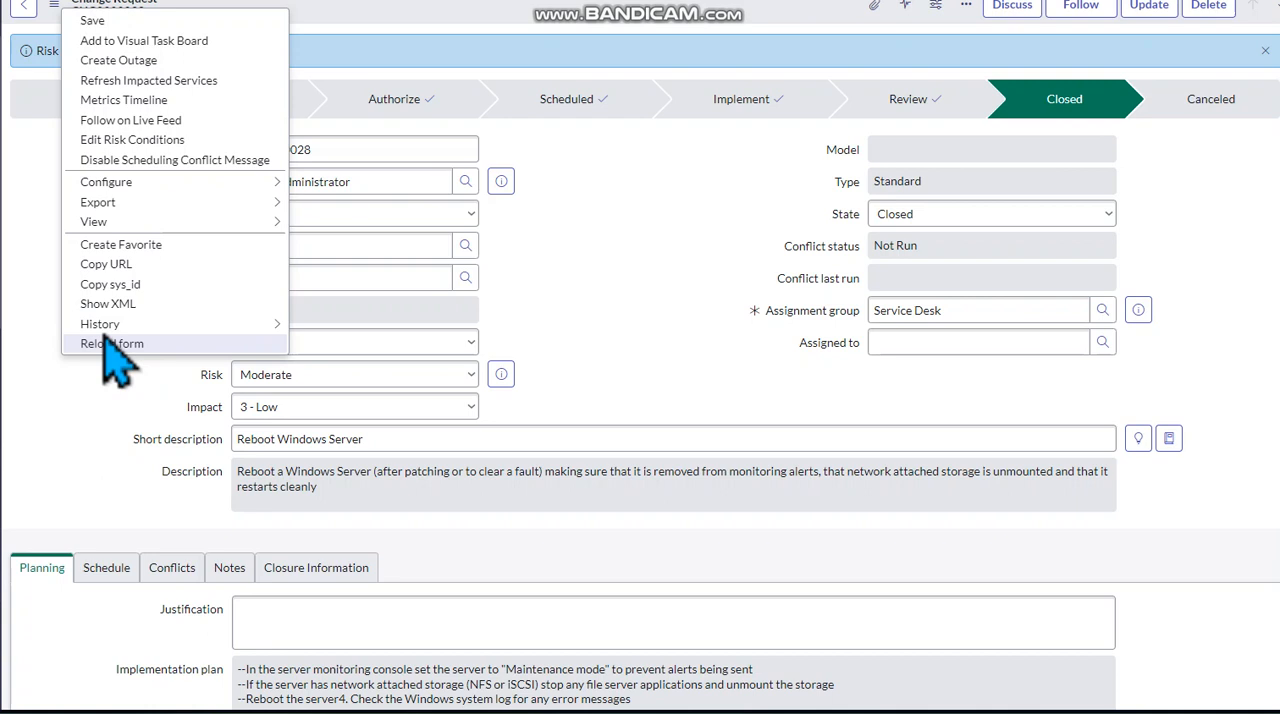
mouse_move(100, 324)
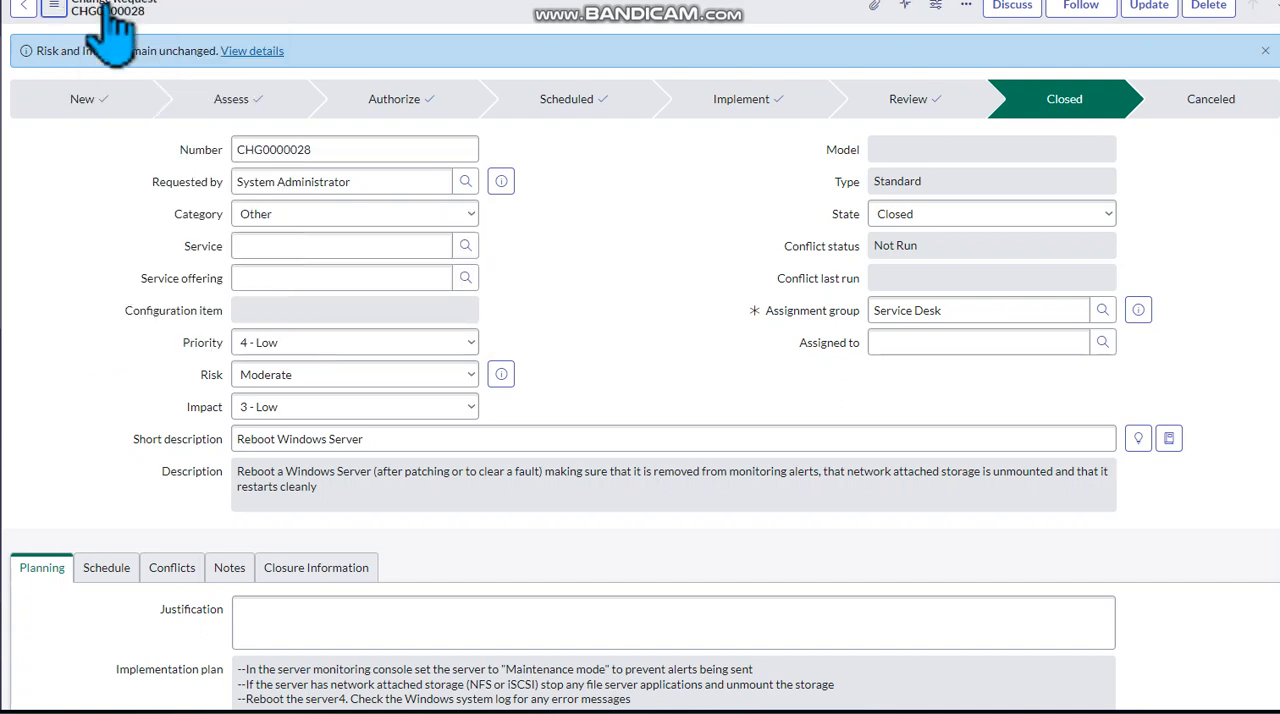
left_click(54, 6)
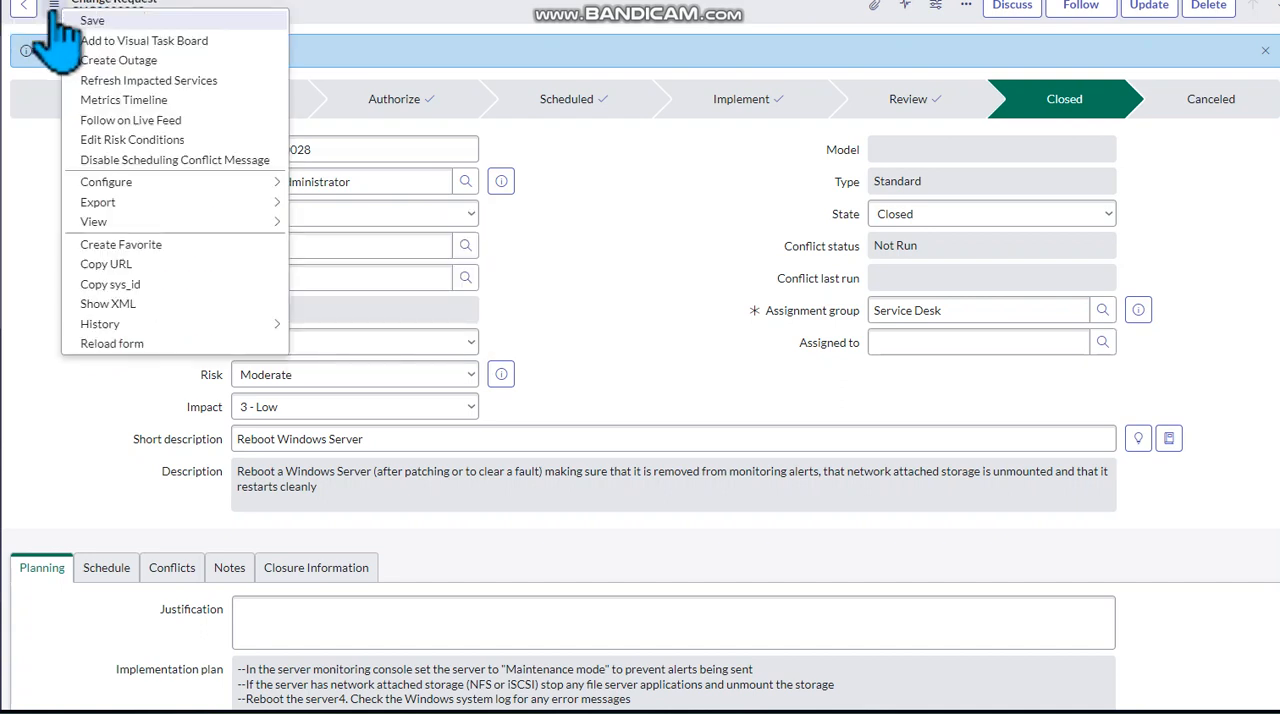
mouse_move(176, 160)
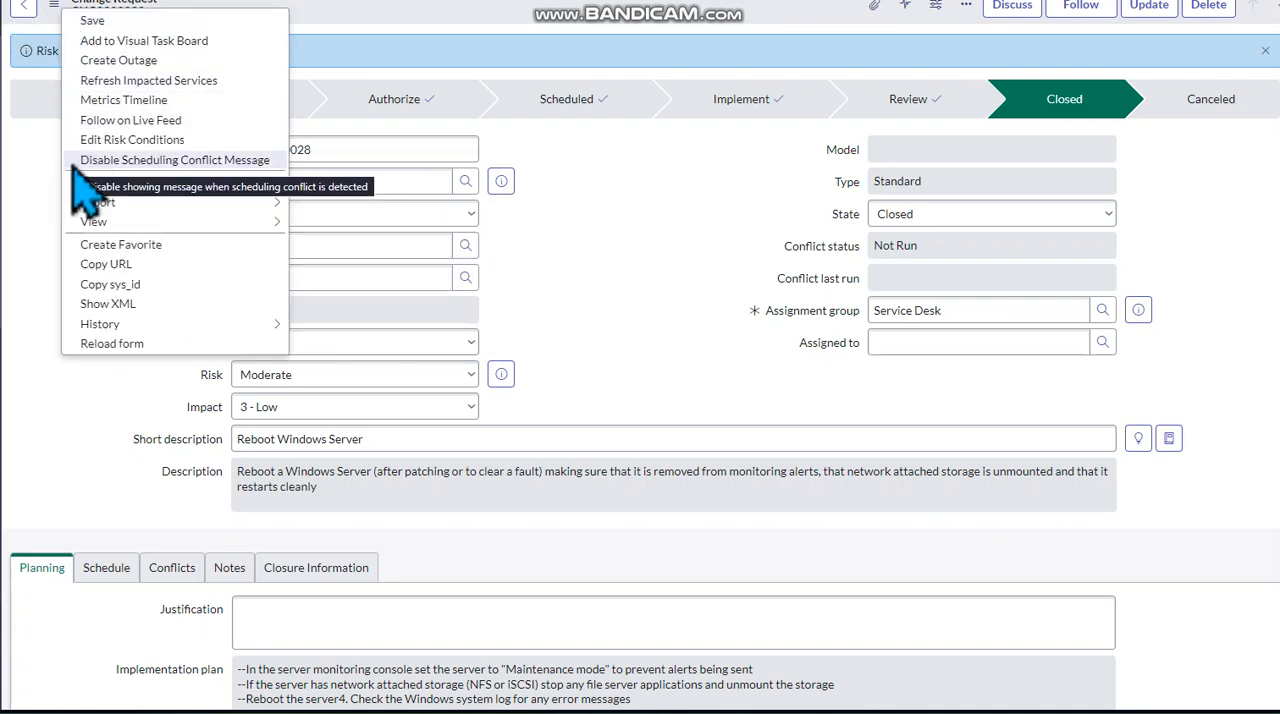
mouse_move(104, 136)
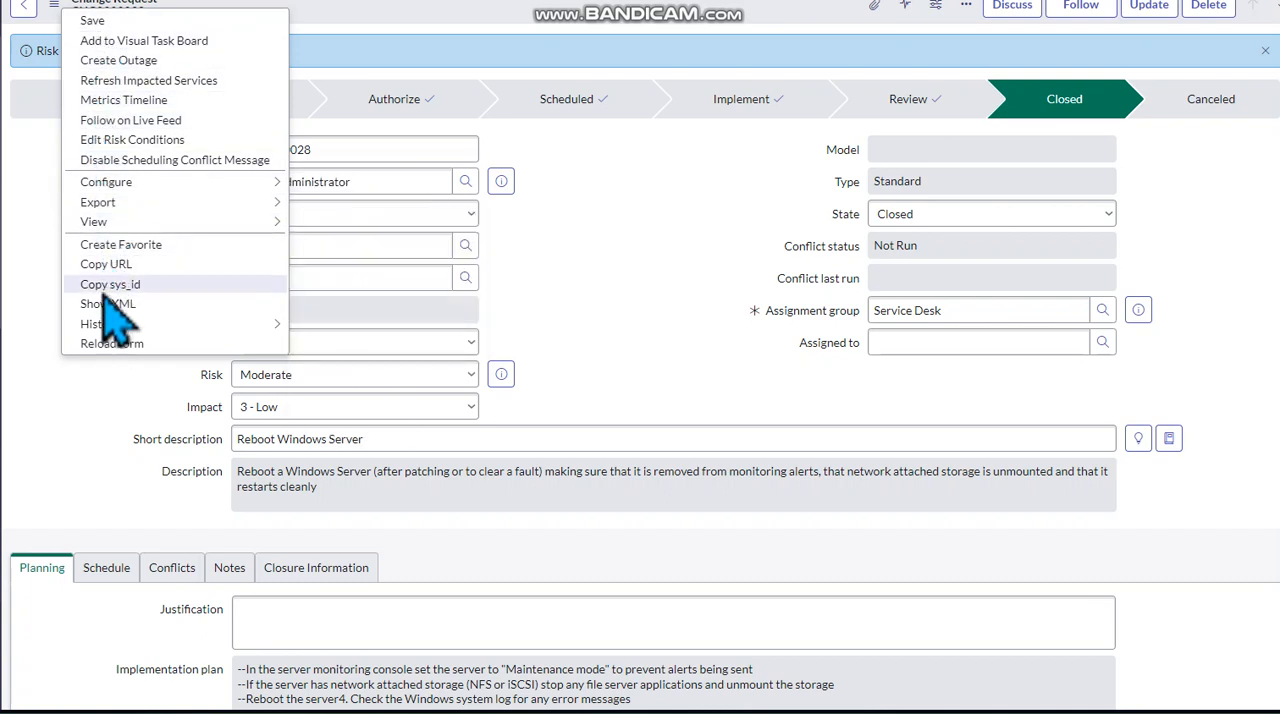
mouse_move(118, 60)
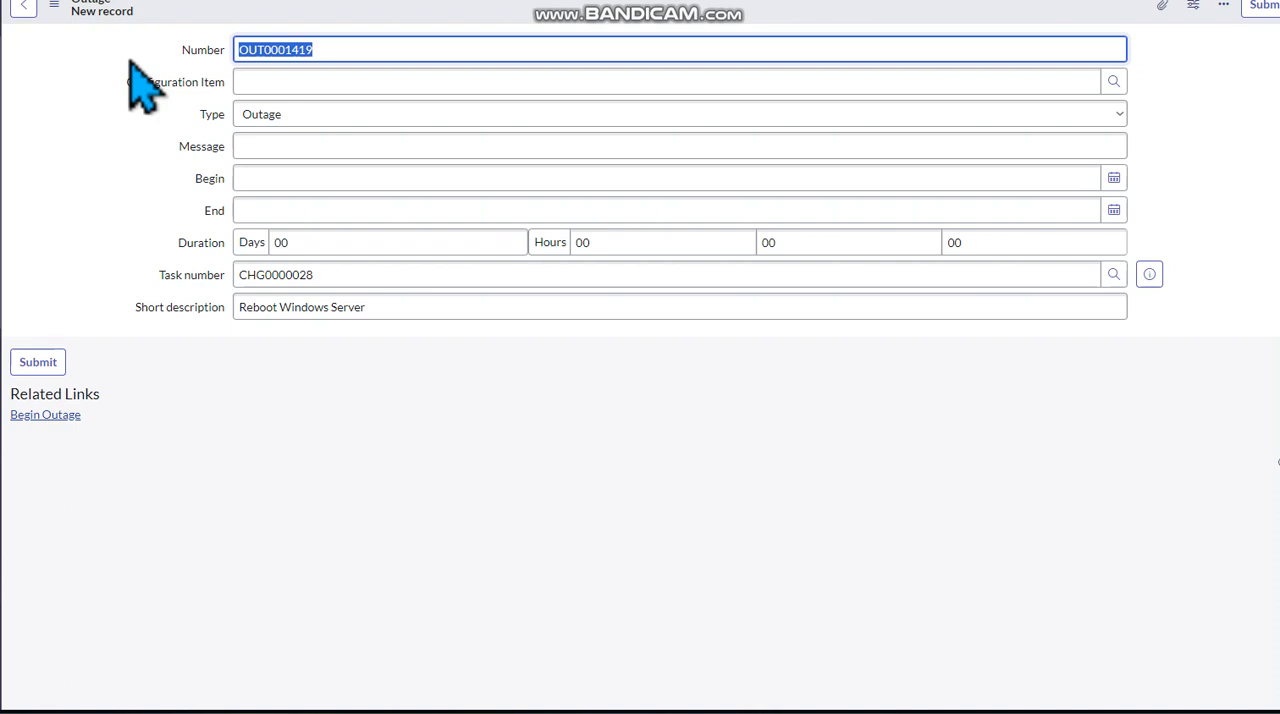
Step: Choose *DAVID-IBM from the lookup list as the outage's configuration item
left_click(660, 80)
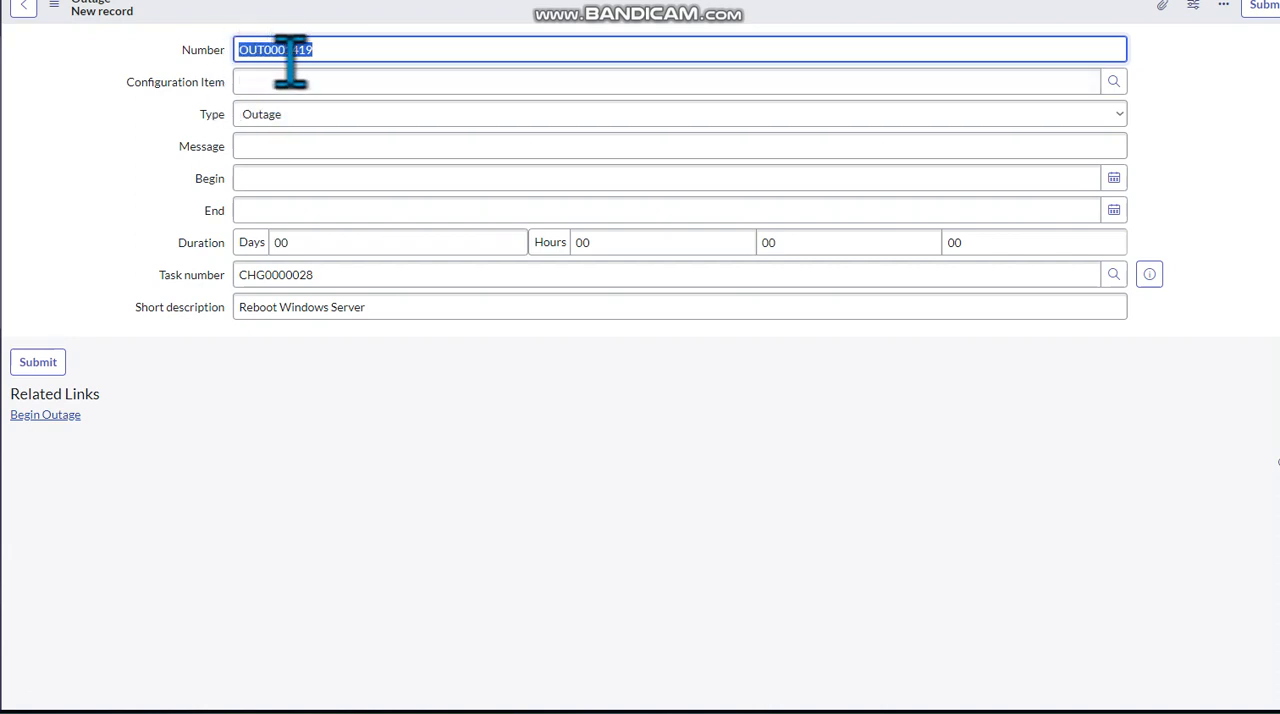
left_click(660, 80)
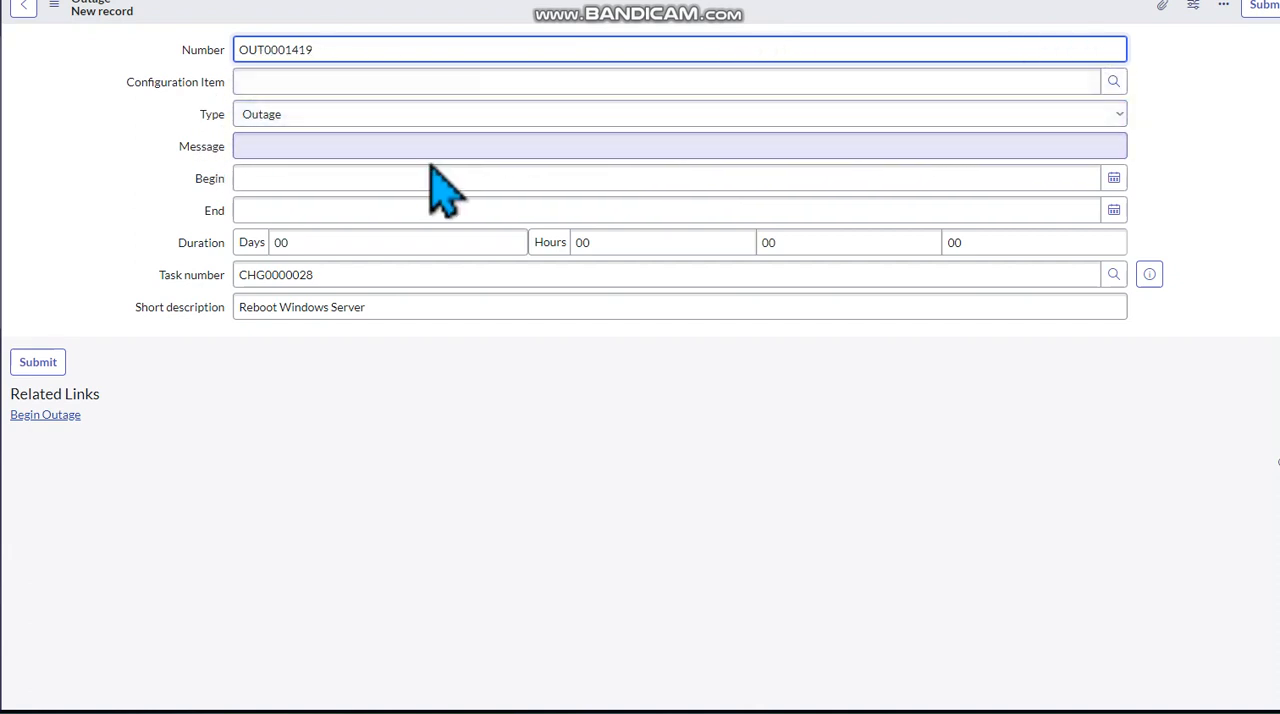
left_click(664, 80)
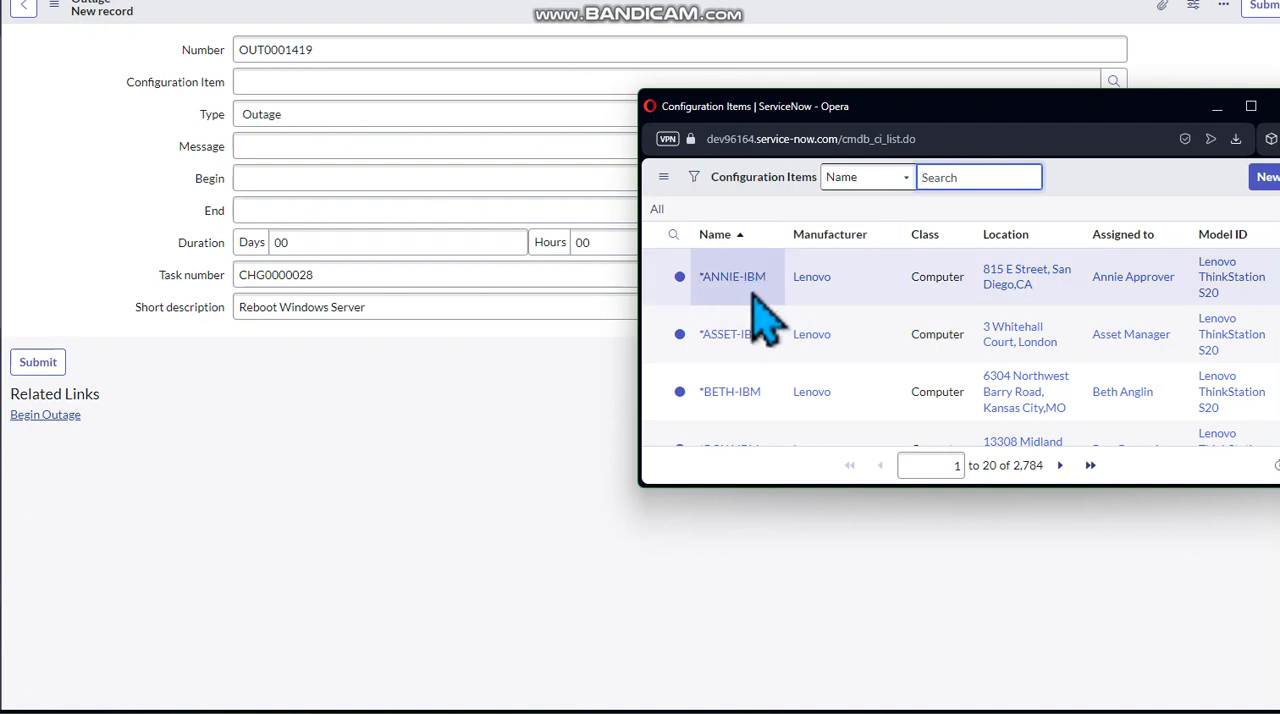
mouse_move(844, 300)
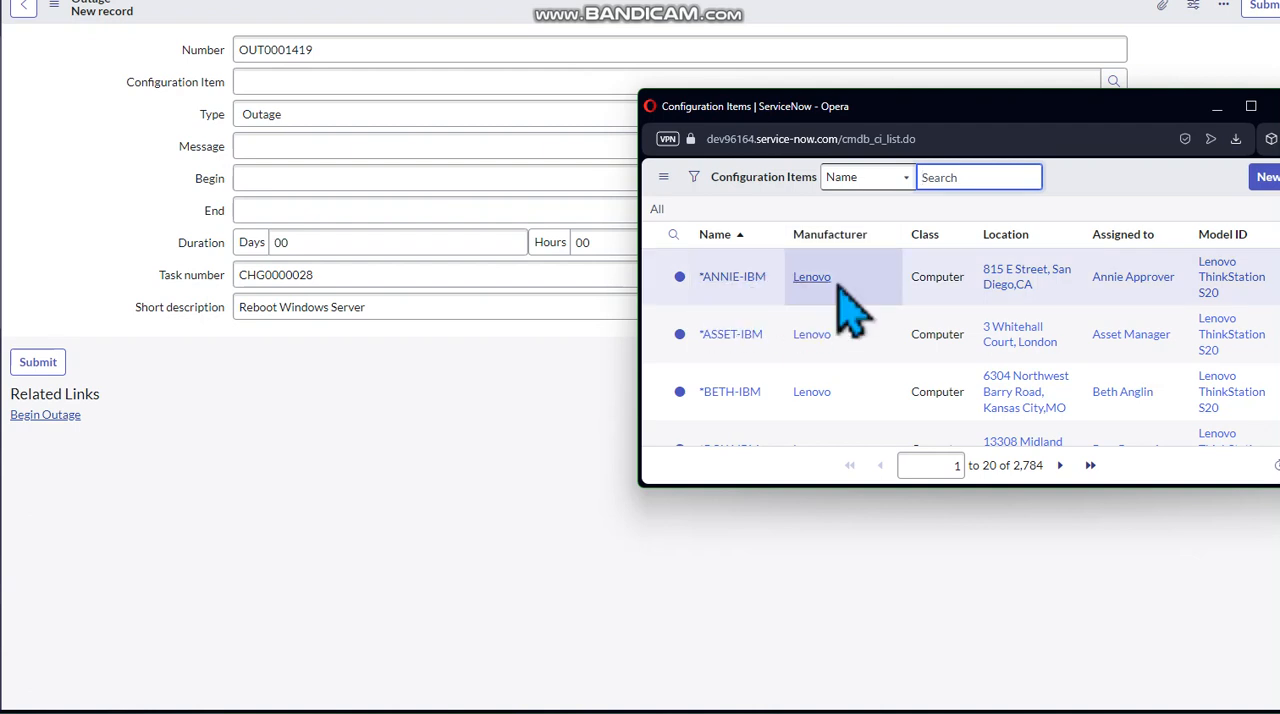
mouse_move(730, 356)
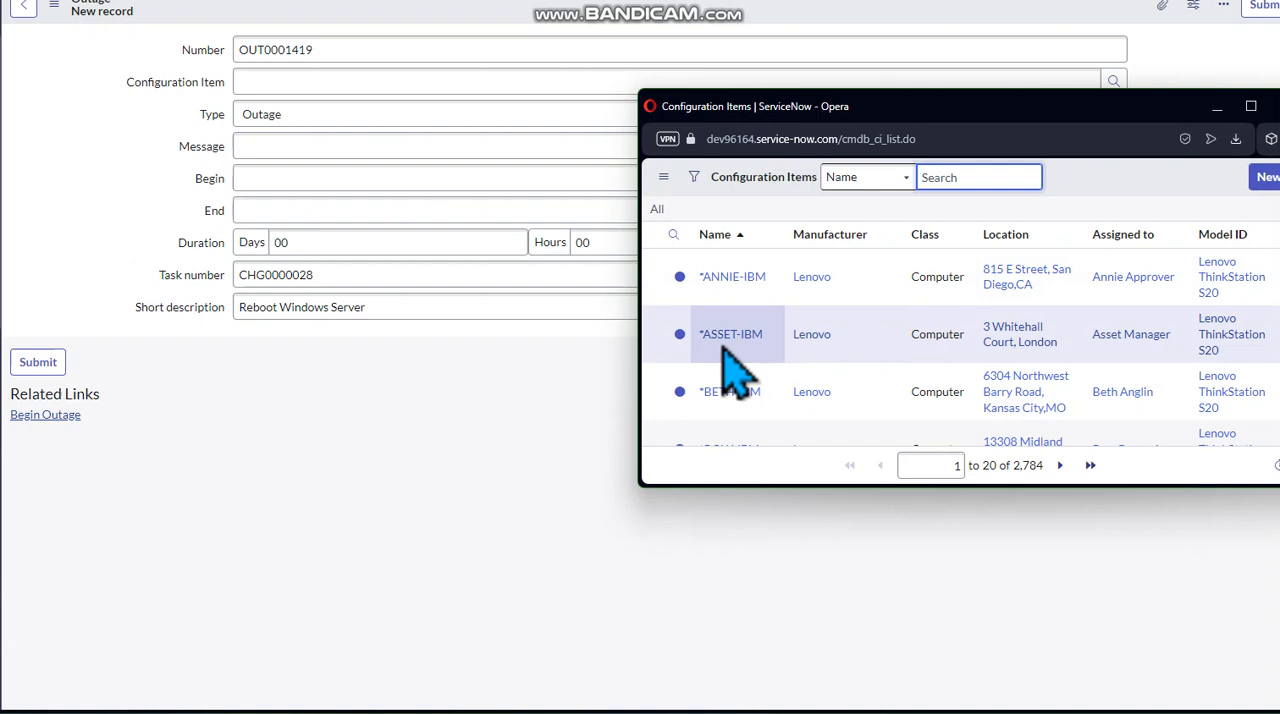
mouse_move(776, 410)
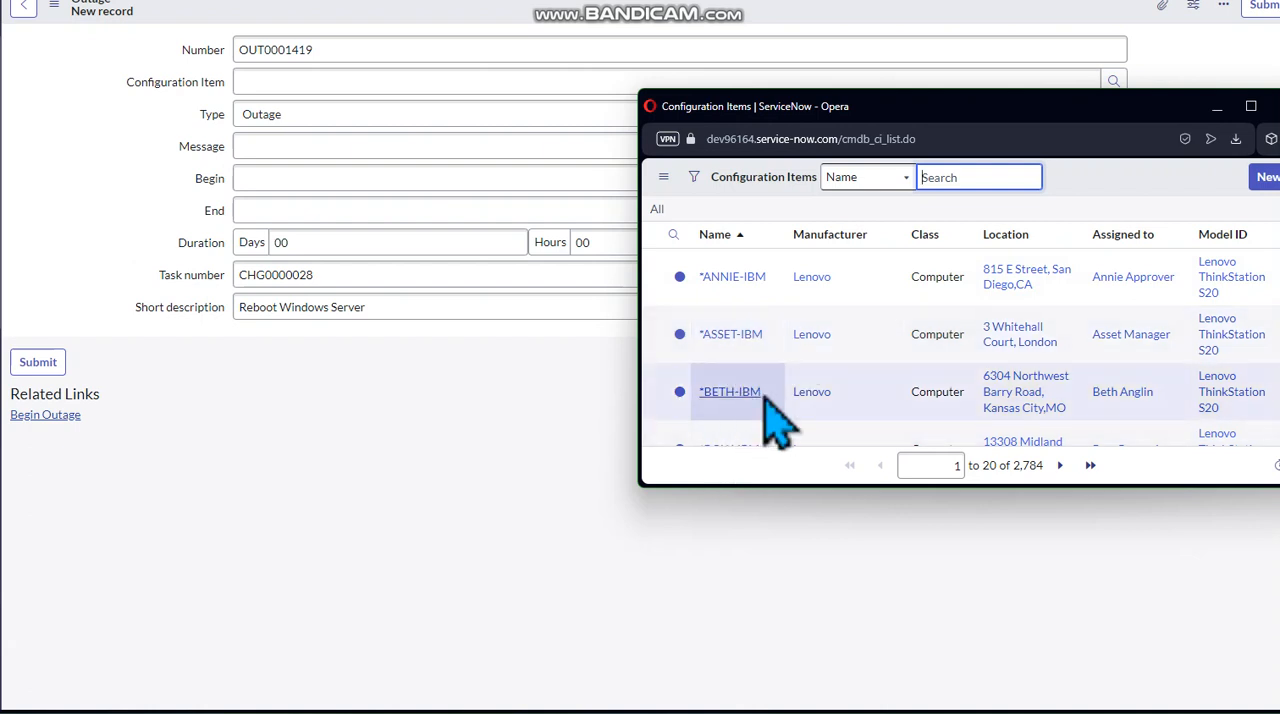
scroll("down", 3)
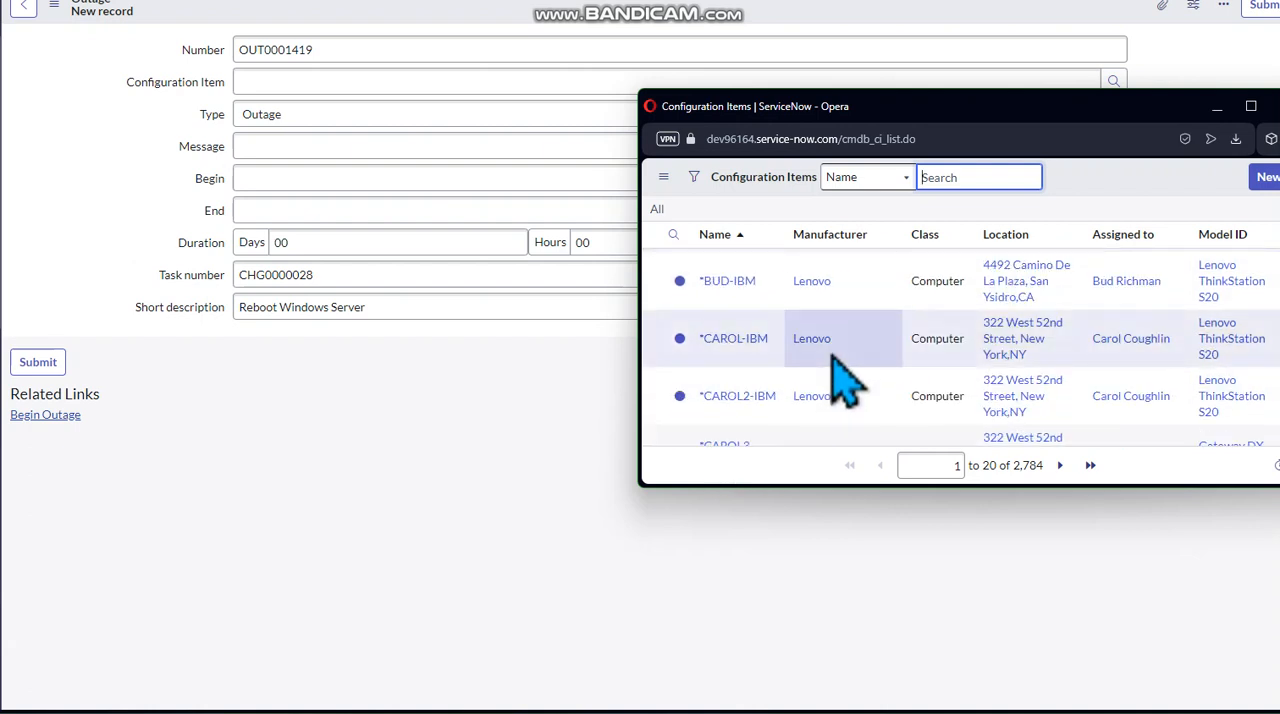
scroll("down", 3)
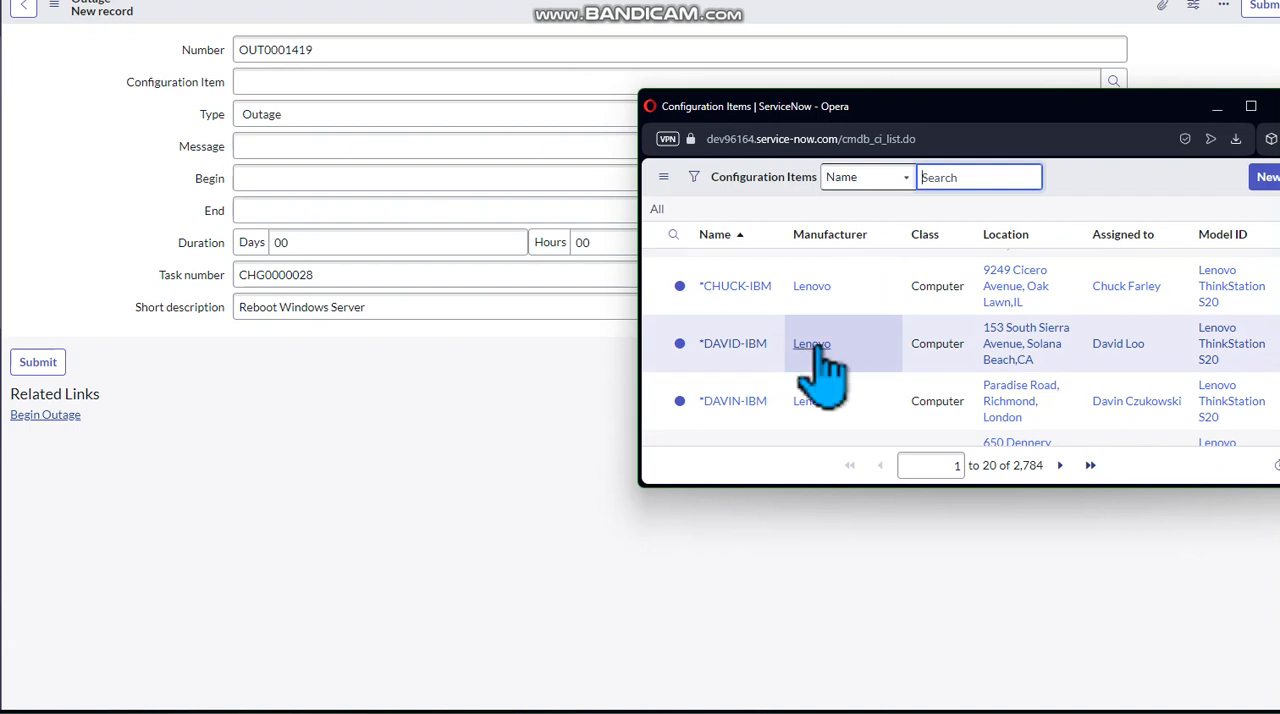
mouse_move(750, 390)
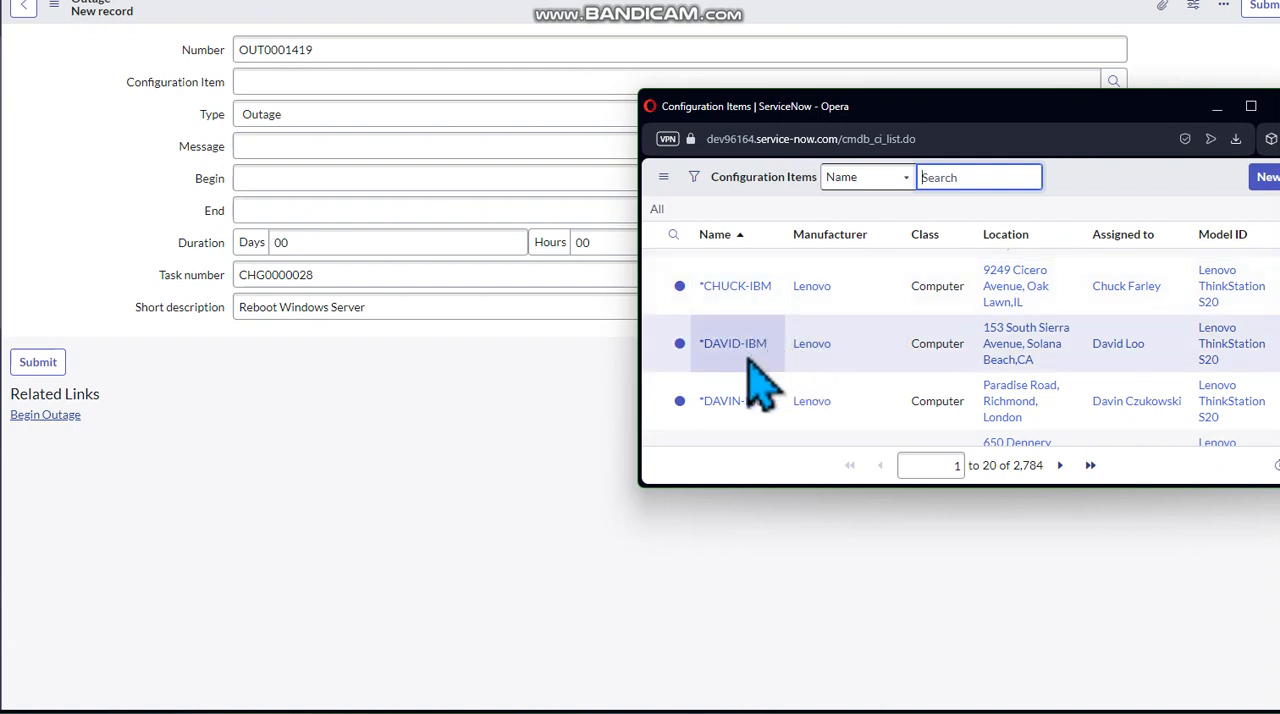
left_click(732, 344)
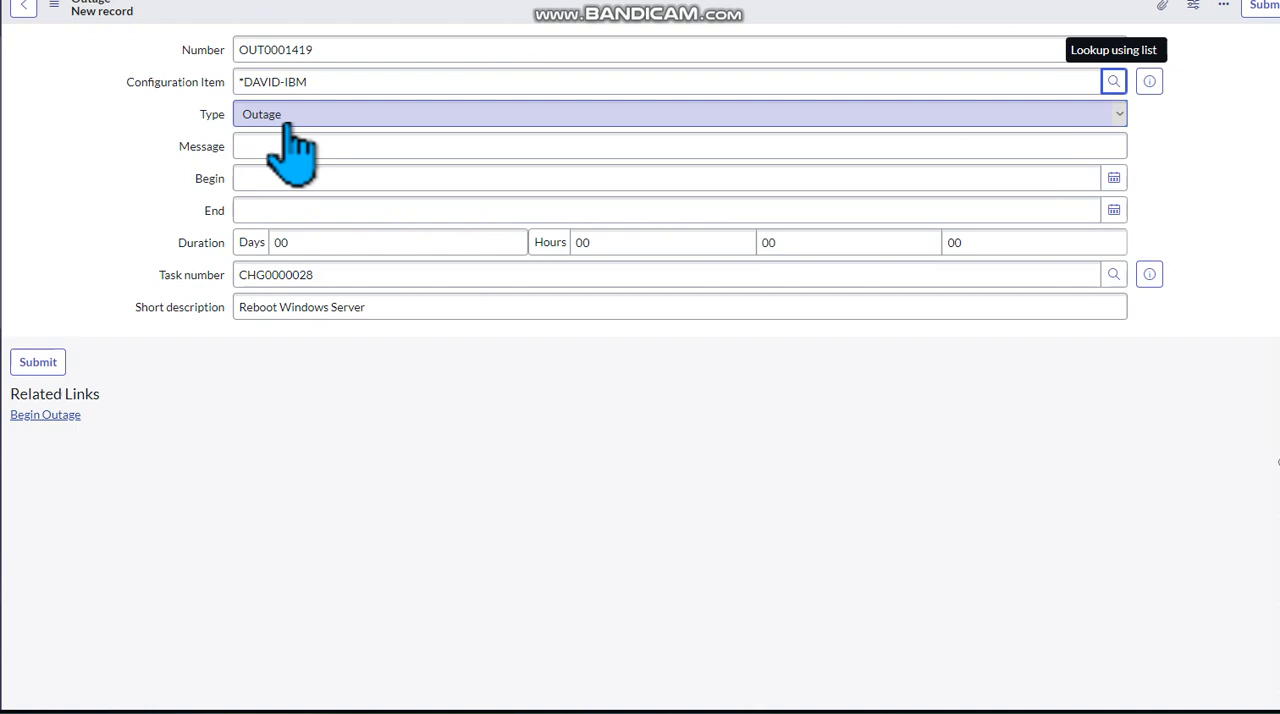
Step: Enter the outage message 'The system will be down for 5 hours'
left_click(680, 146)
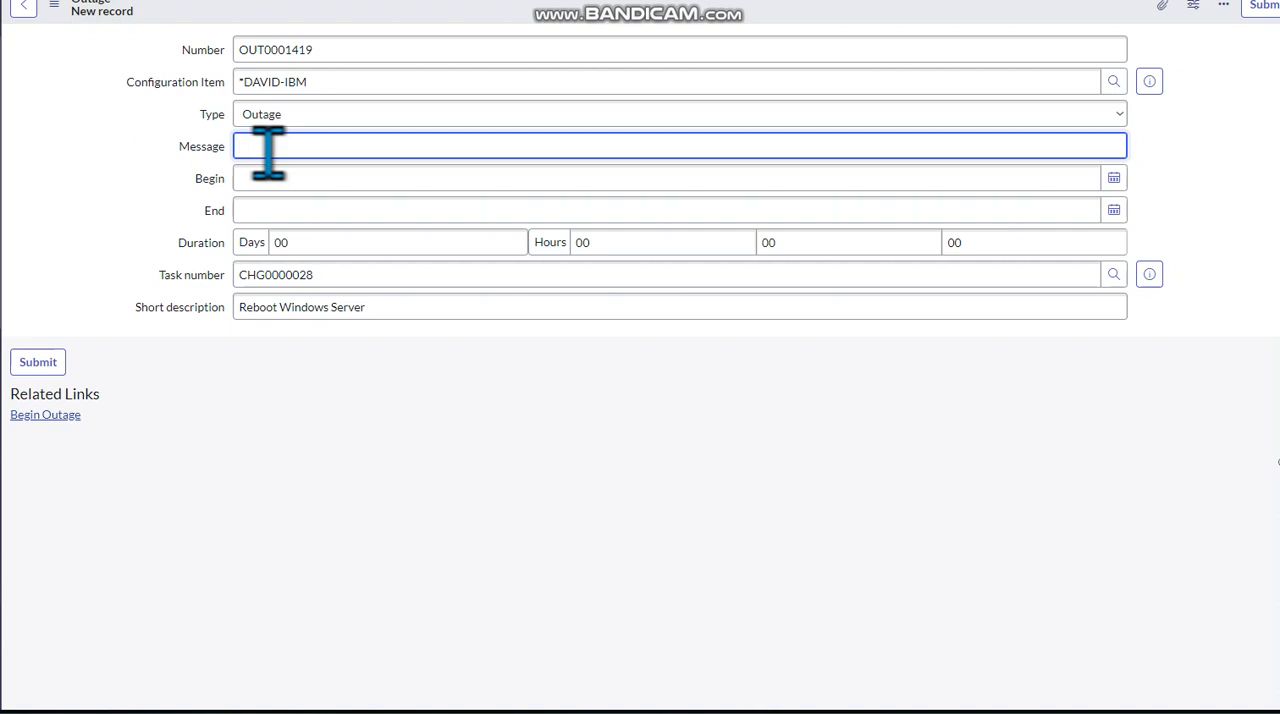
type("W")
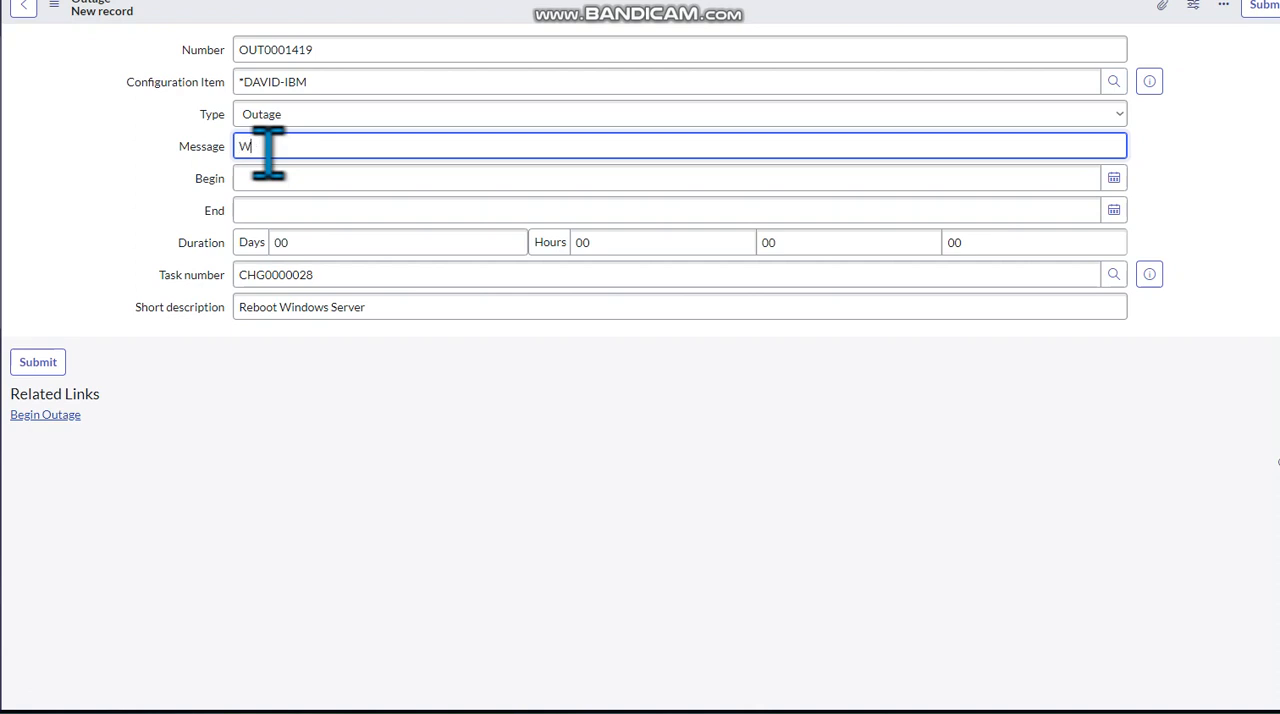
type("The")
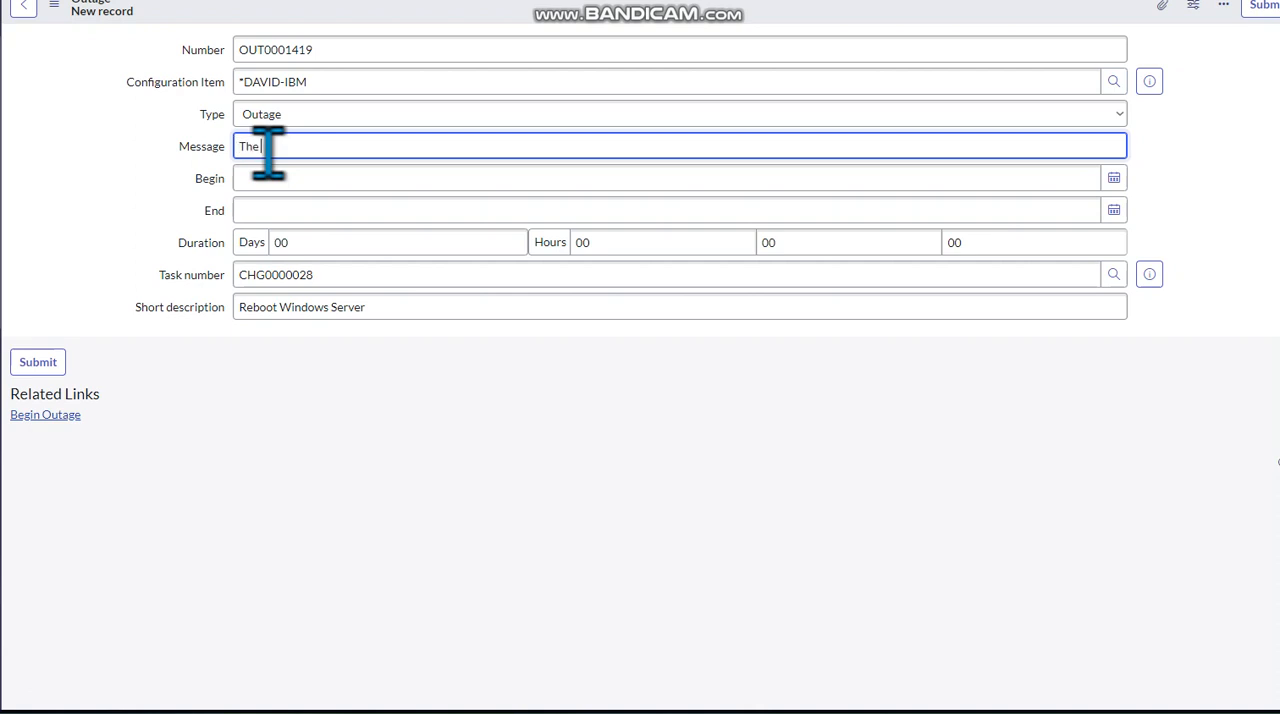
type("s is")
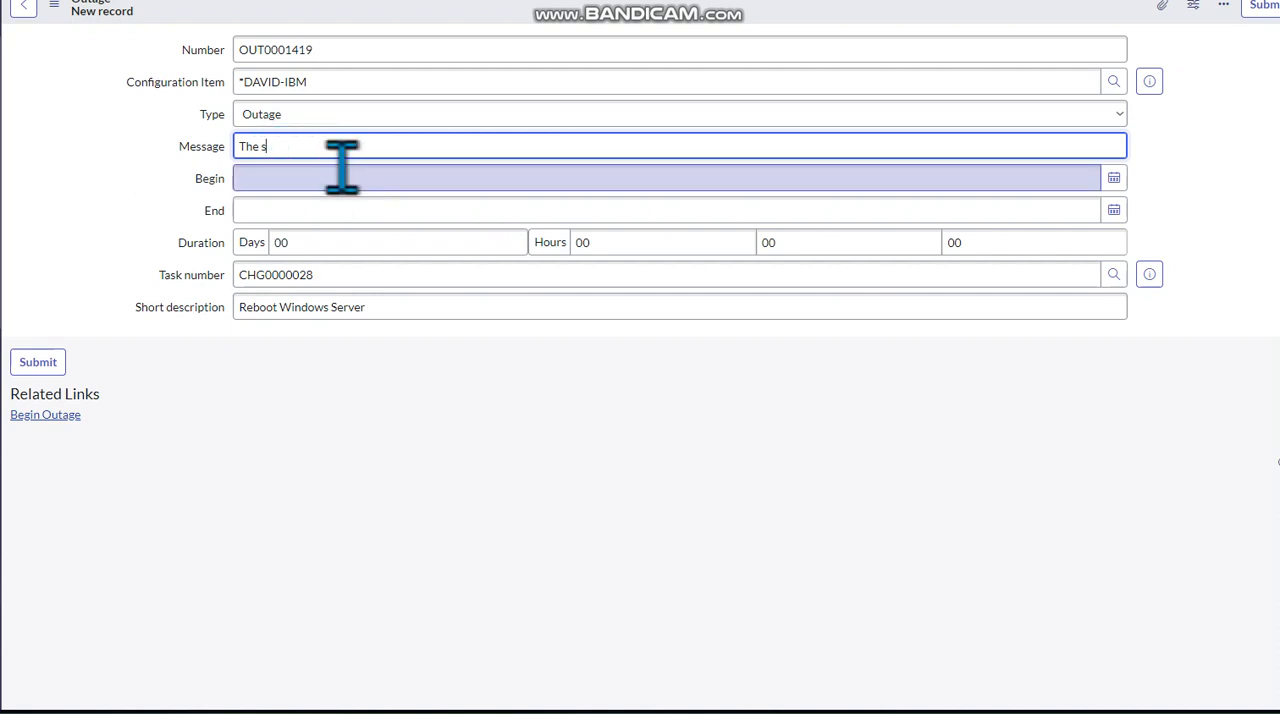
type("ystem wi")
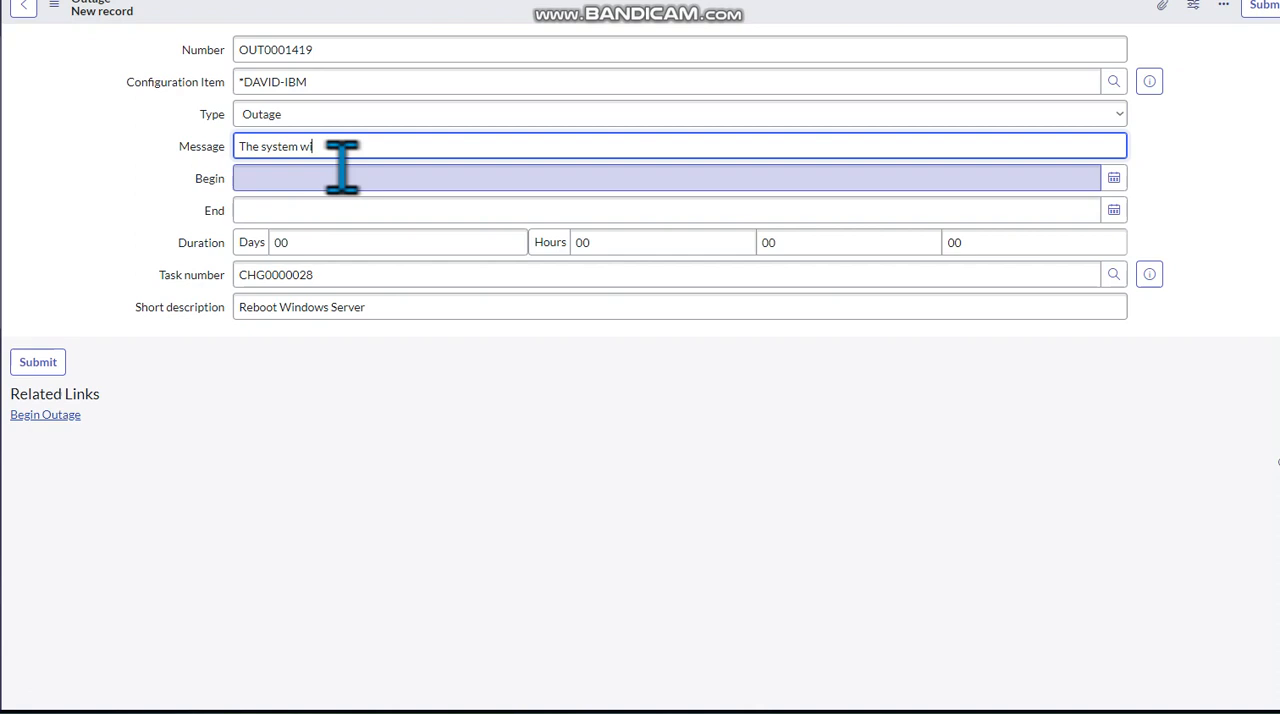
type("ll be down for")
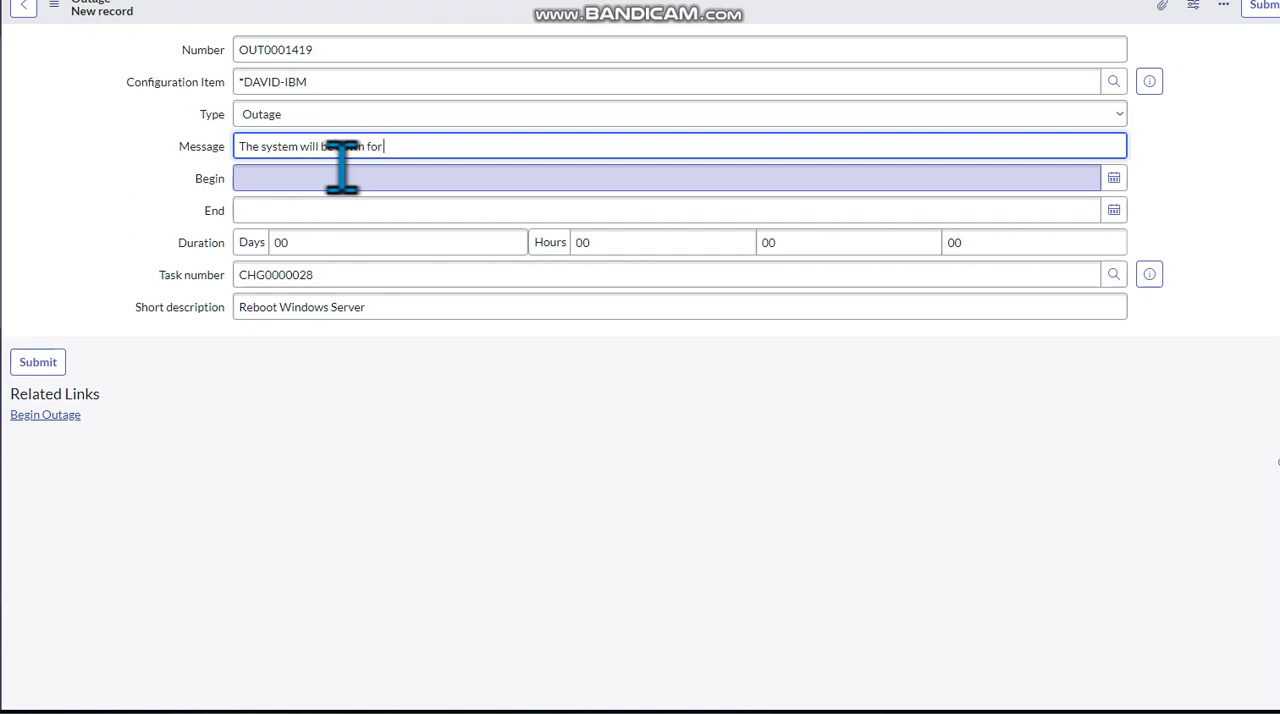
type("5")
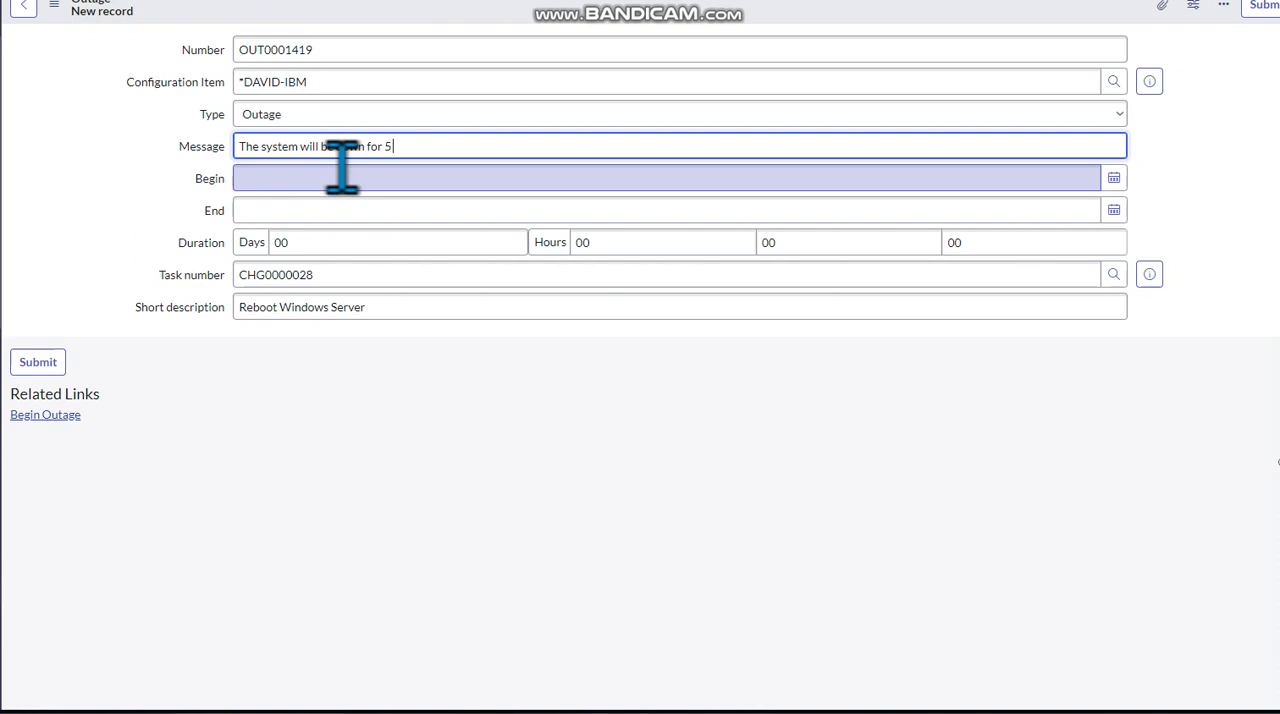
type("hours")
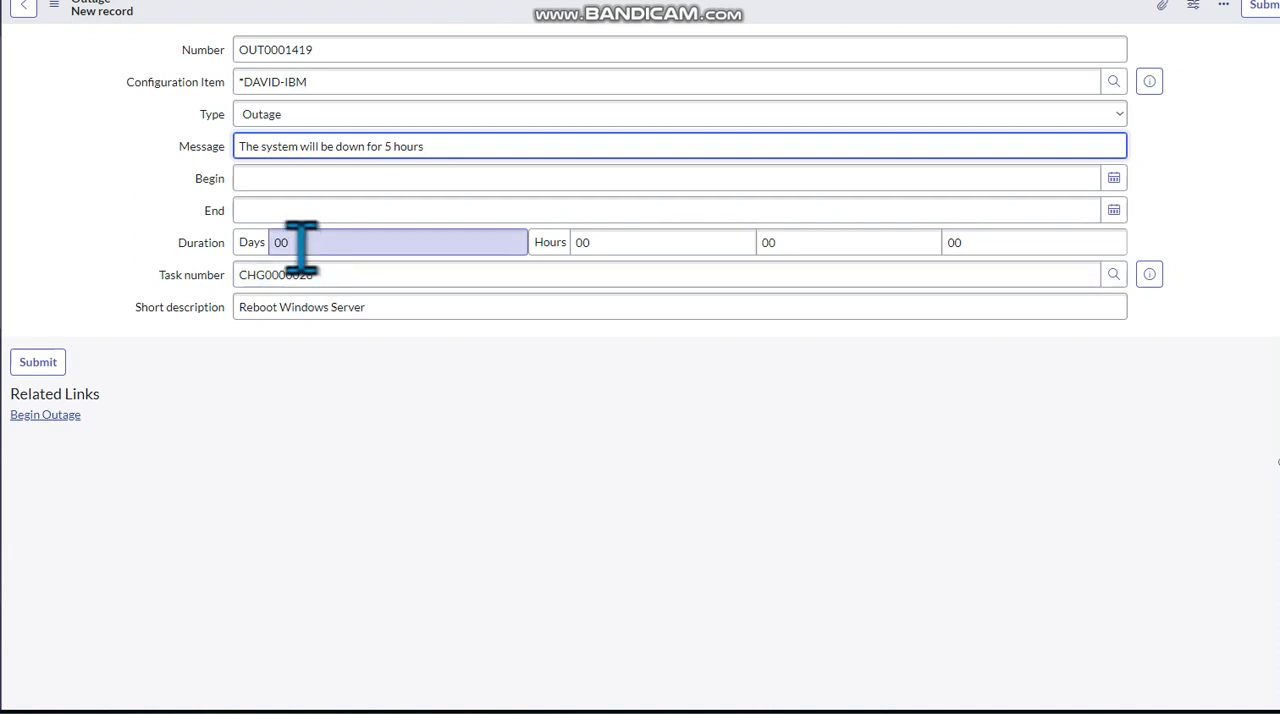
mouse_move(300, 242)
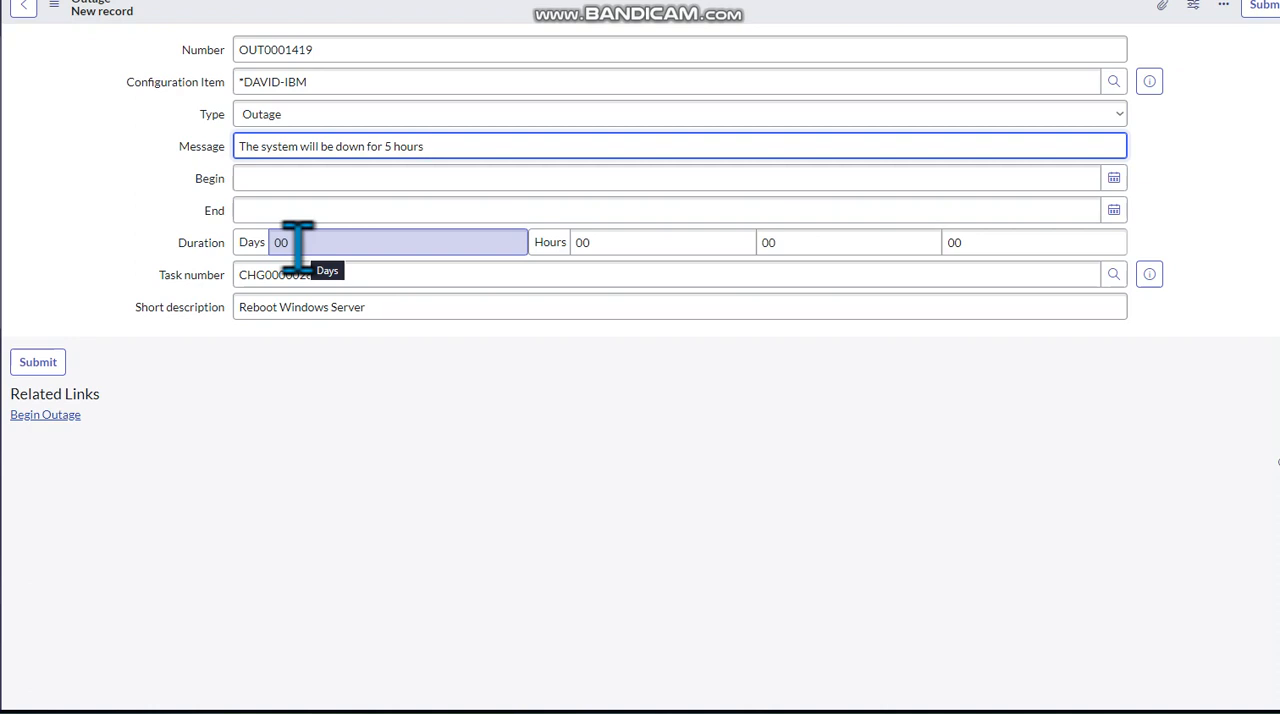
left_click(424, 146)
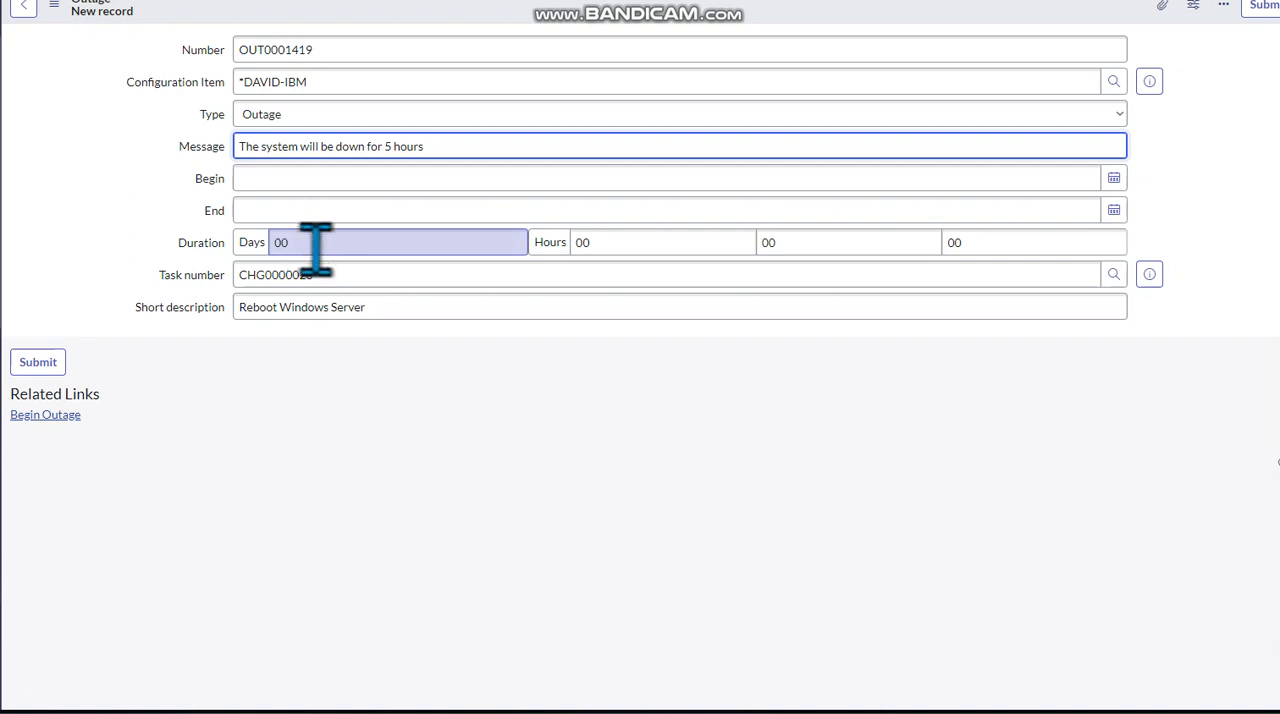
mouse_move(316, 244)
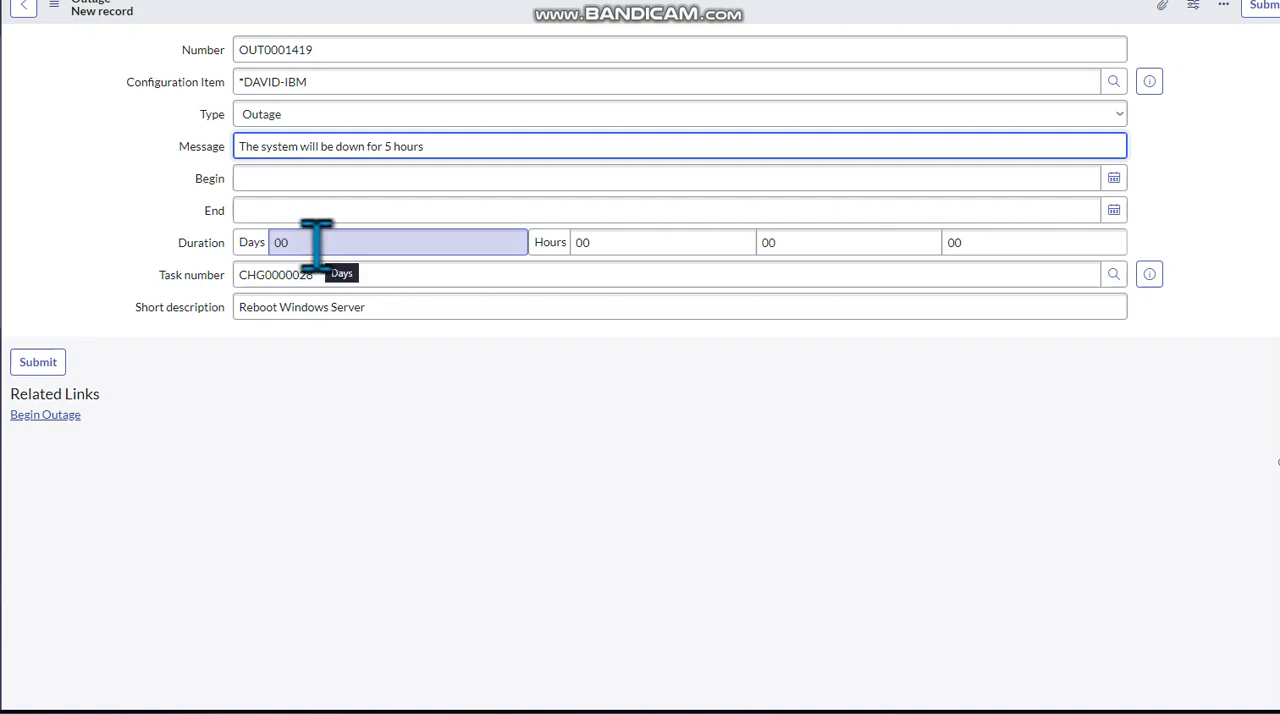
mouse_move(308, 216)
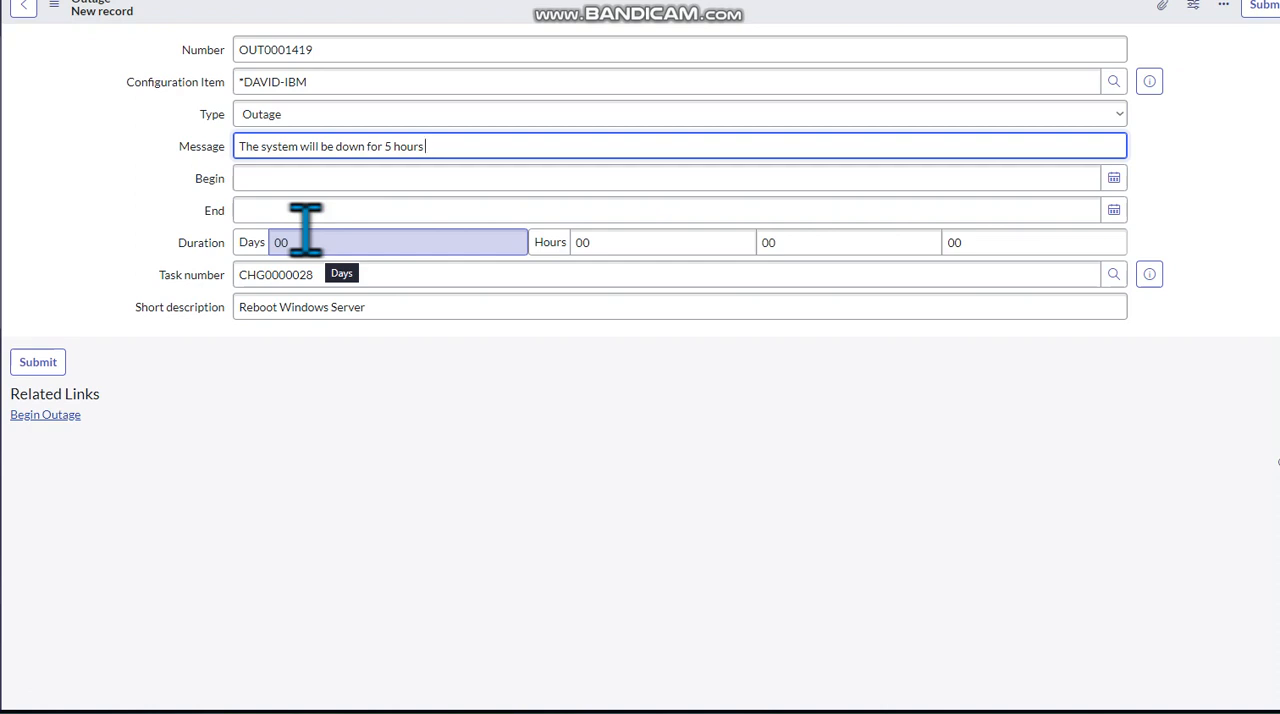
left_click(660, 178)
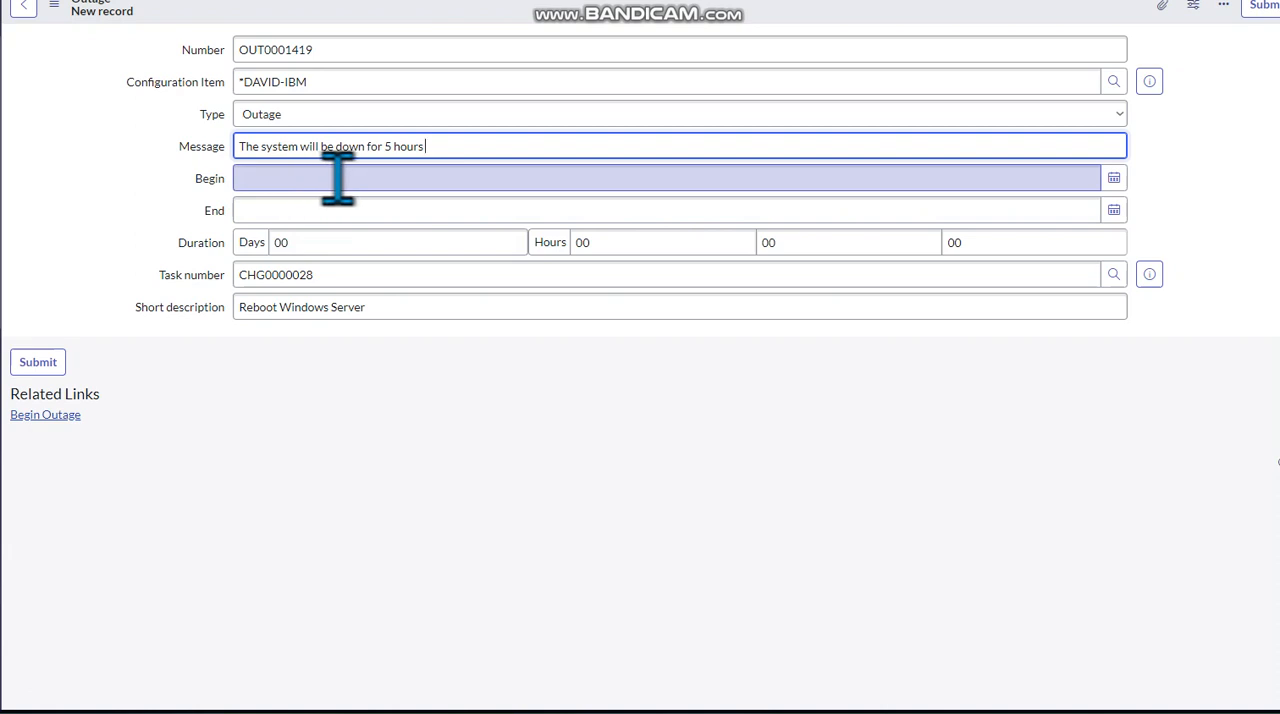
mouse_move(484, 164)
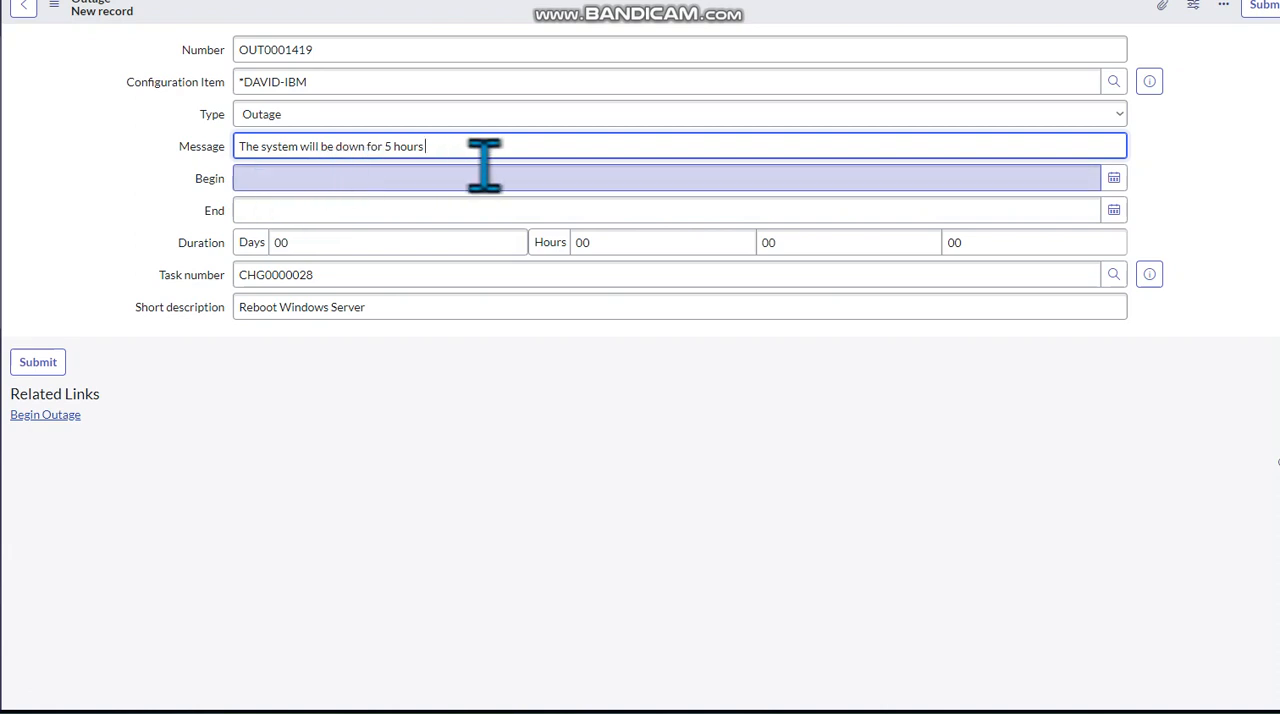
mouse_move(1160, 210)
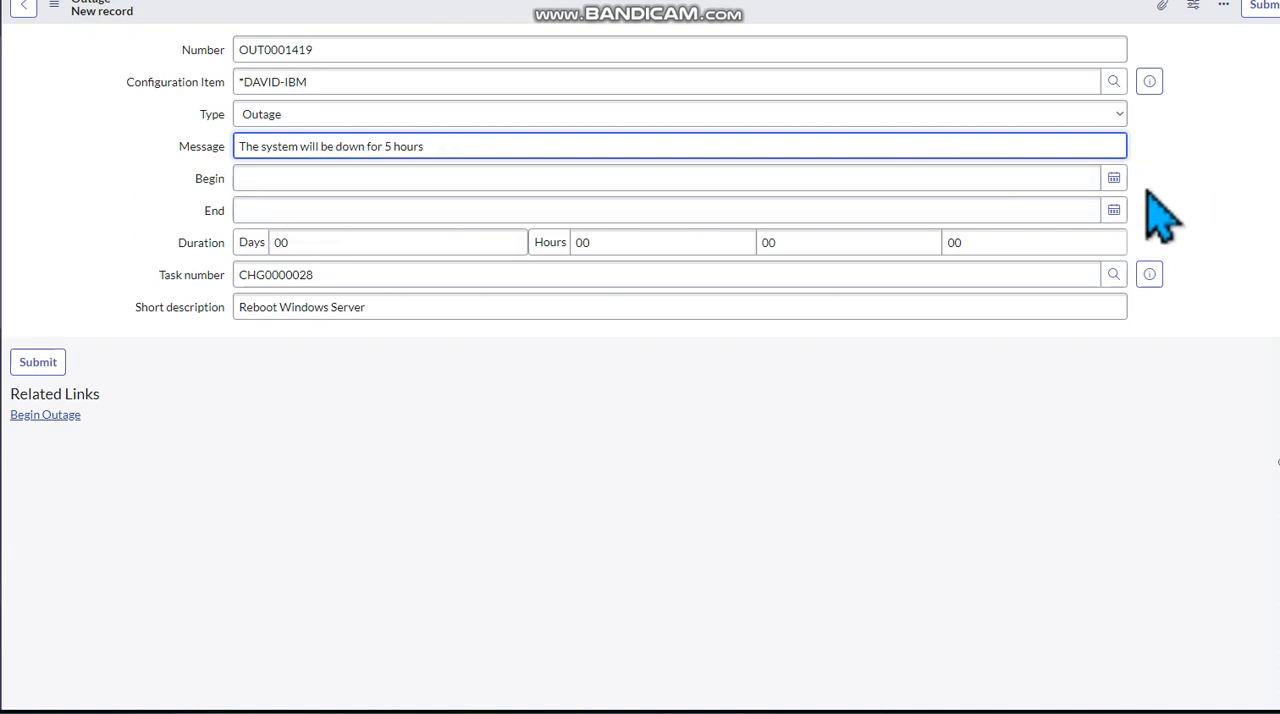
Step: Bring up the September 2023 calendar for the outage Begin date
left_click(1112, 178)
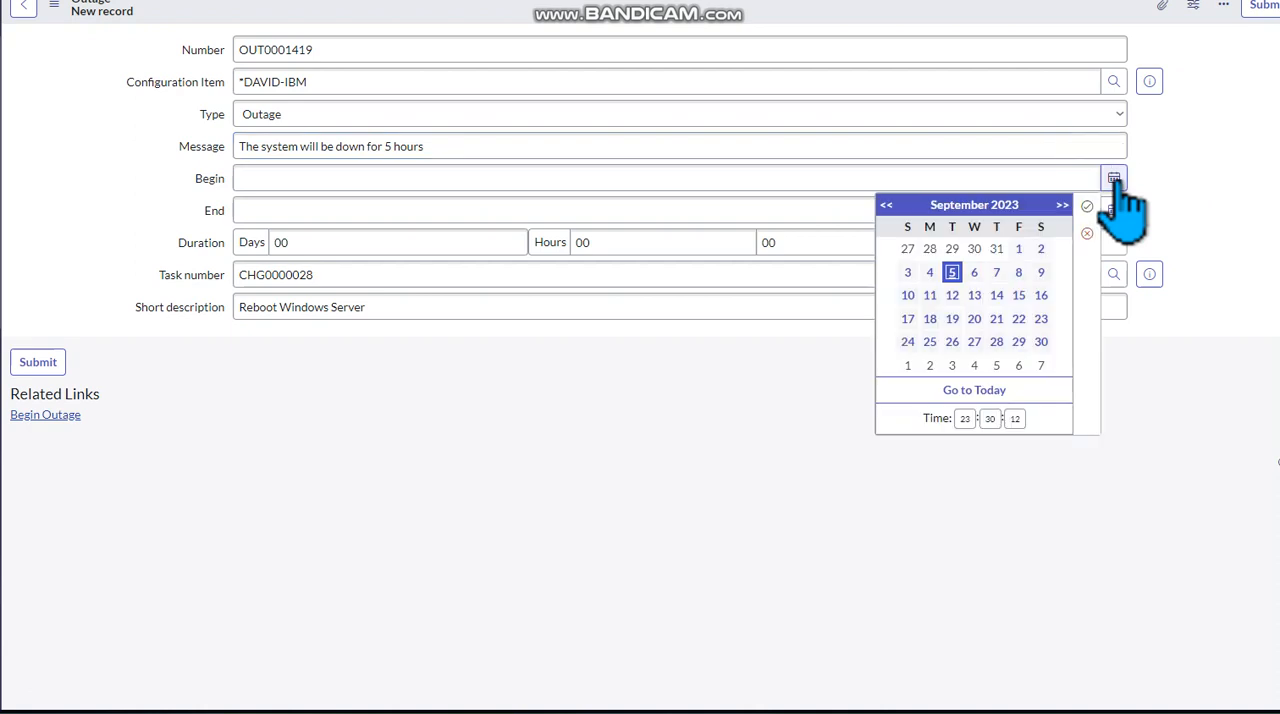
mouse_move(950, 320)
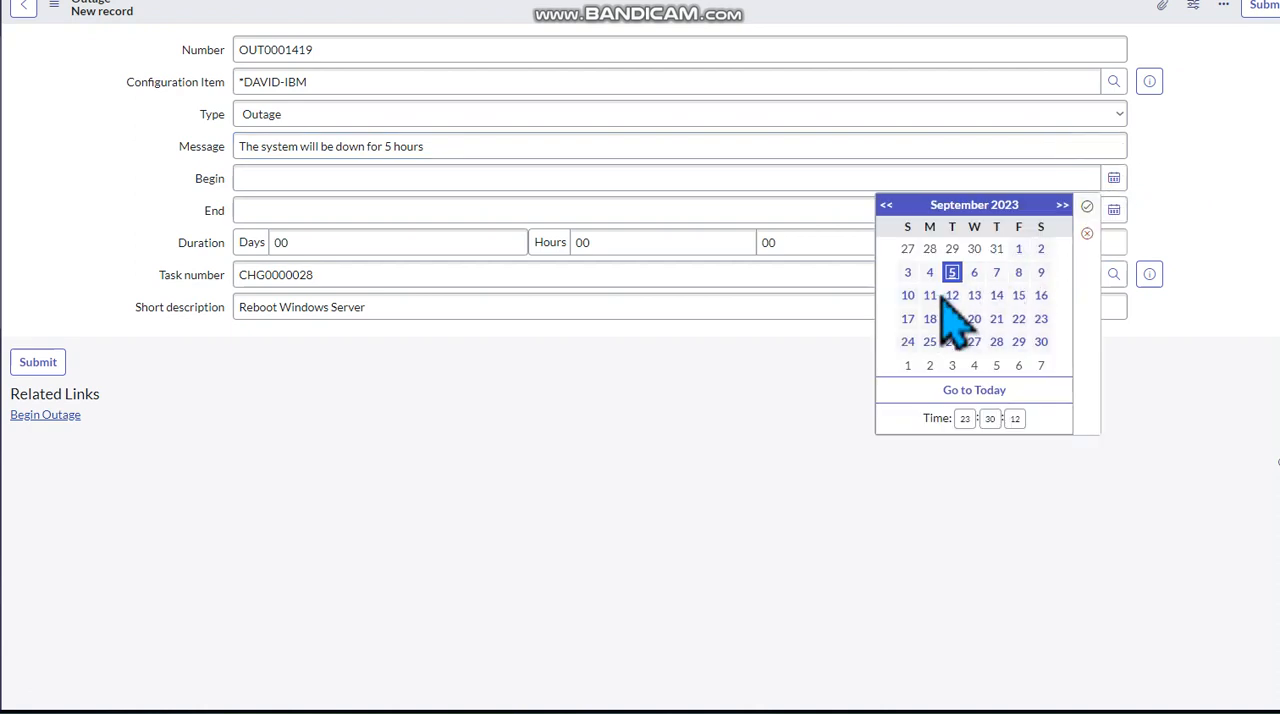
mouse_move(976, 318)
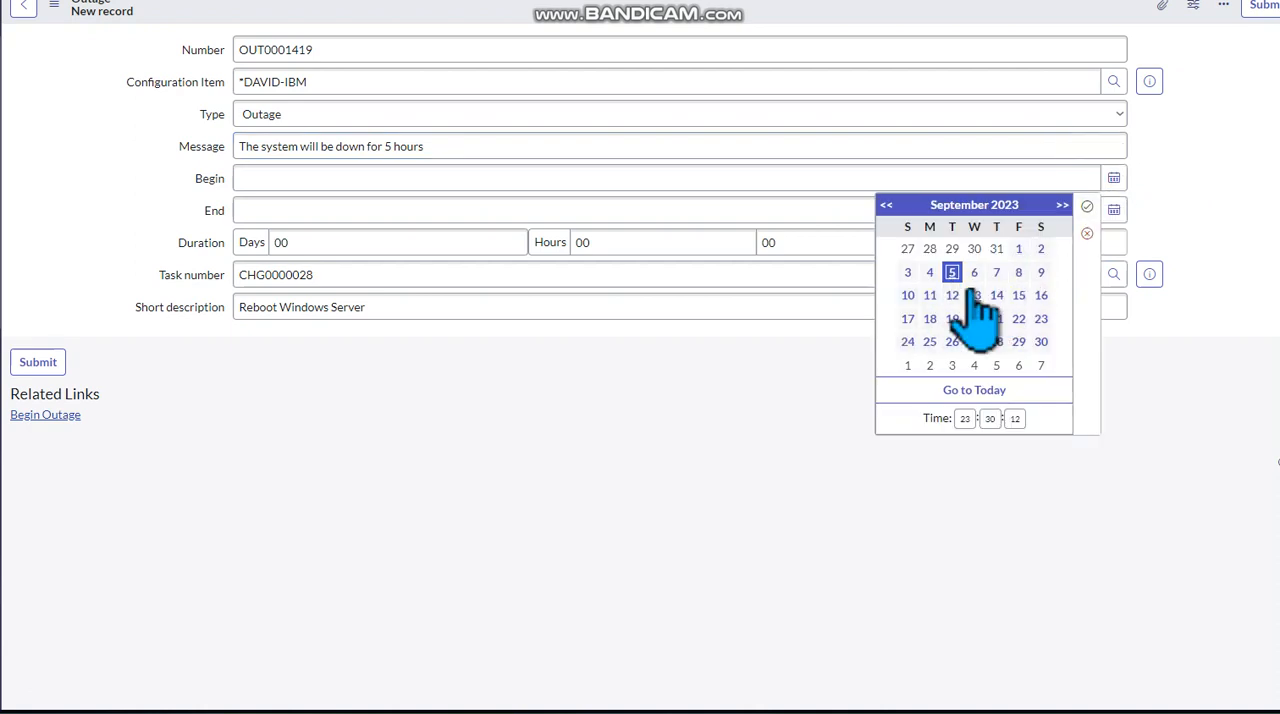
mouse_move(976, 296)
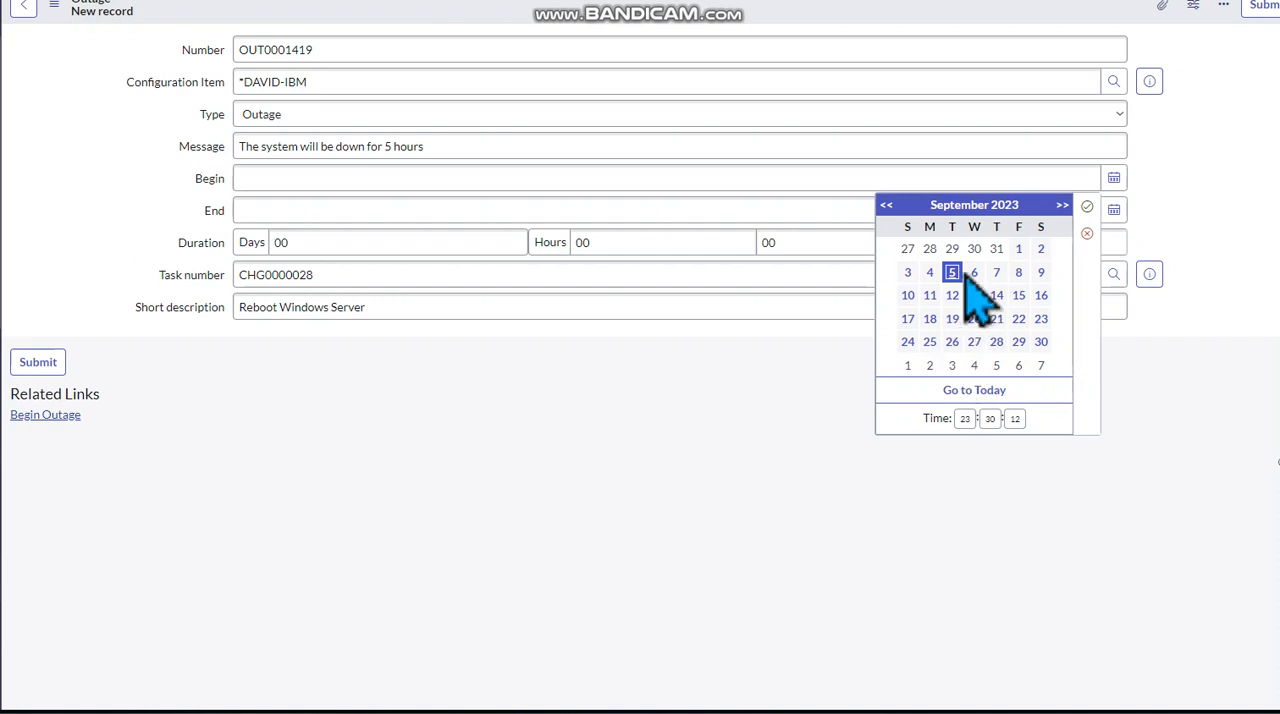
mouse_move(984, 304)
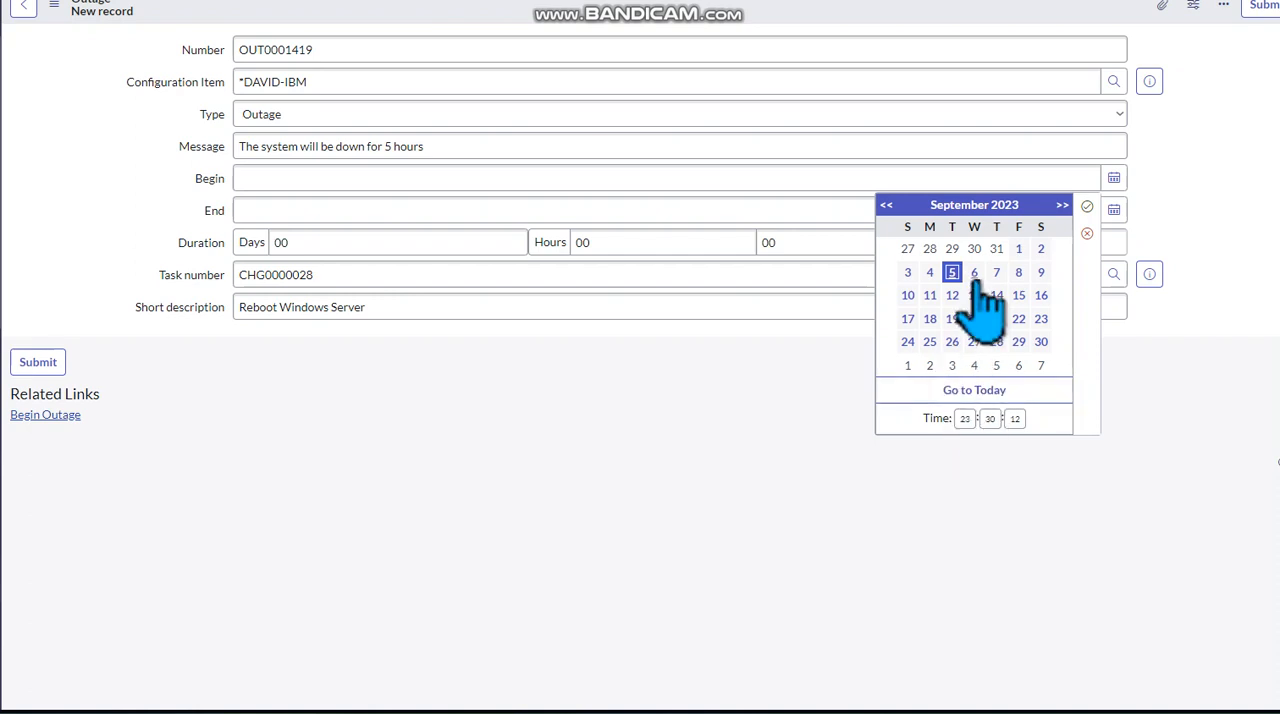
mouse_move(962, 420)
type("00")
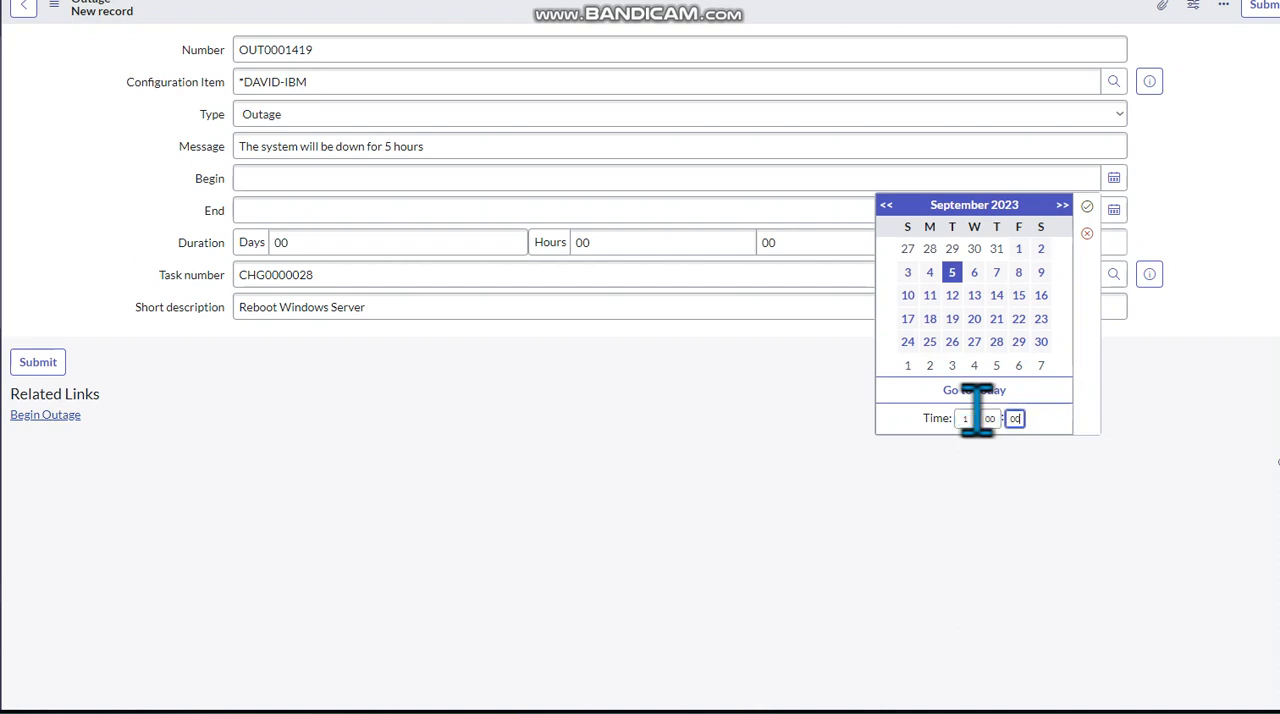
mouse_move(980, 316)
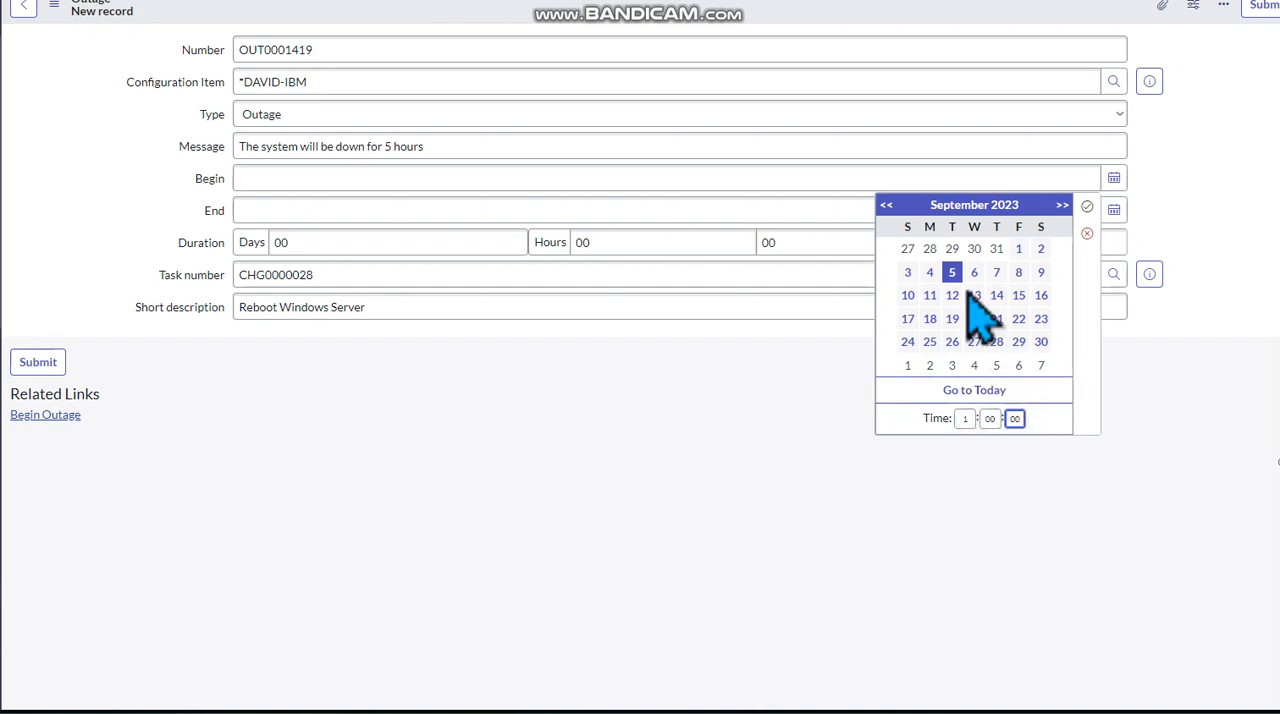
mouse_move(984, 460)
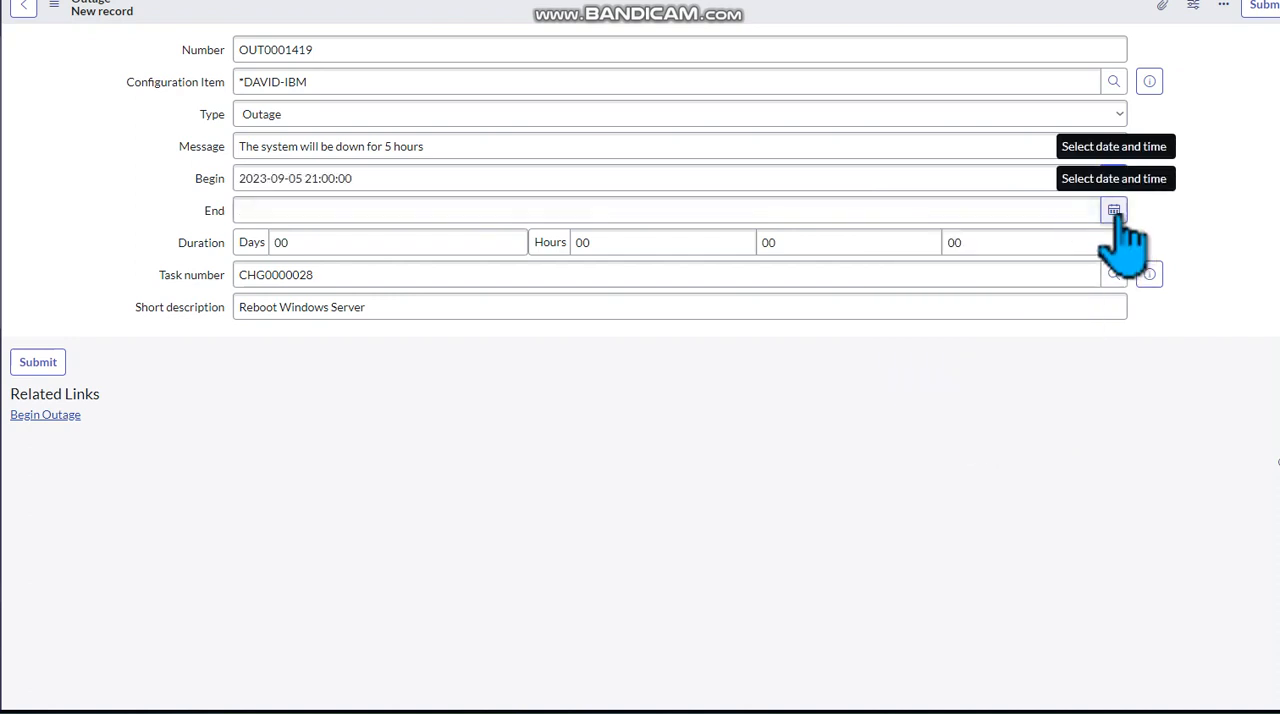
Step: Set the outage End to 6 September 2023 at 02:00:00 via its calendar
left_click(1112, 210)
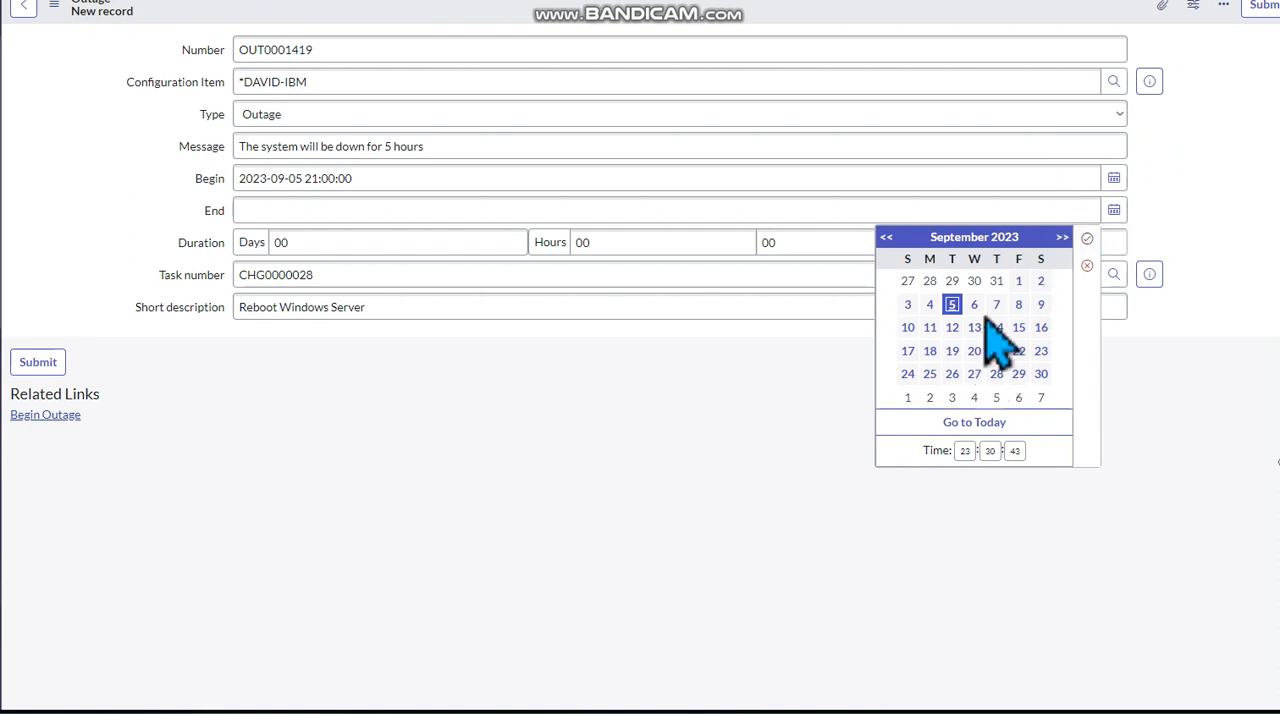
left_click(972, 304)
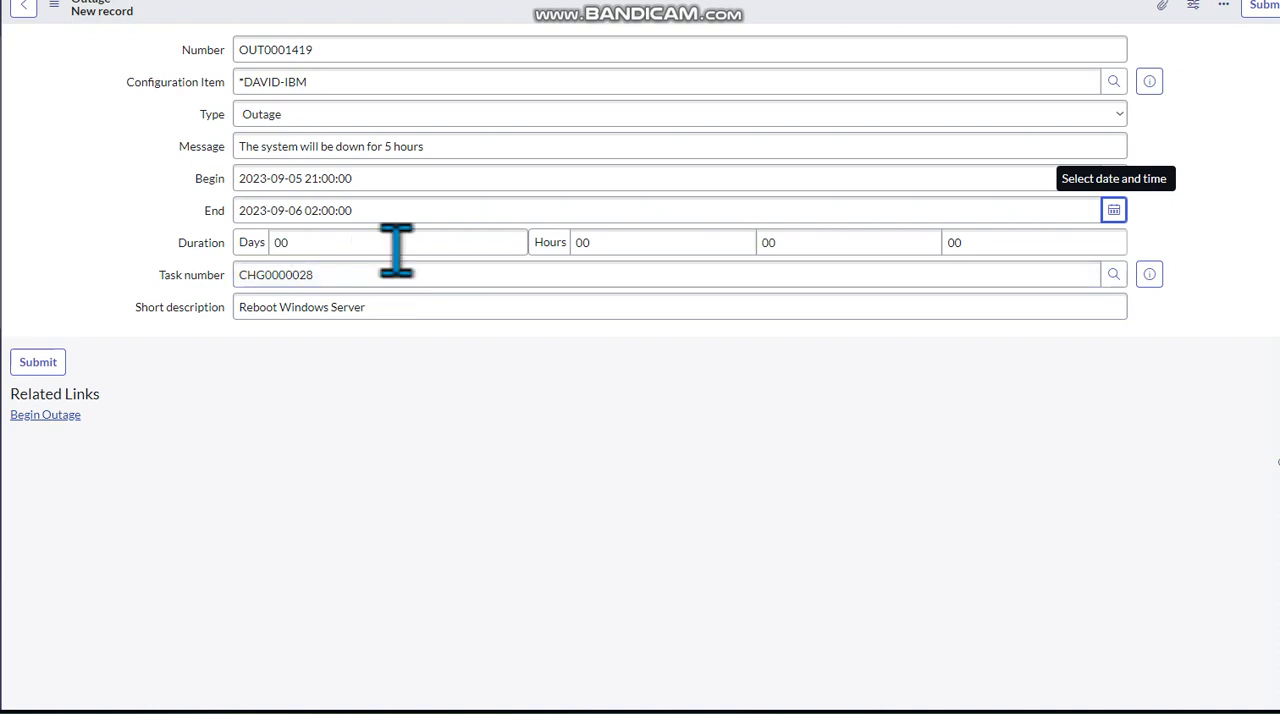
left_click(660, 274)
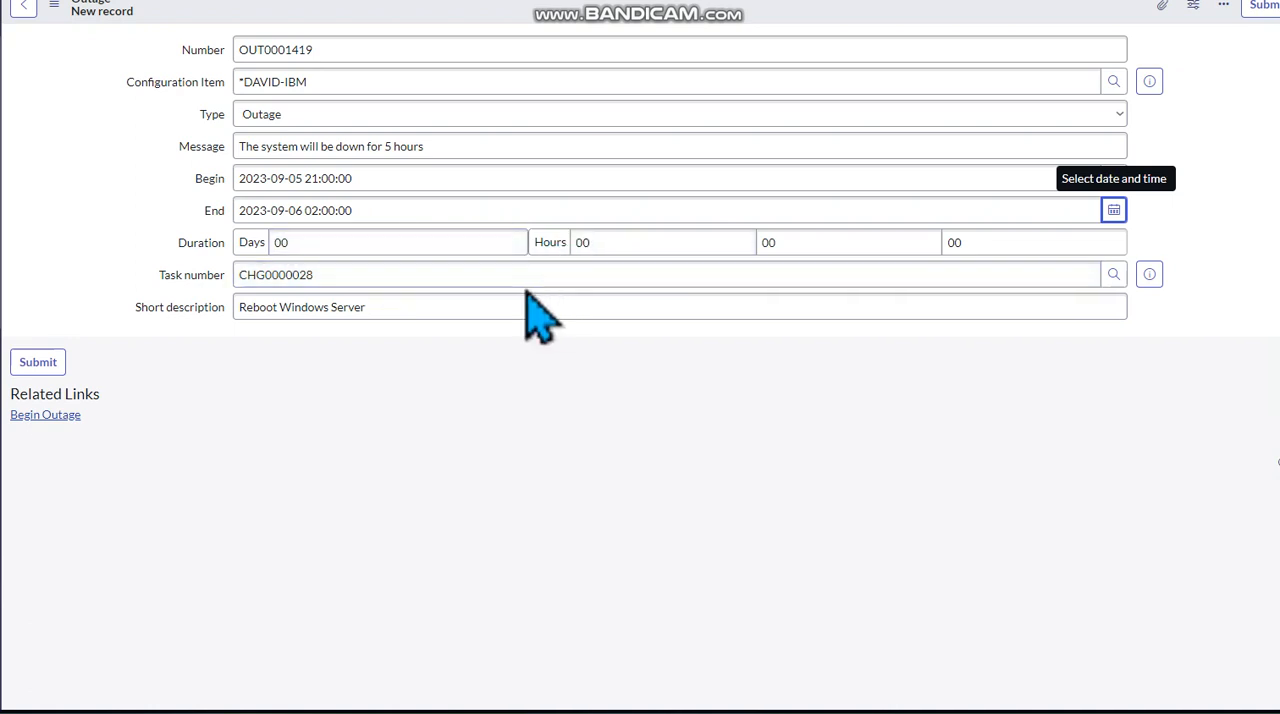
Step: Enter 05 in the duration minutes and submit the outage, returning to CHG0000028
left_click(398, 242)
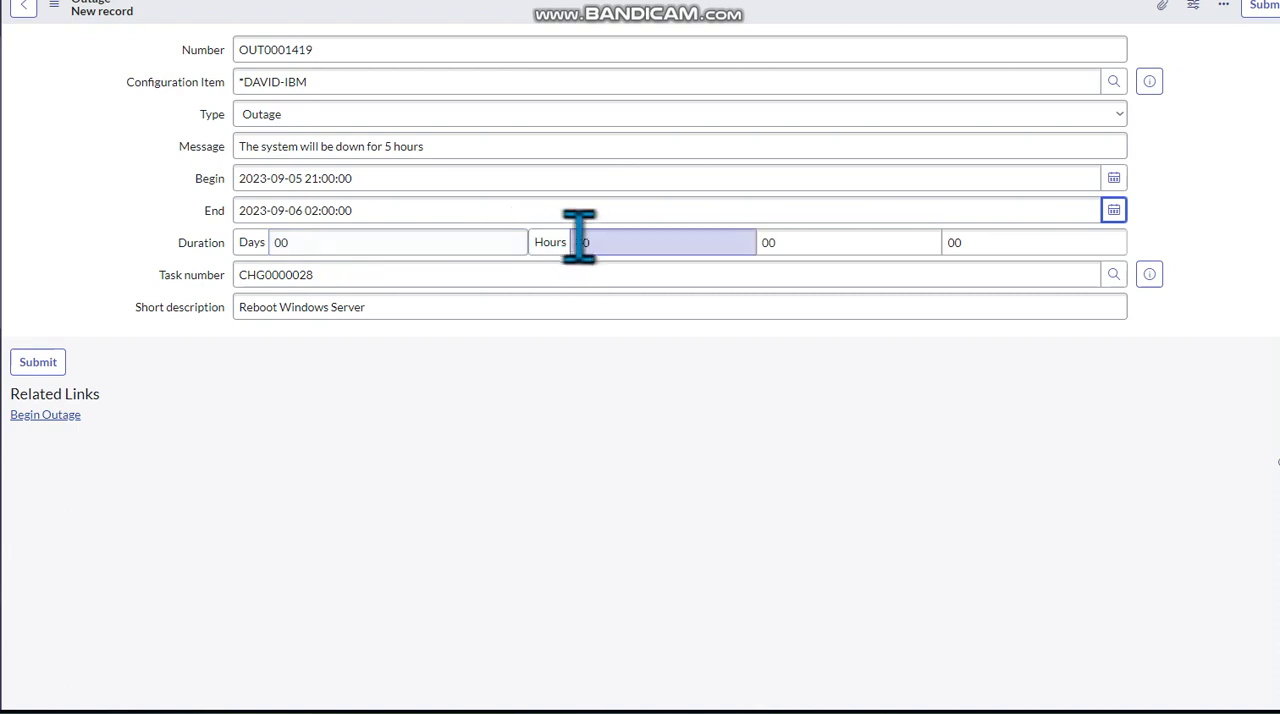
mouse_move(720, 240)
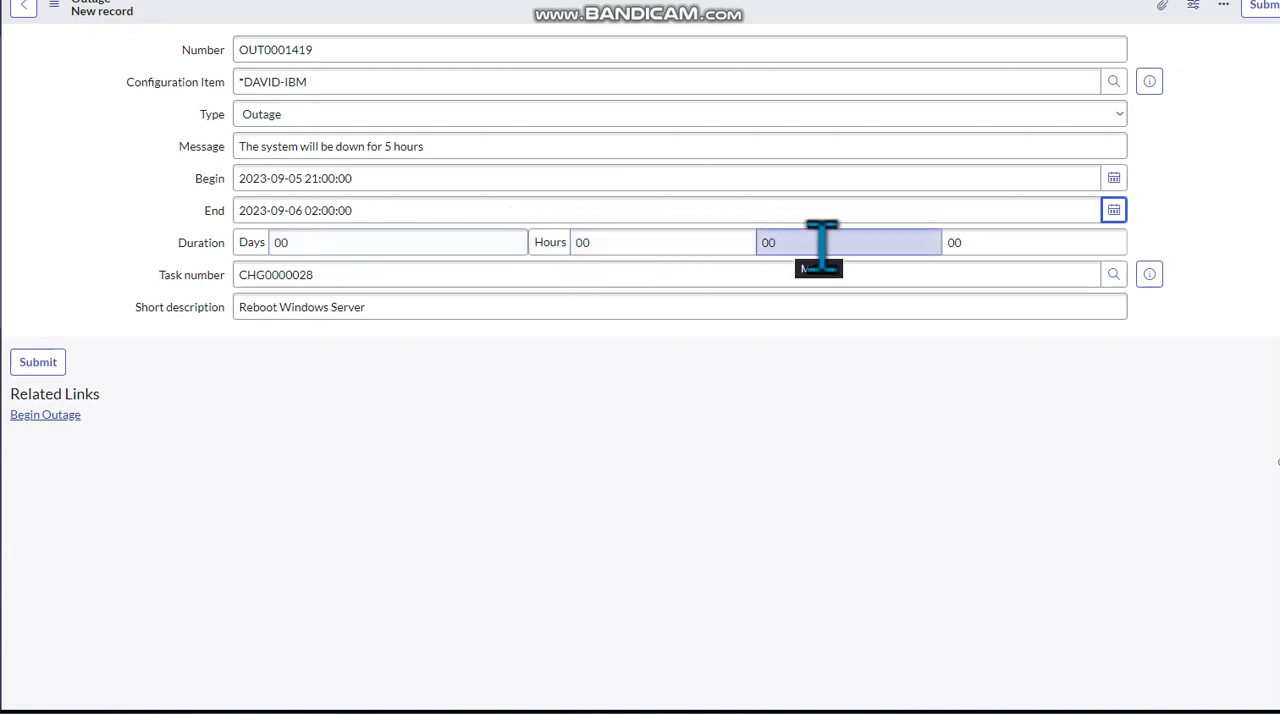
mouse_move(956, 242)
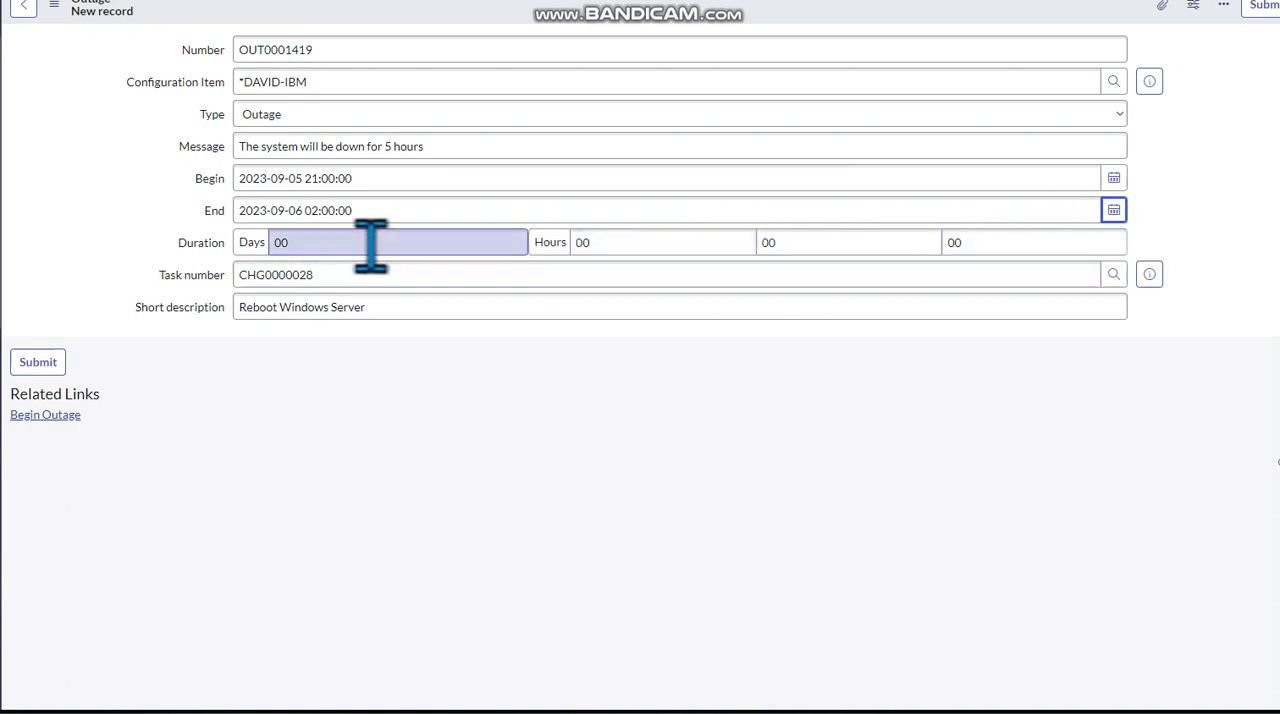
left_click(850, 242)
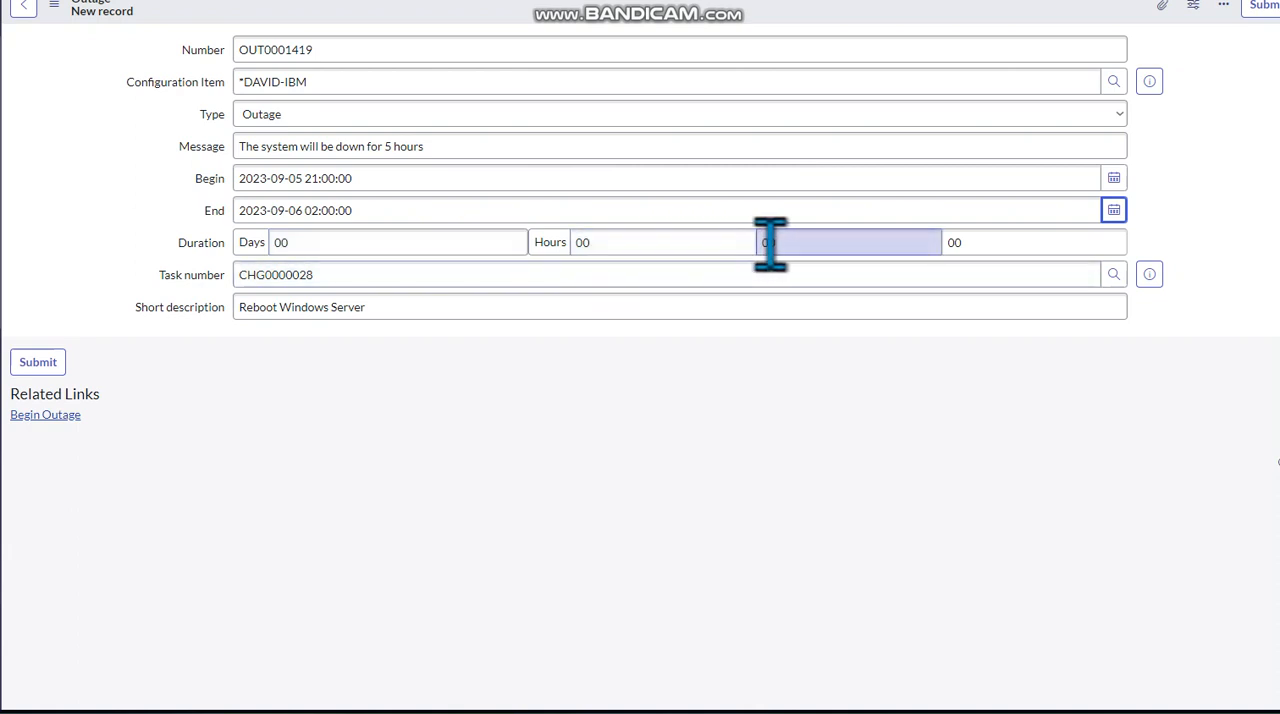
mouse_move(984, 242)
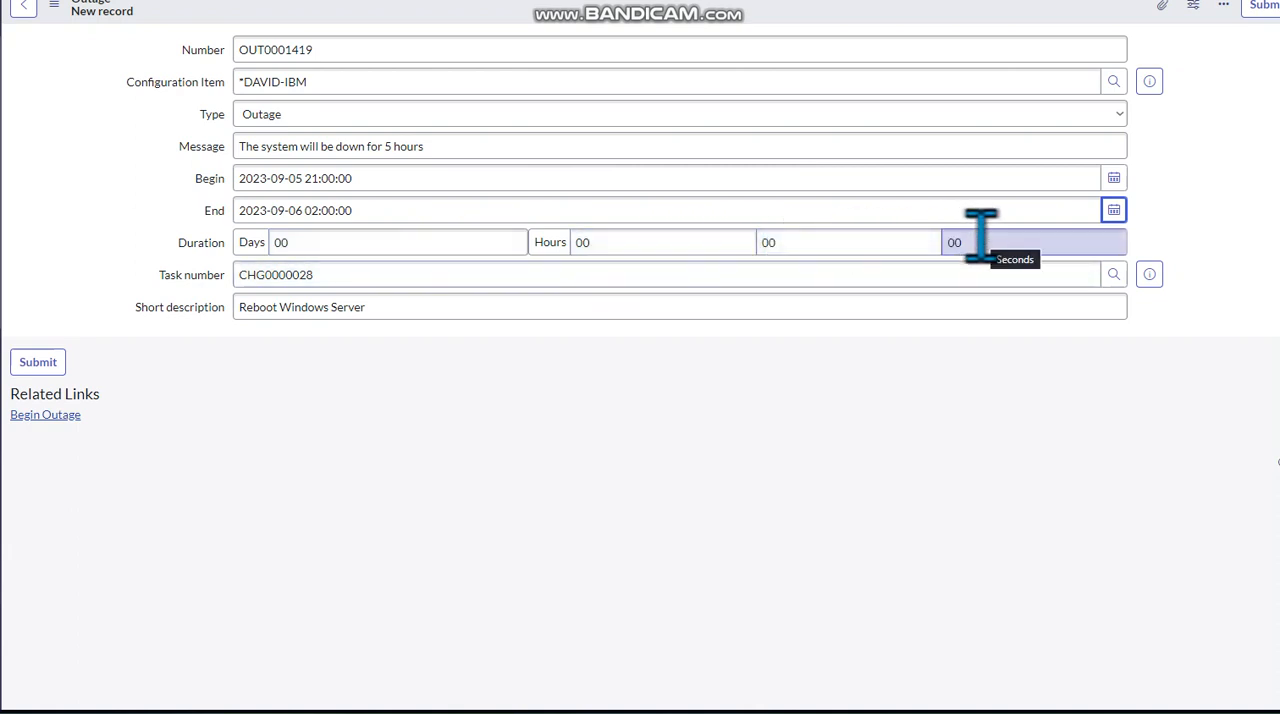
mouse_move(610, 242)
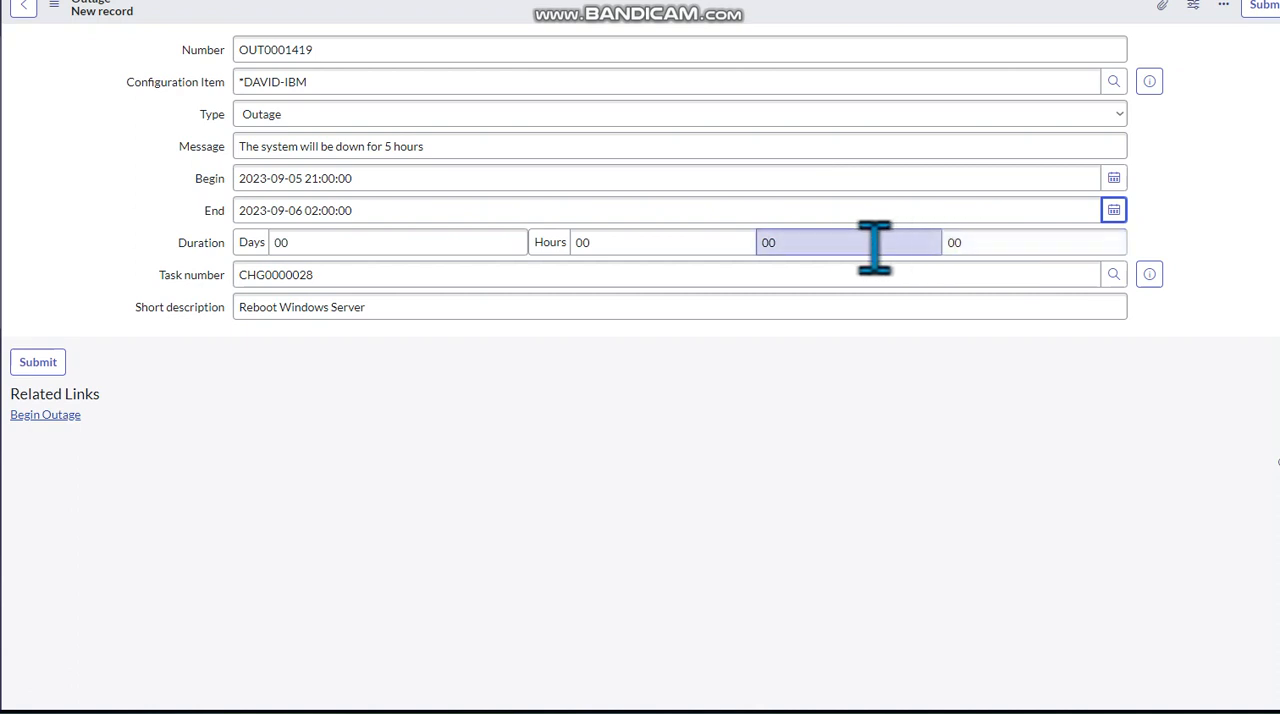
mouse_move(770, 242)
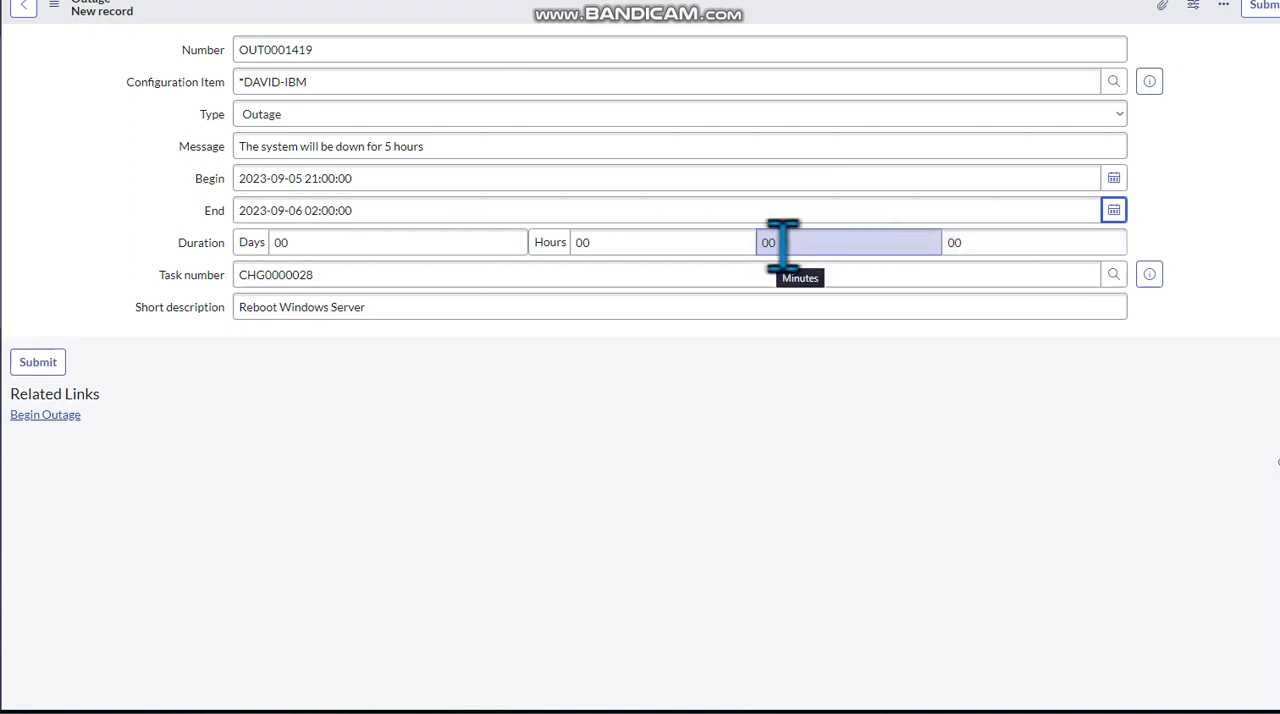
mouse_move(896, 242)
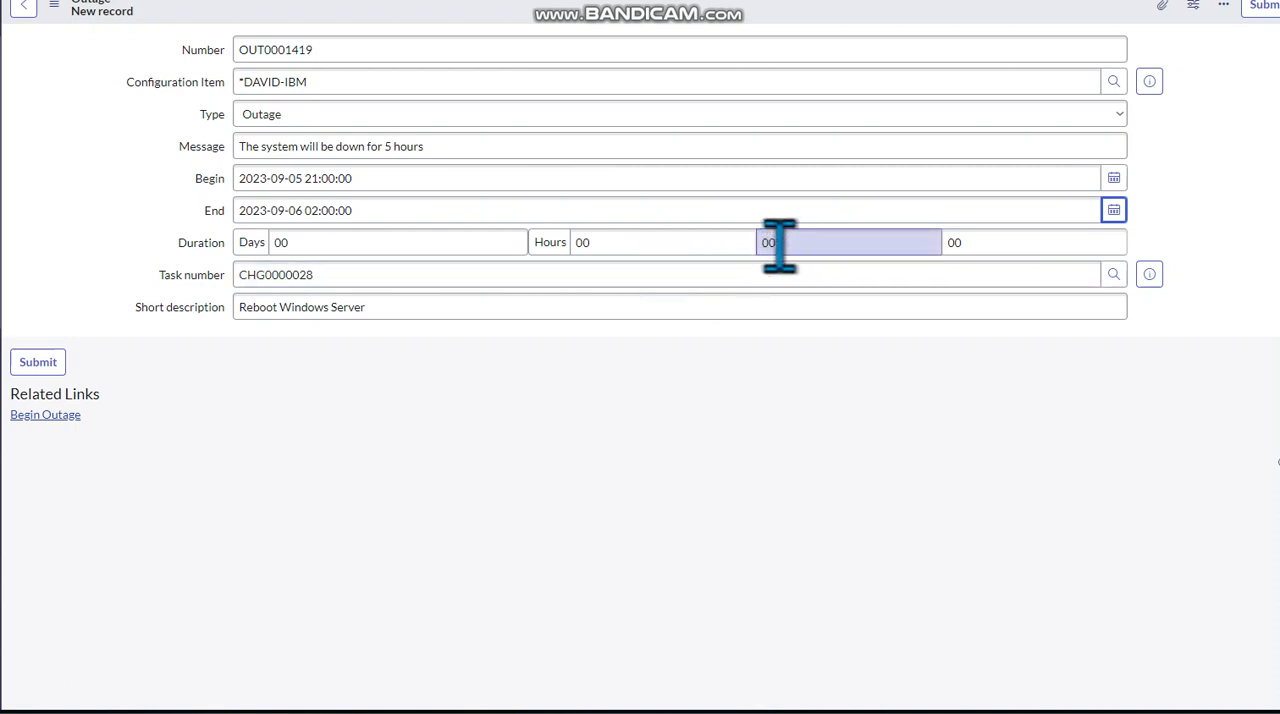
mouse_move(896, 284)
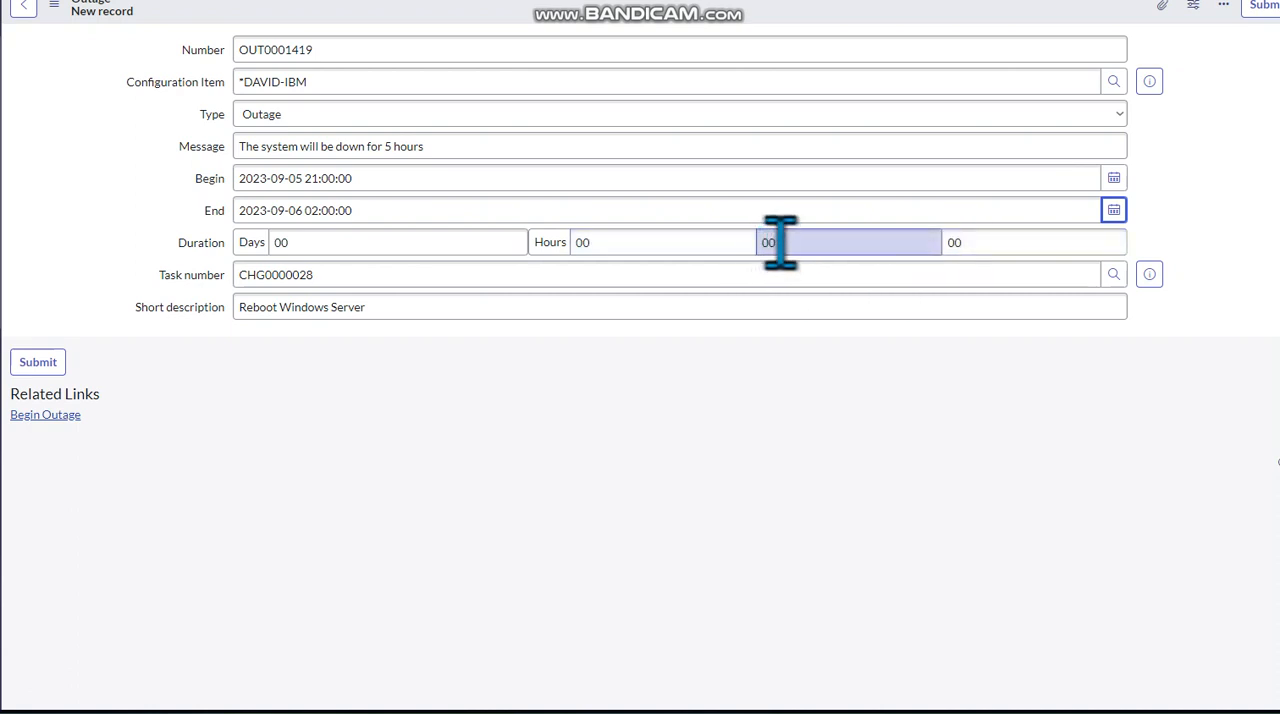
key("Backspace")
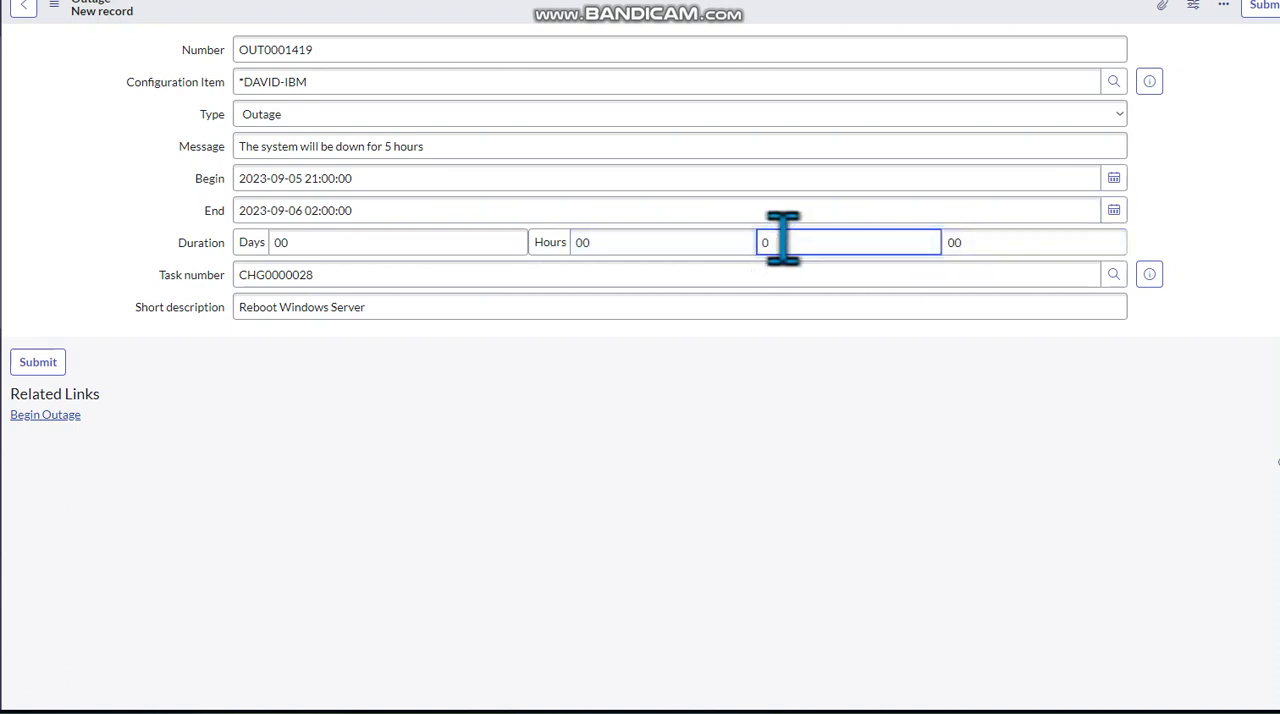
type("5")
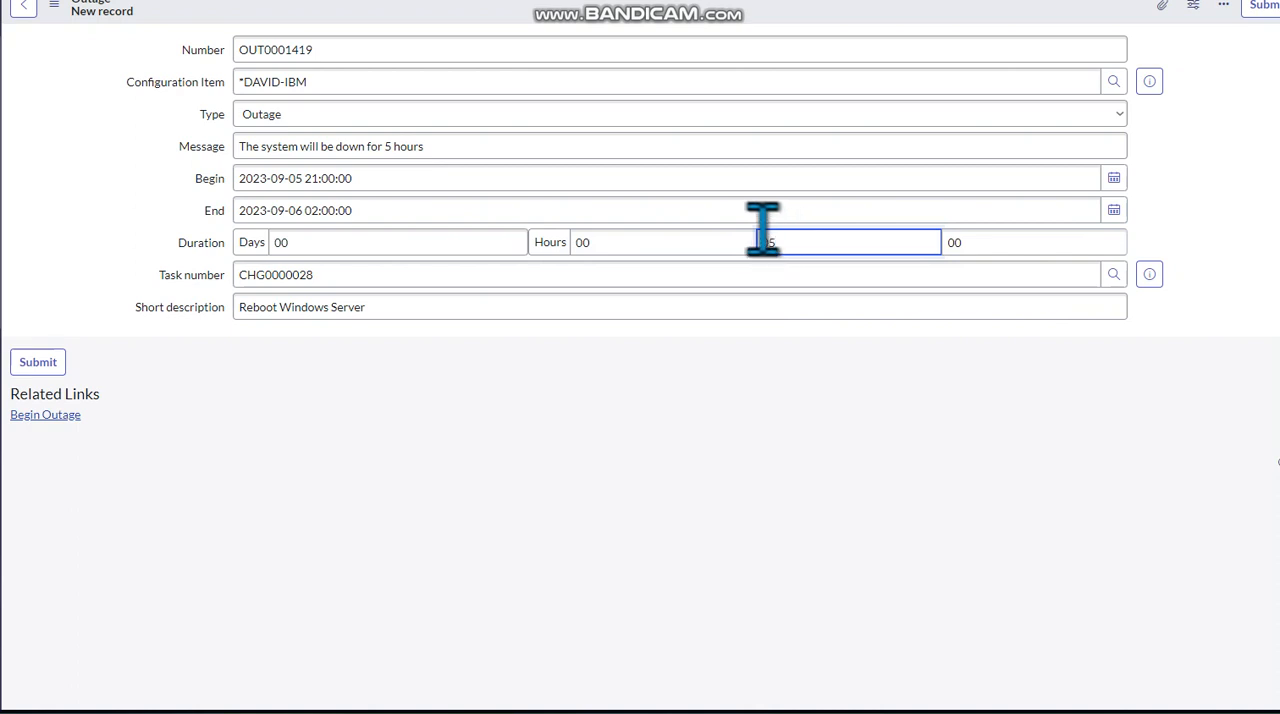
type("05")
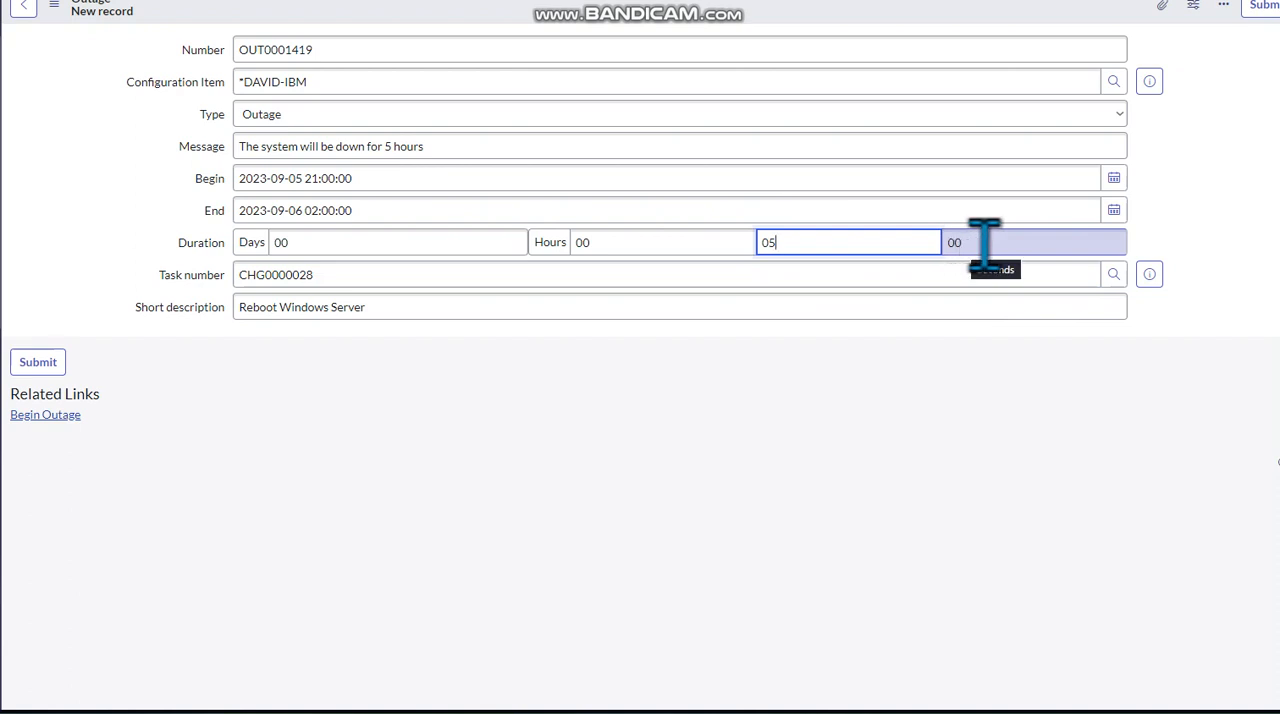
left_click(38, 362)
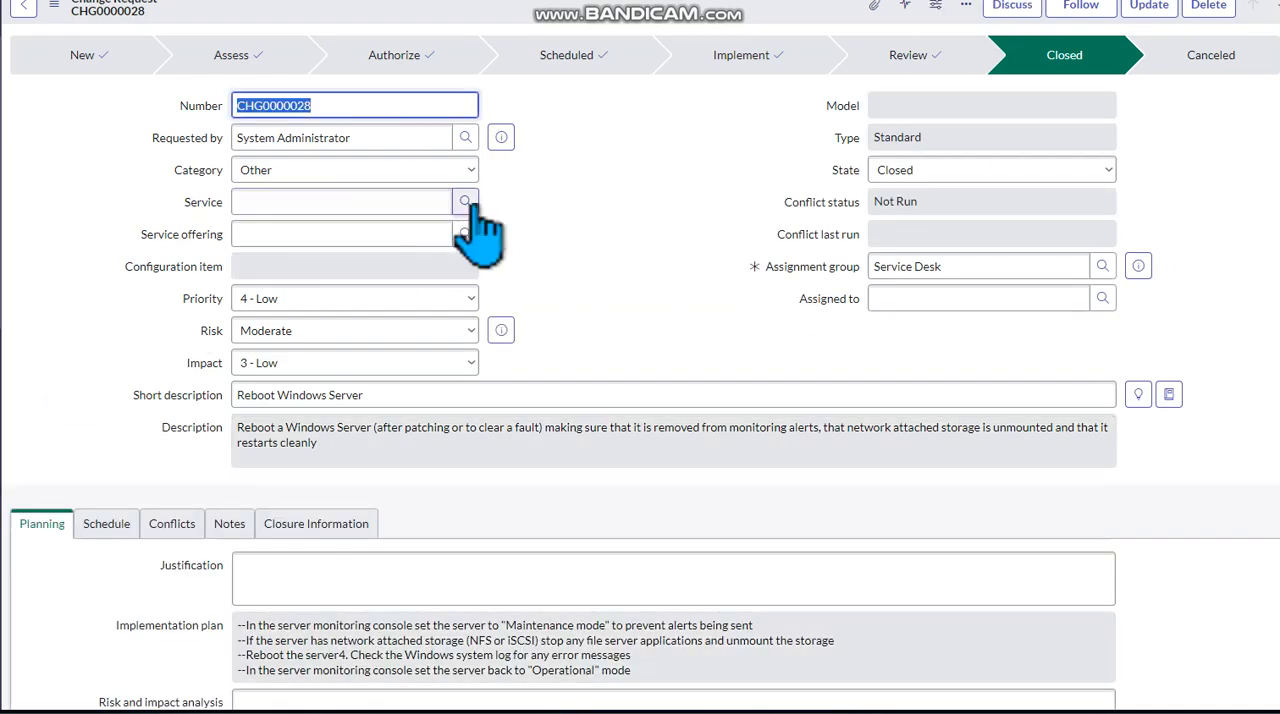
Step: Reveal the Outages (1) related list and sort it by the Outage column
scroll("down", 3)
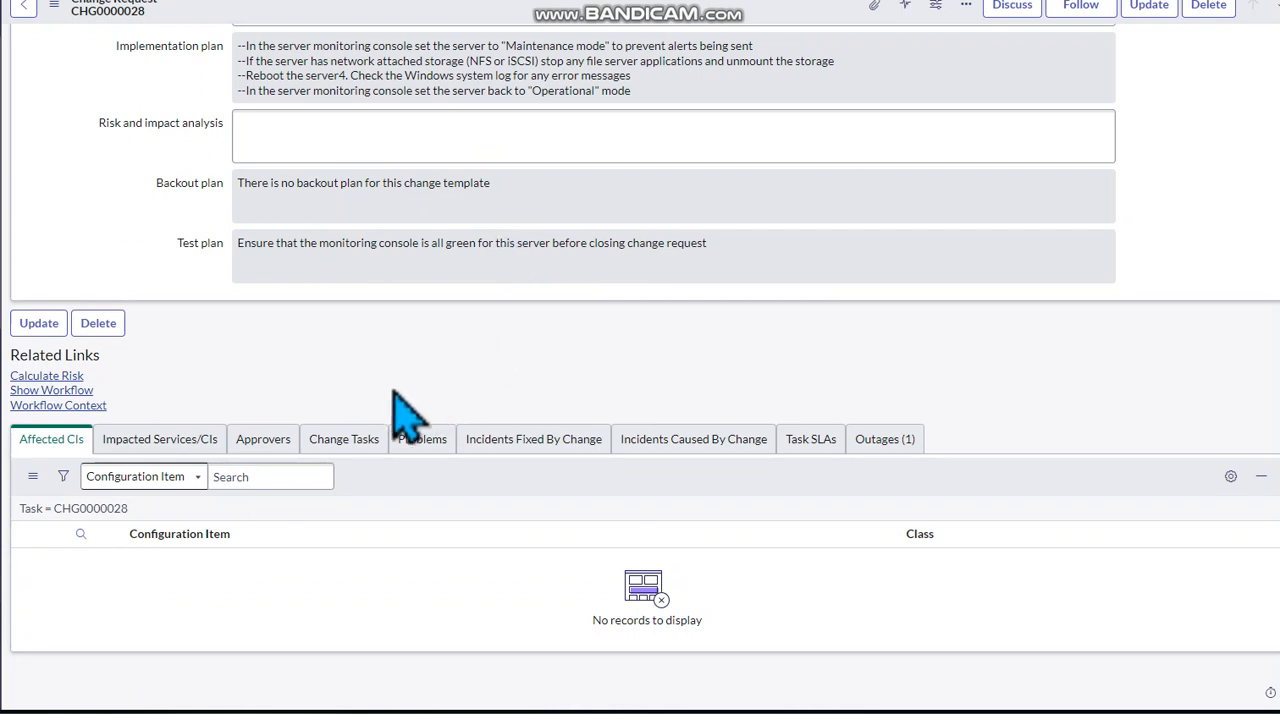
mouse_move(960, 460)
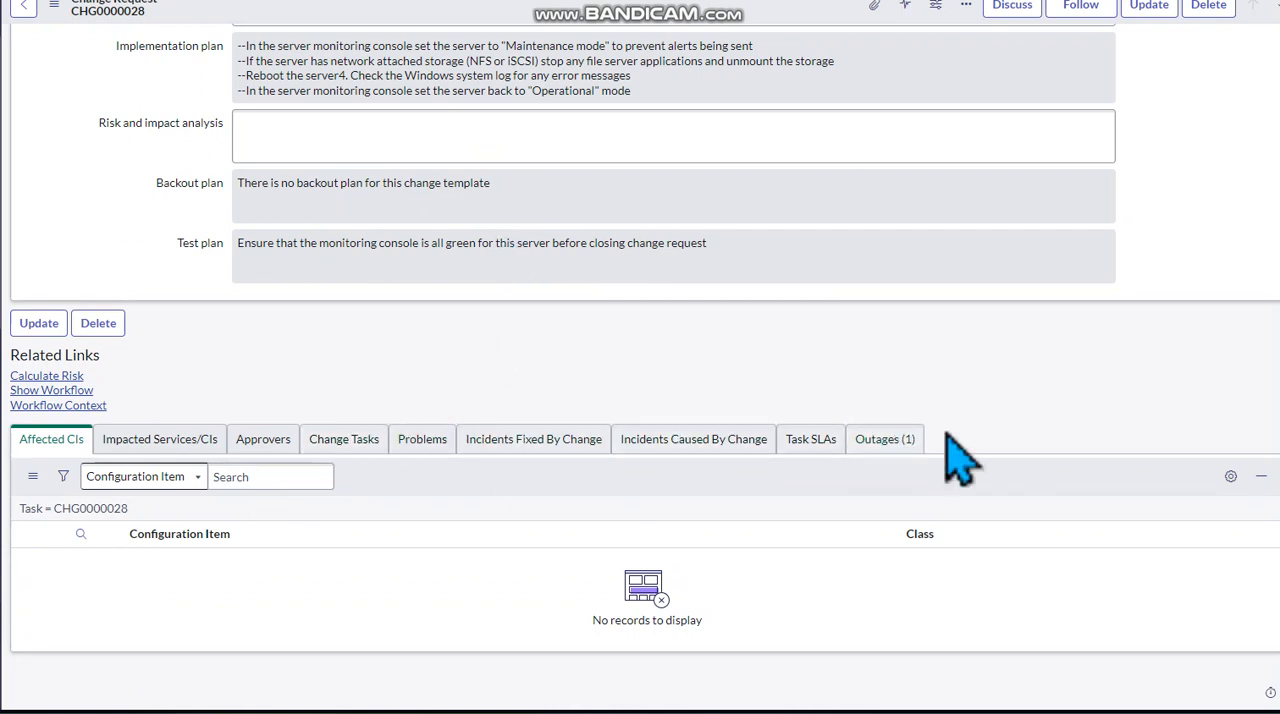
mouse_move(884, 440)
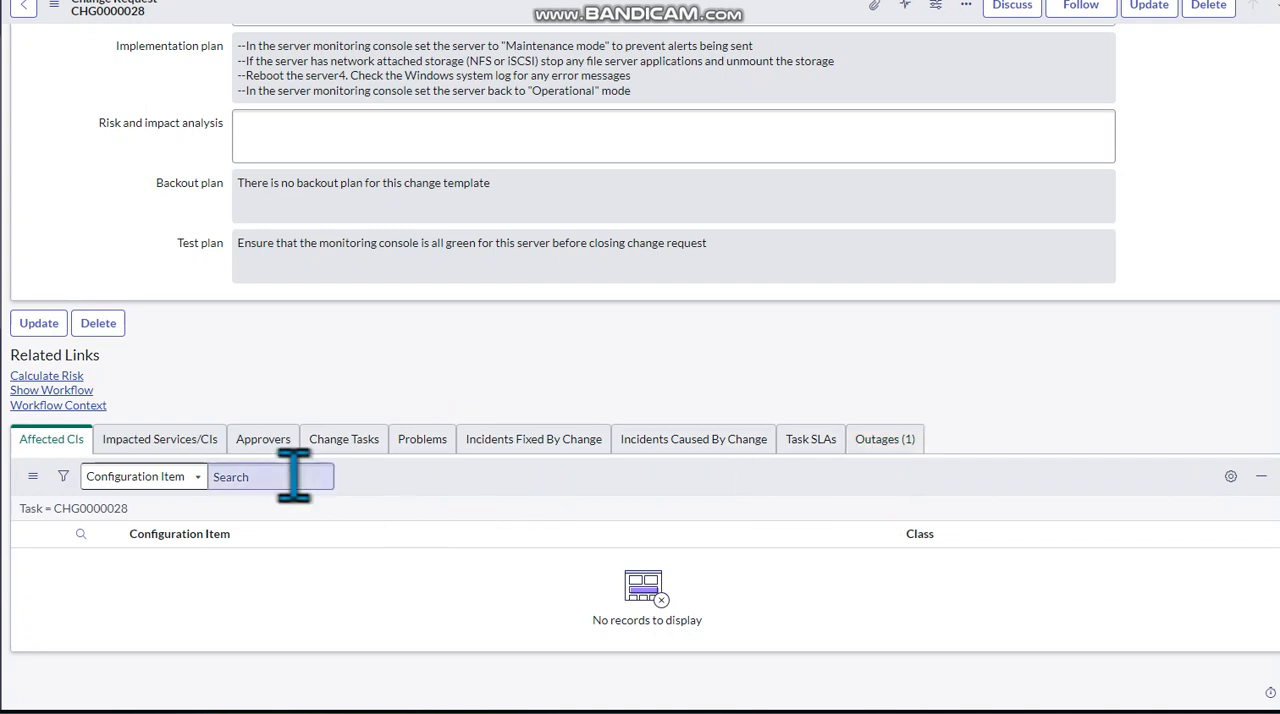
mouse_move(784, 488)
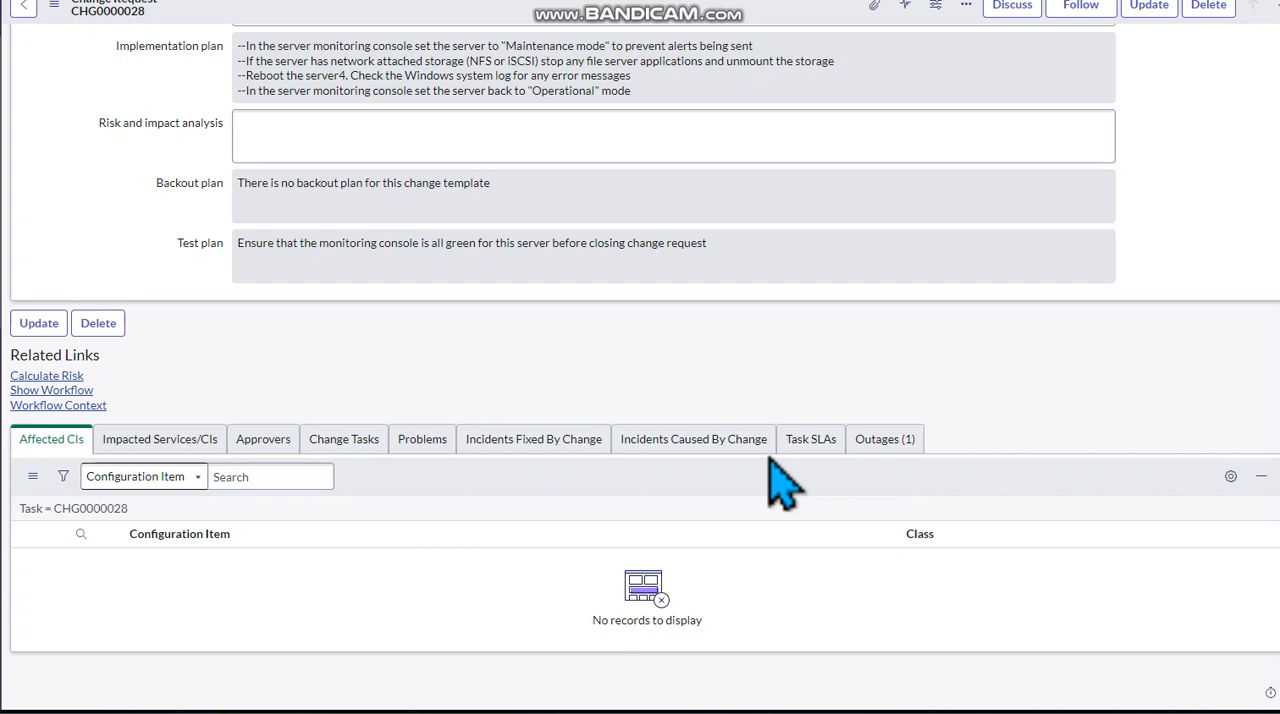
mouse_move(884, 440)
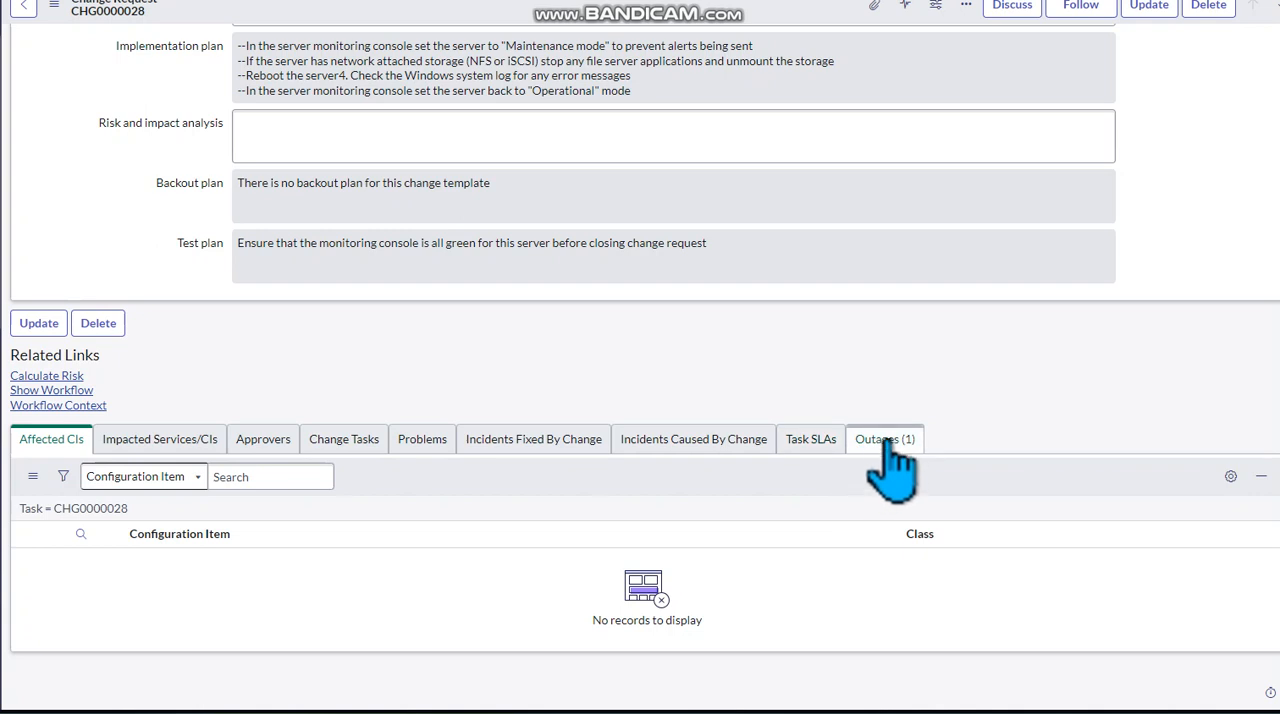
mouse_move(888, 470)
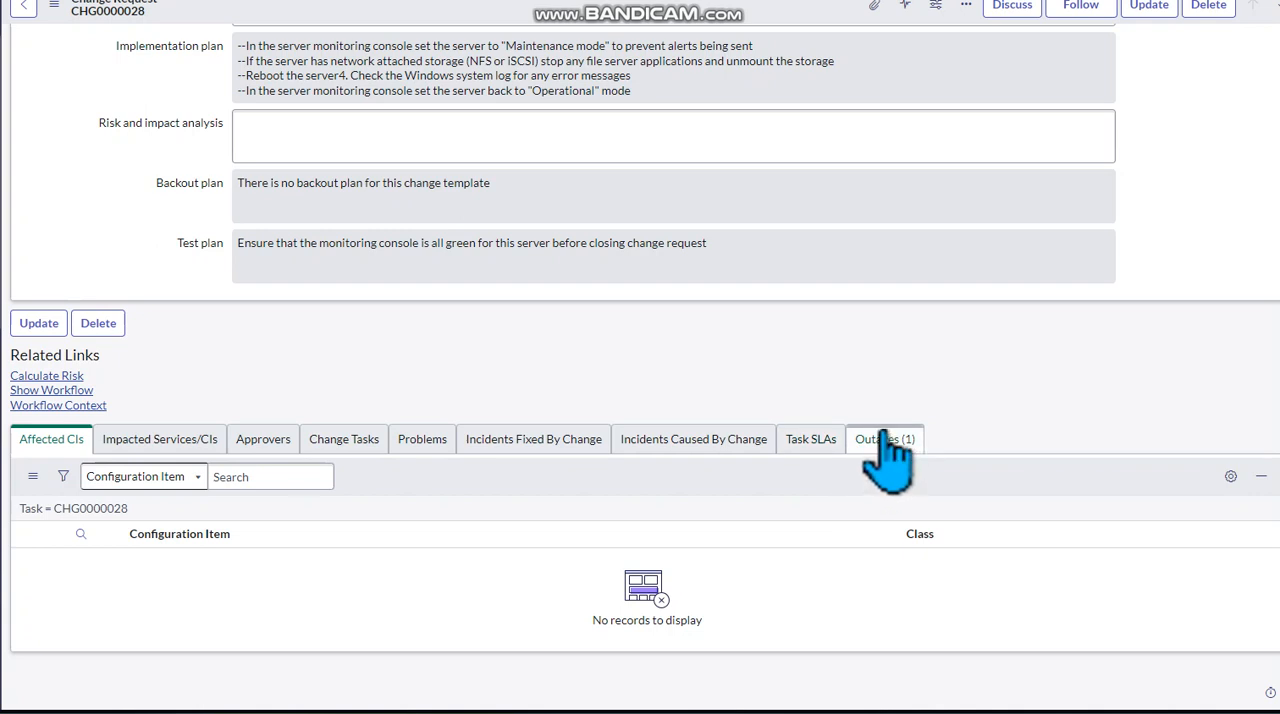
mouse_move(804, 490)
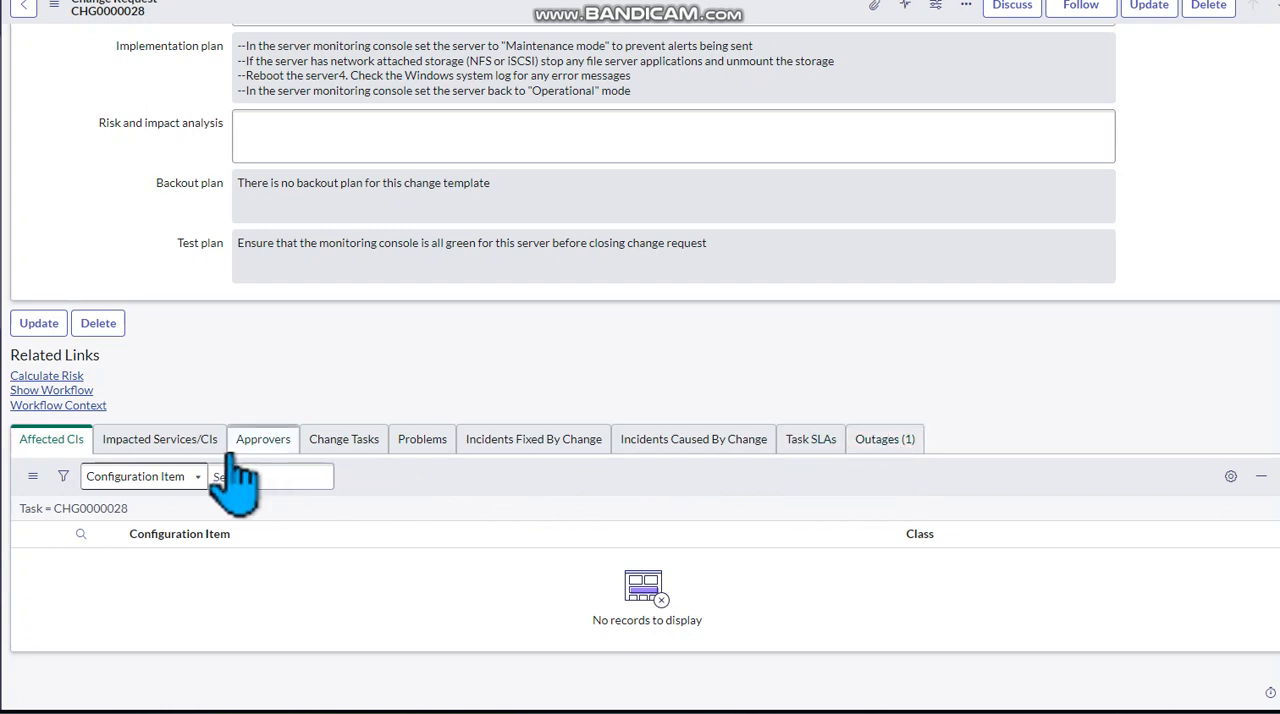
mouse_move(544, 440)
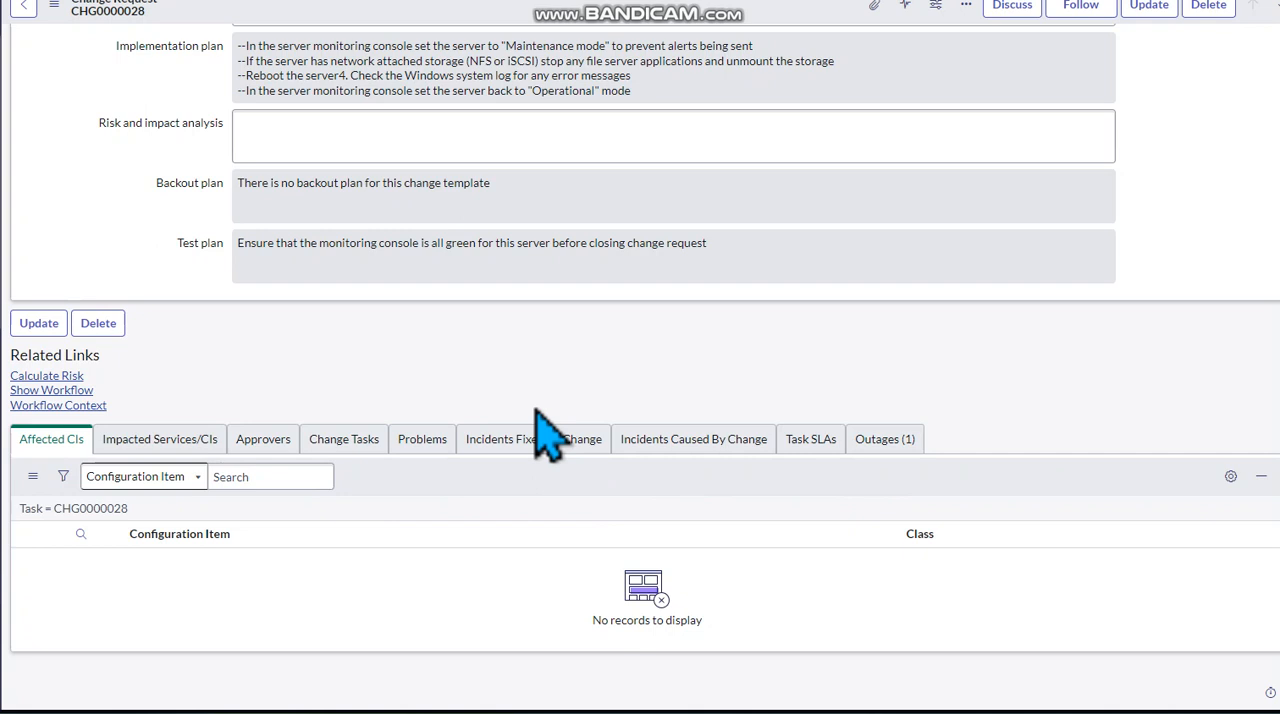
mouse_move(776, 444)
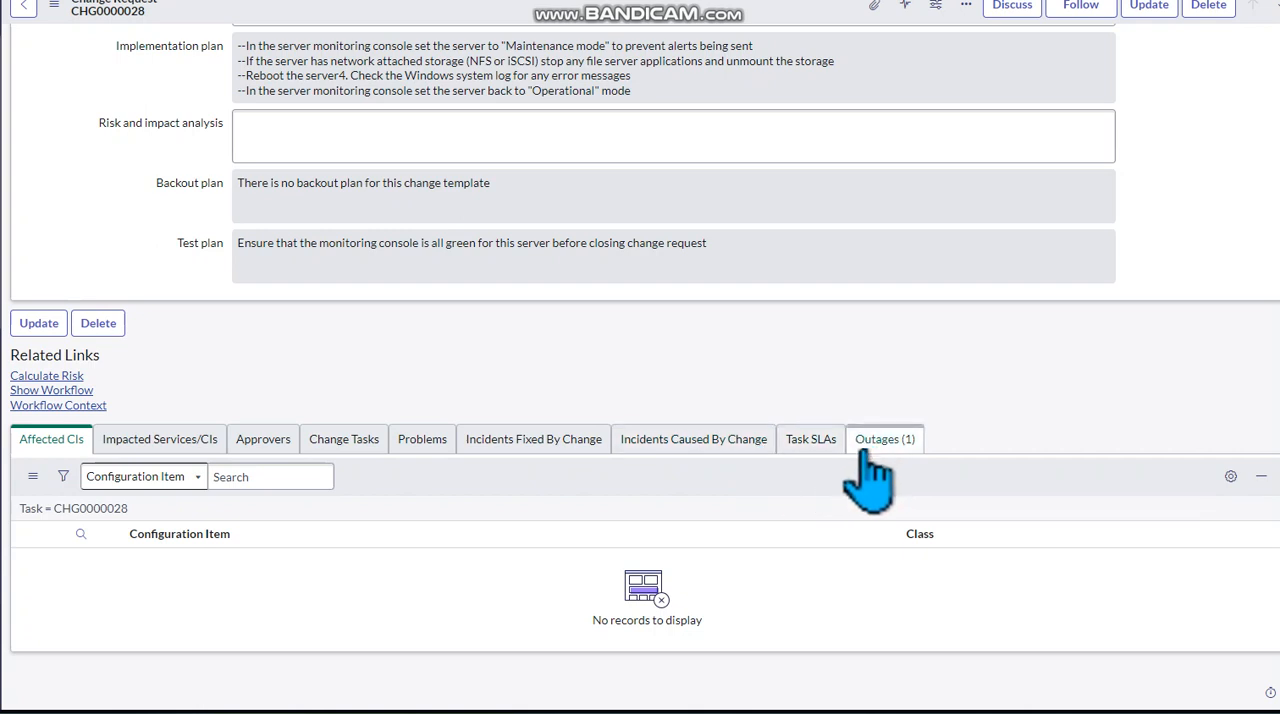
mouse_move(944, 464)
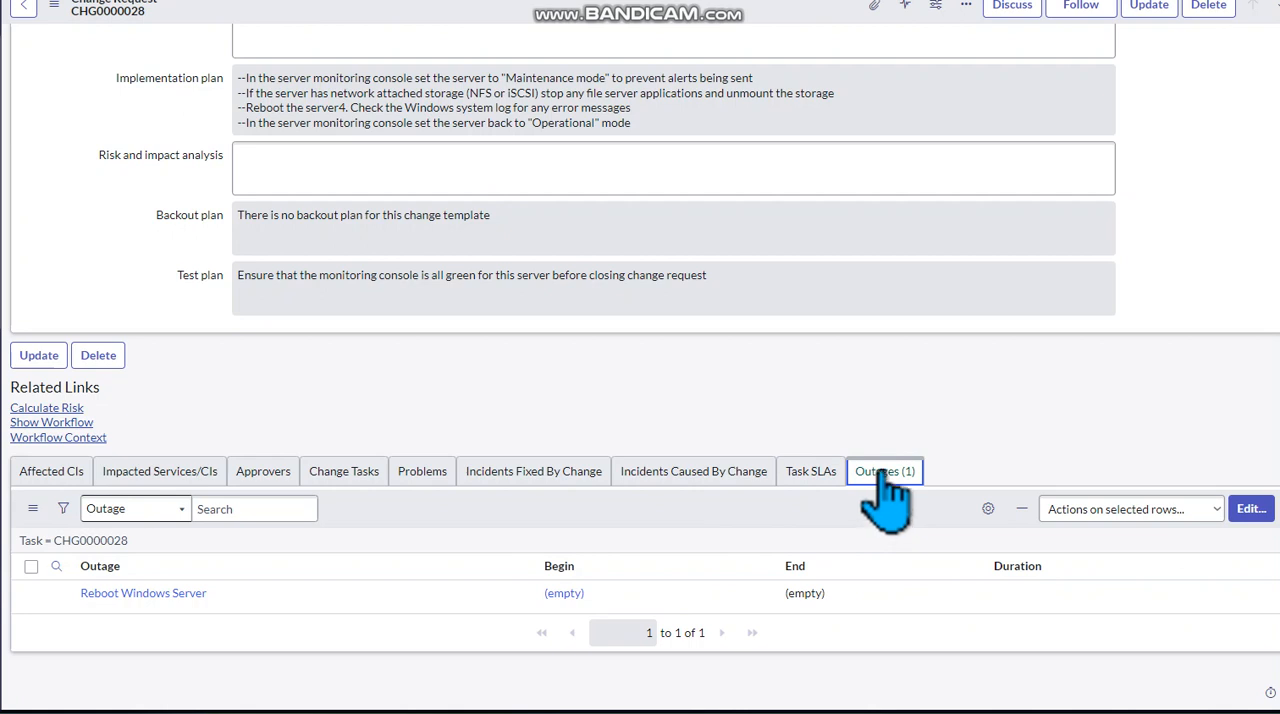
mouse_move(470, 548)
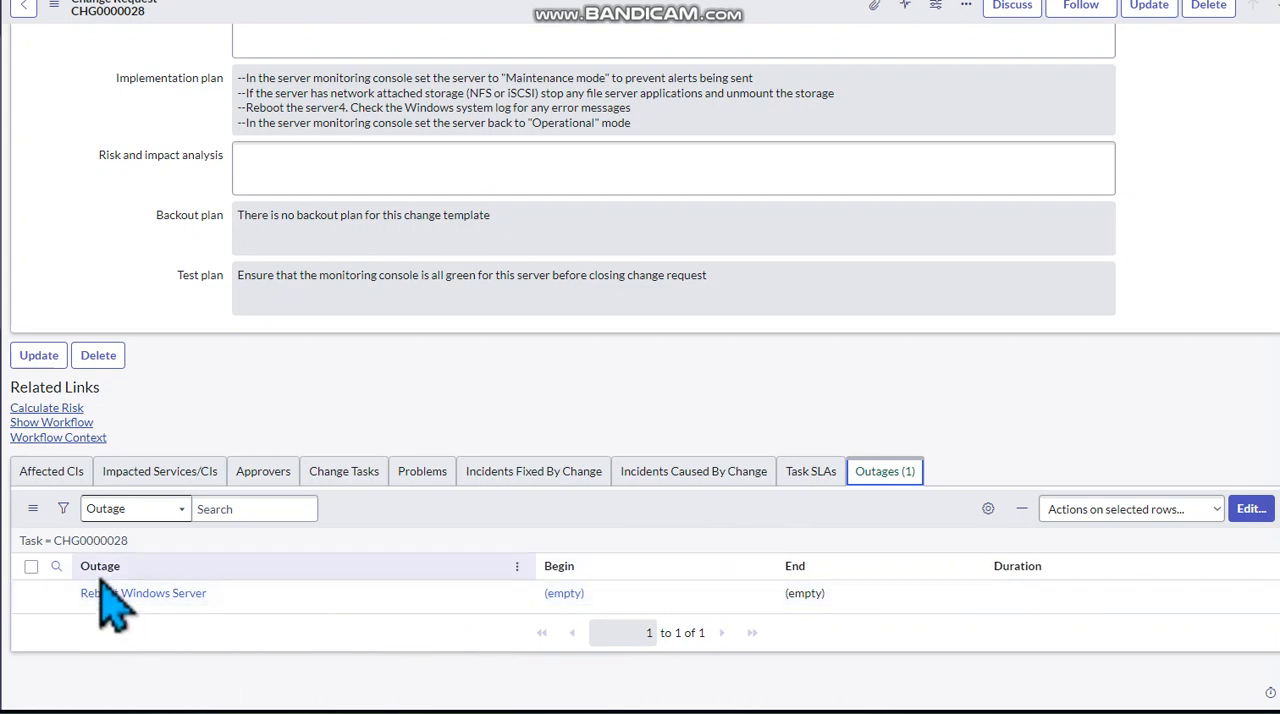
left_click(100, 566)
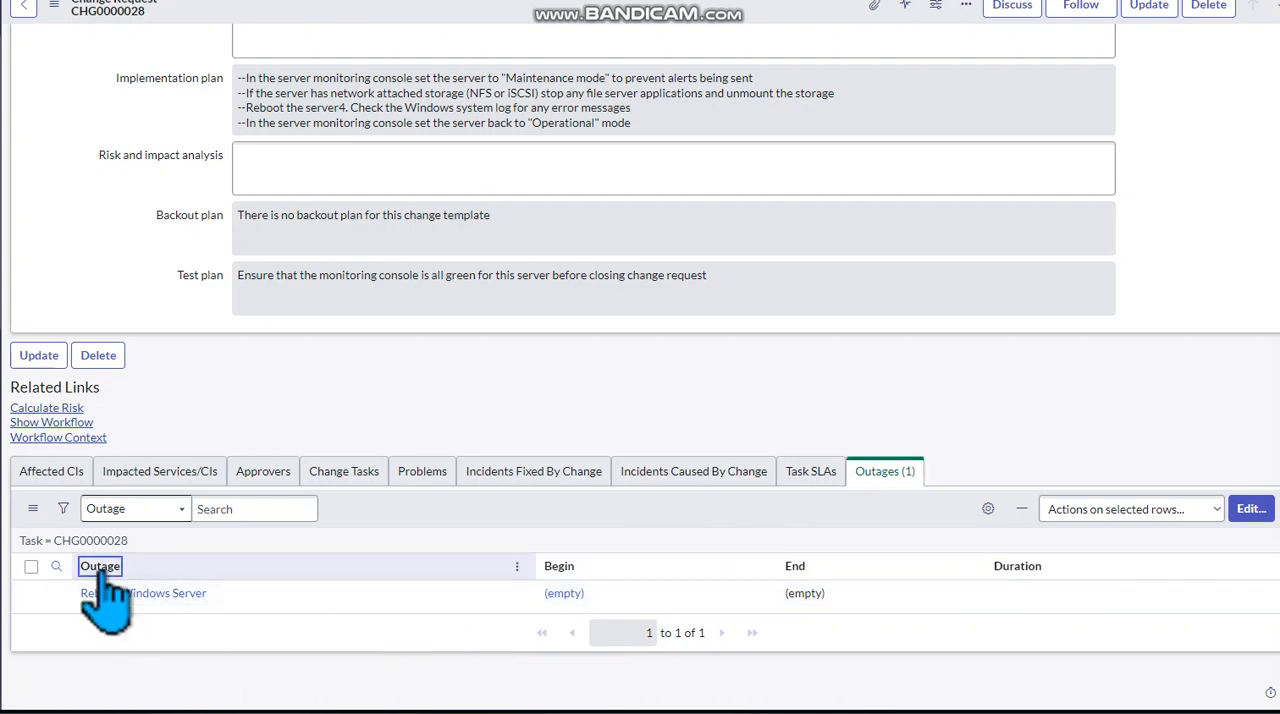
left_click(100, 566)
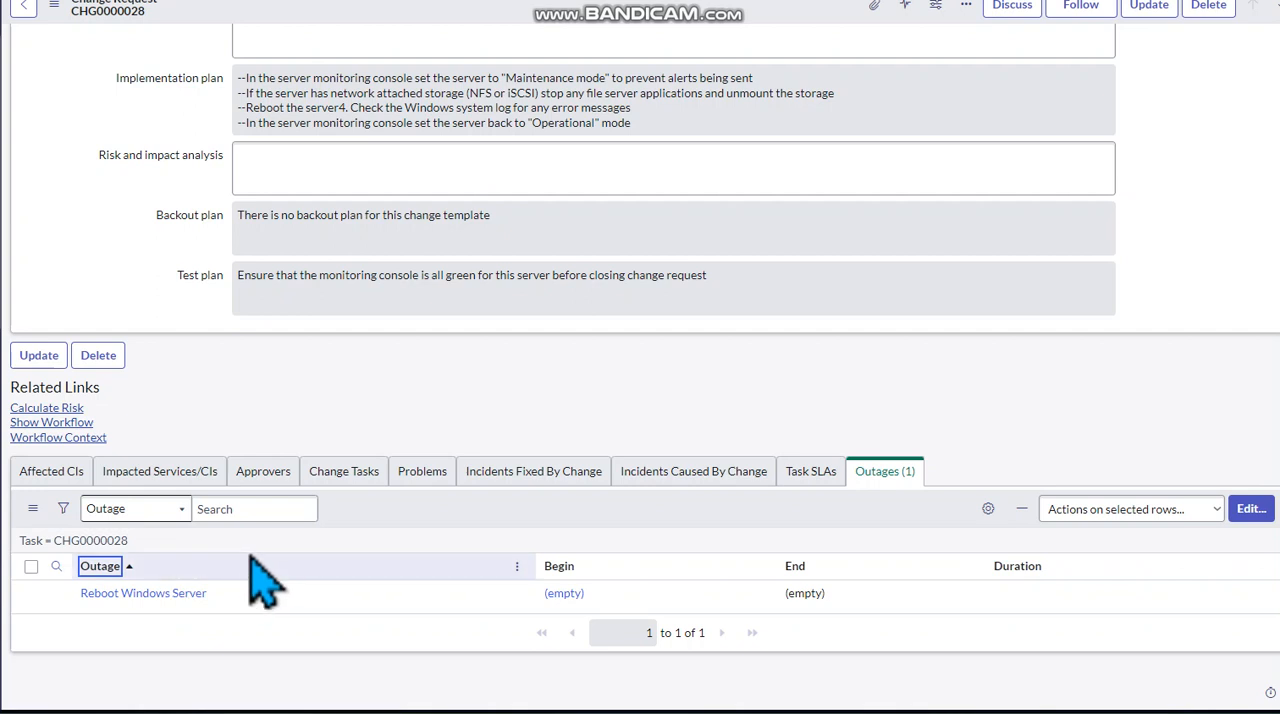
mouse_move(480, 560)
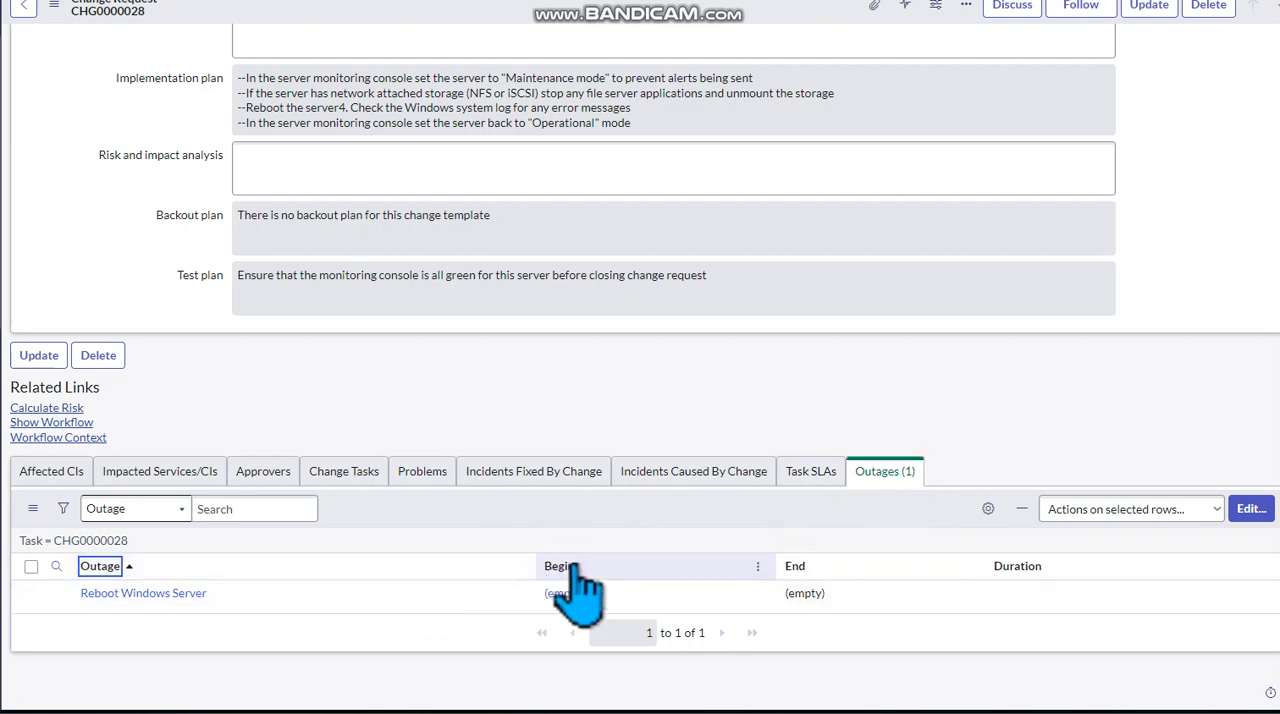
mouse_move(784, 580)
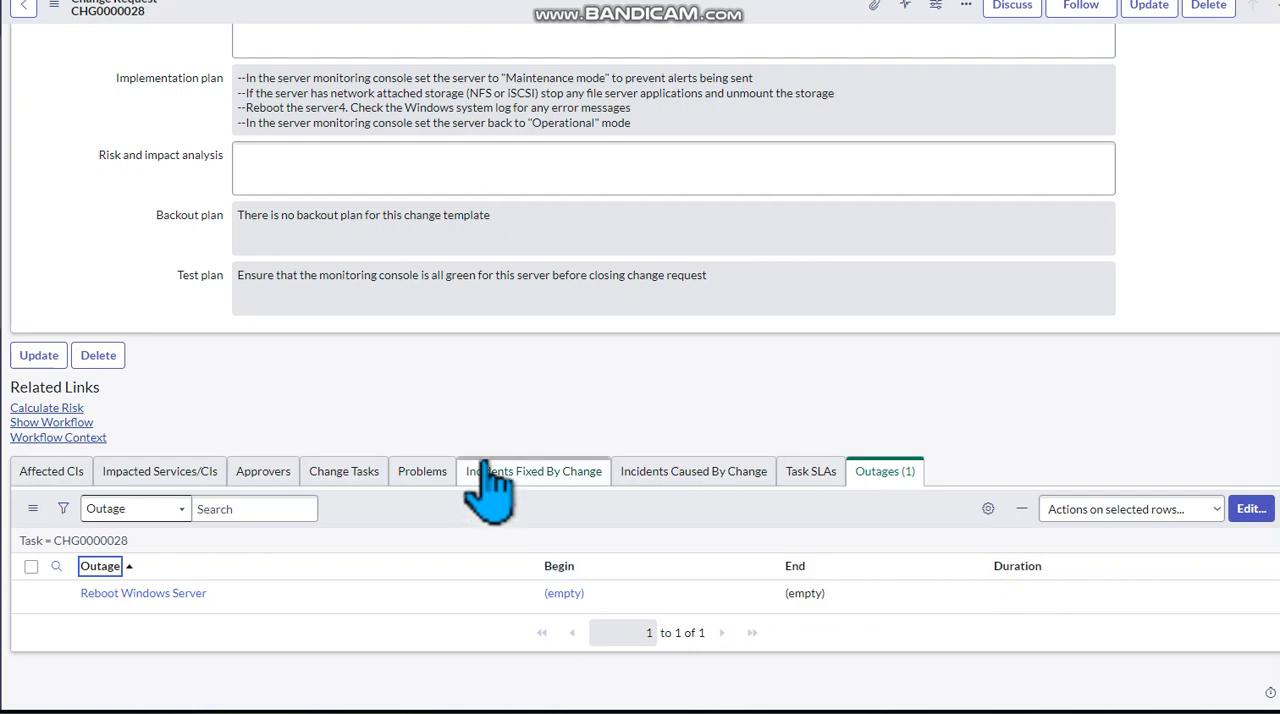
scroll("up", 3)
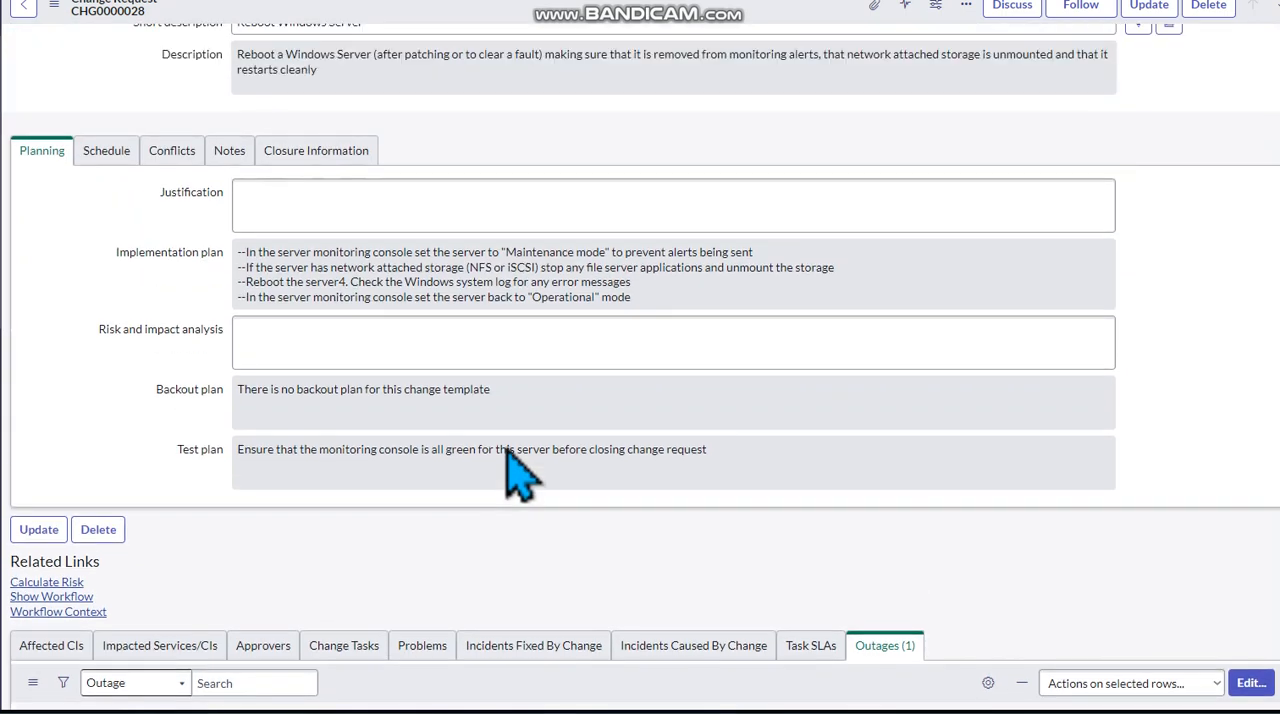
scroll("up", 3)
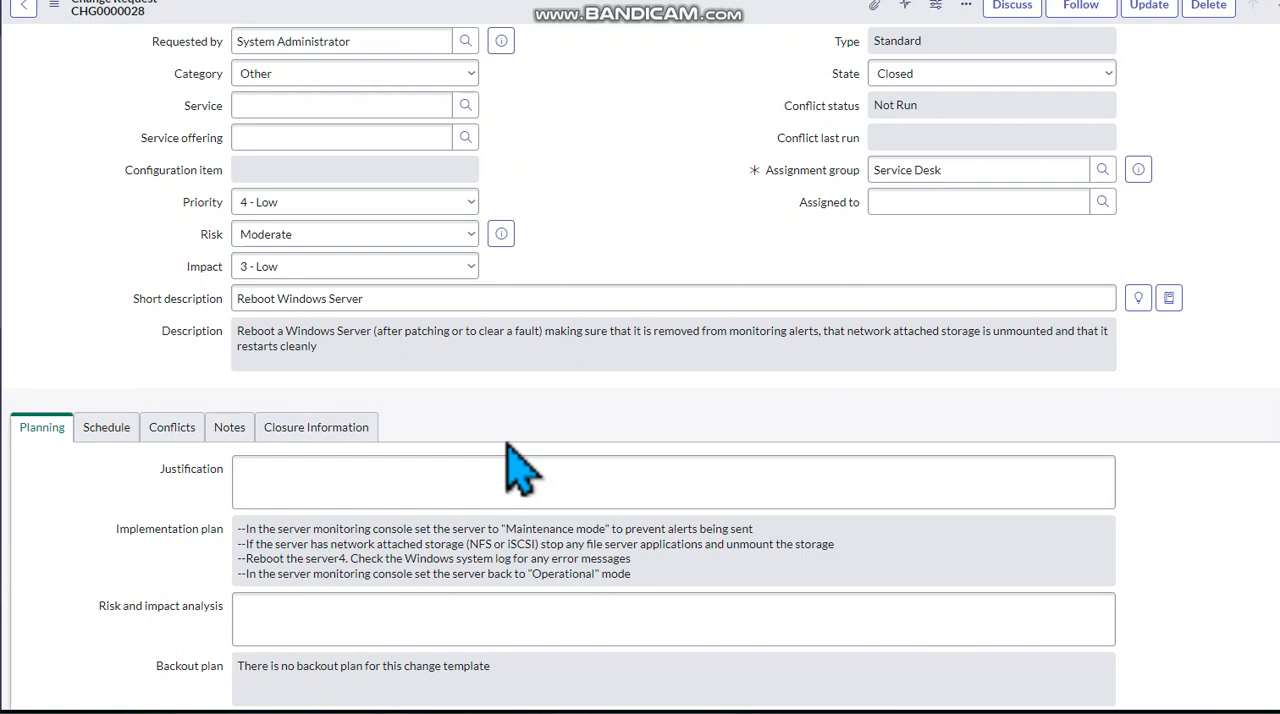
scroll("up", 3)
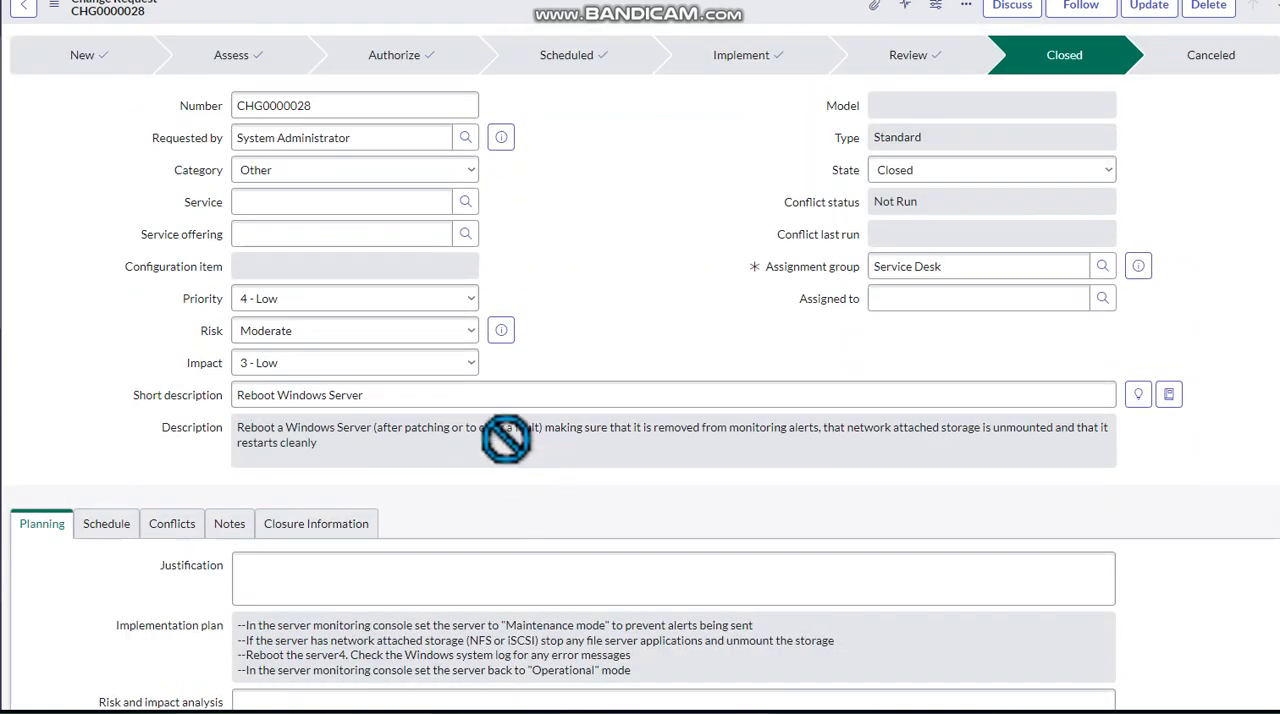
scroll("down", 3)
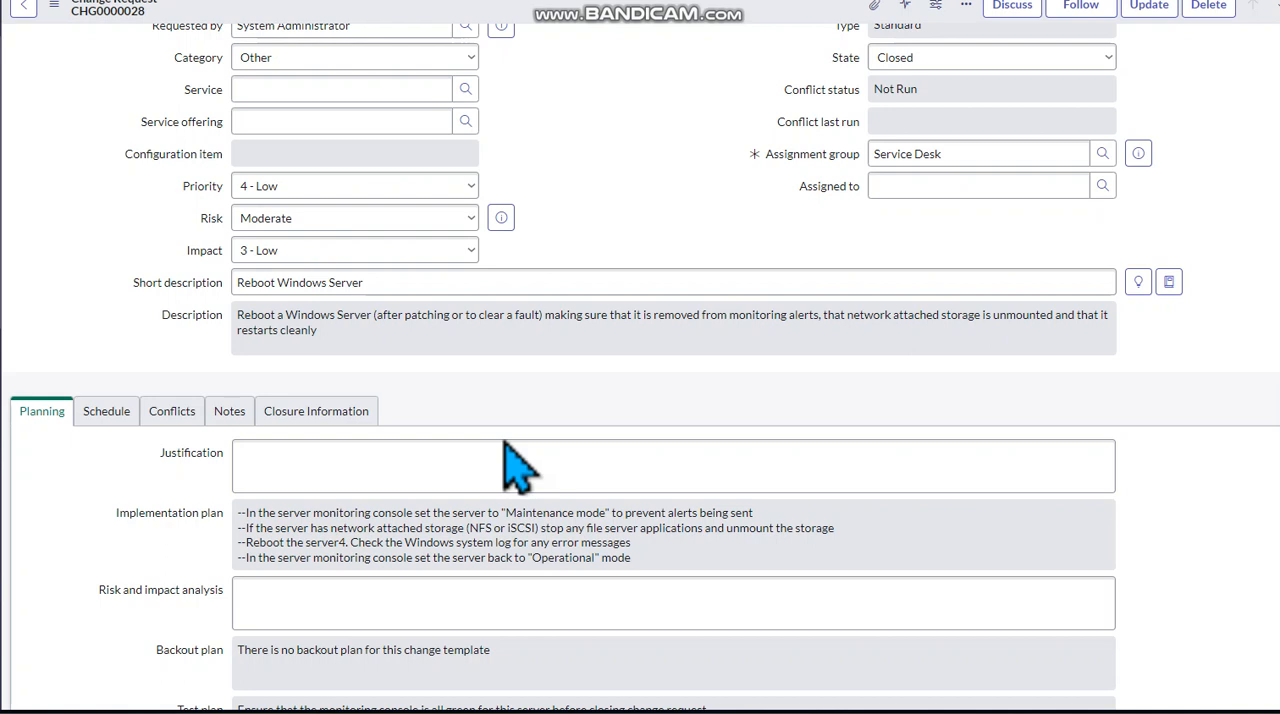
mouse_move(530, 434)
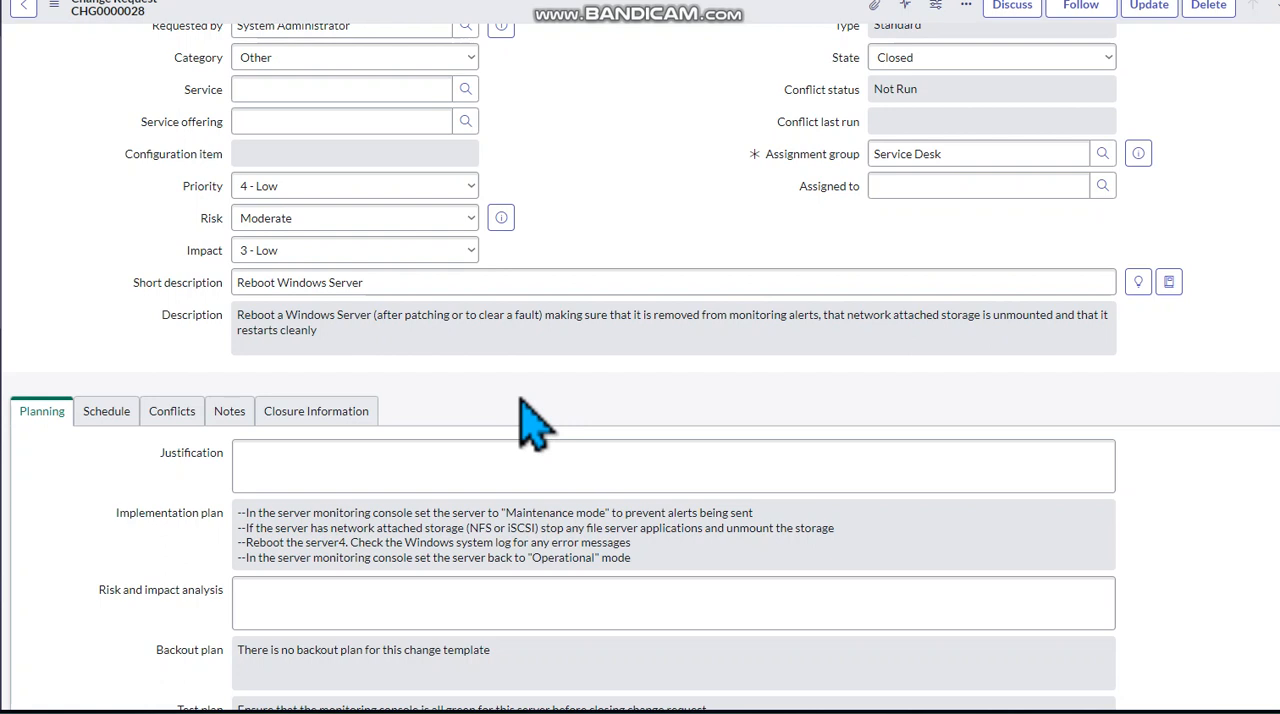
mouse_move(580, 420)
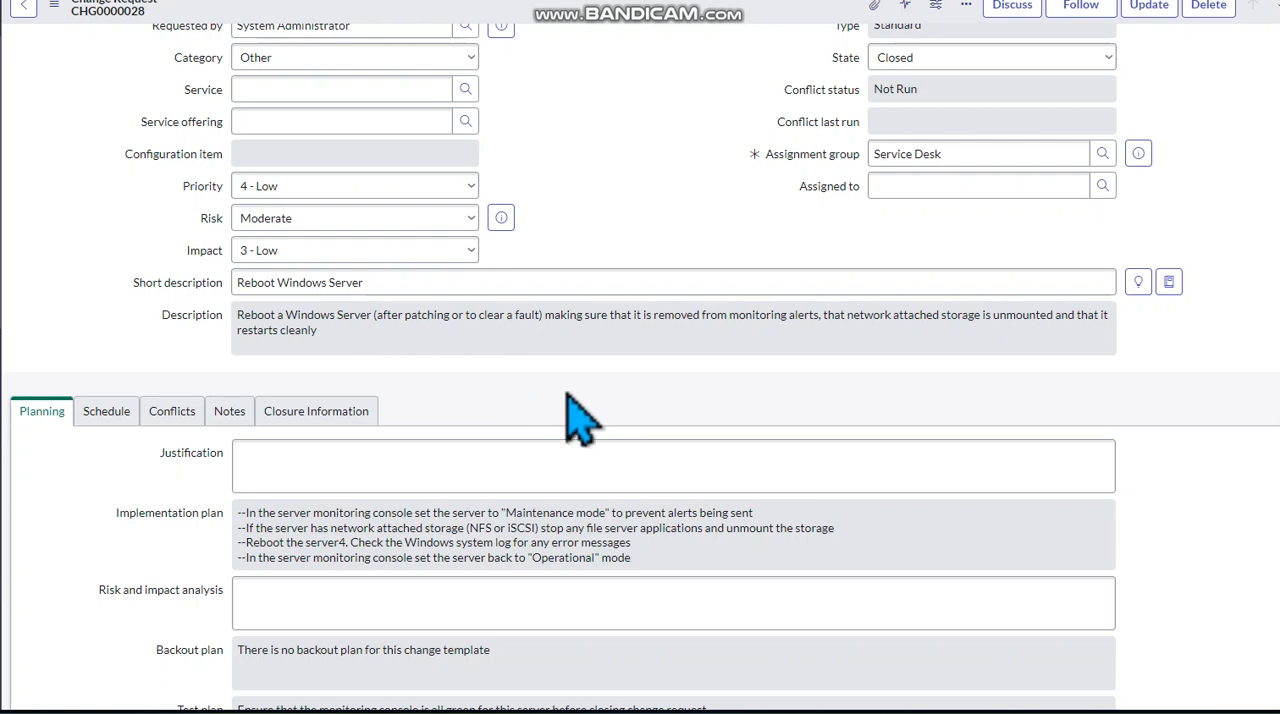
left_click(976, 186)
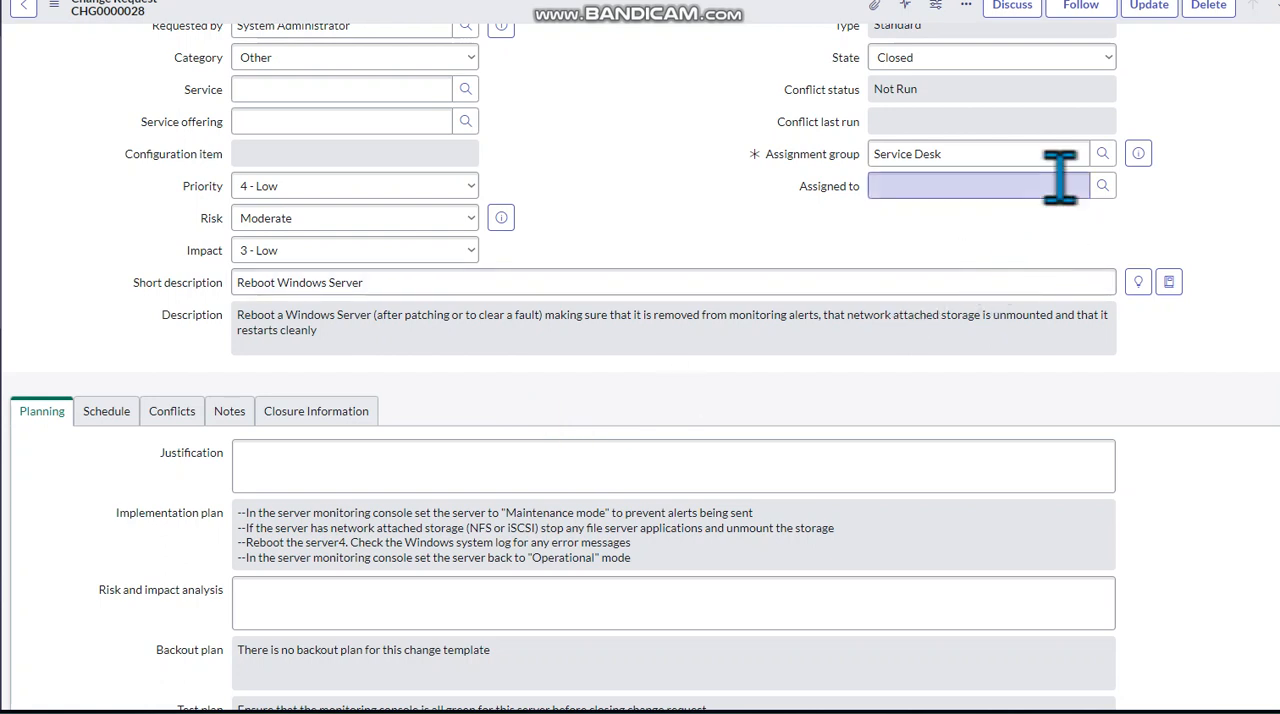